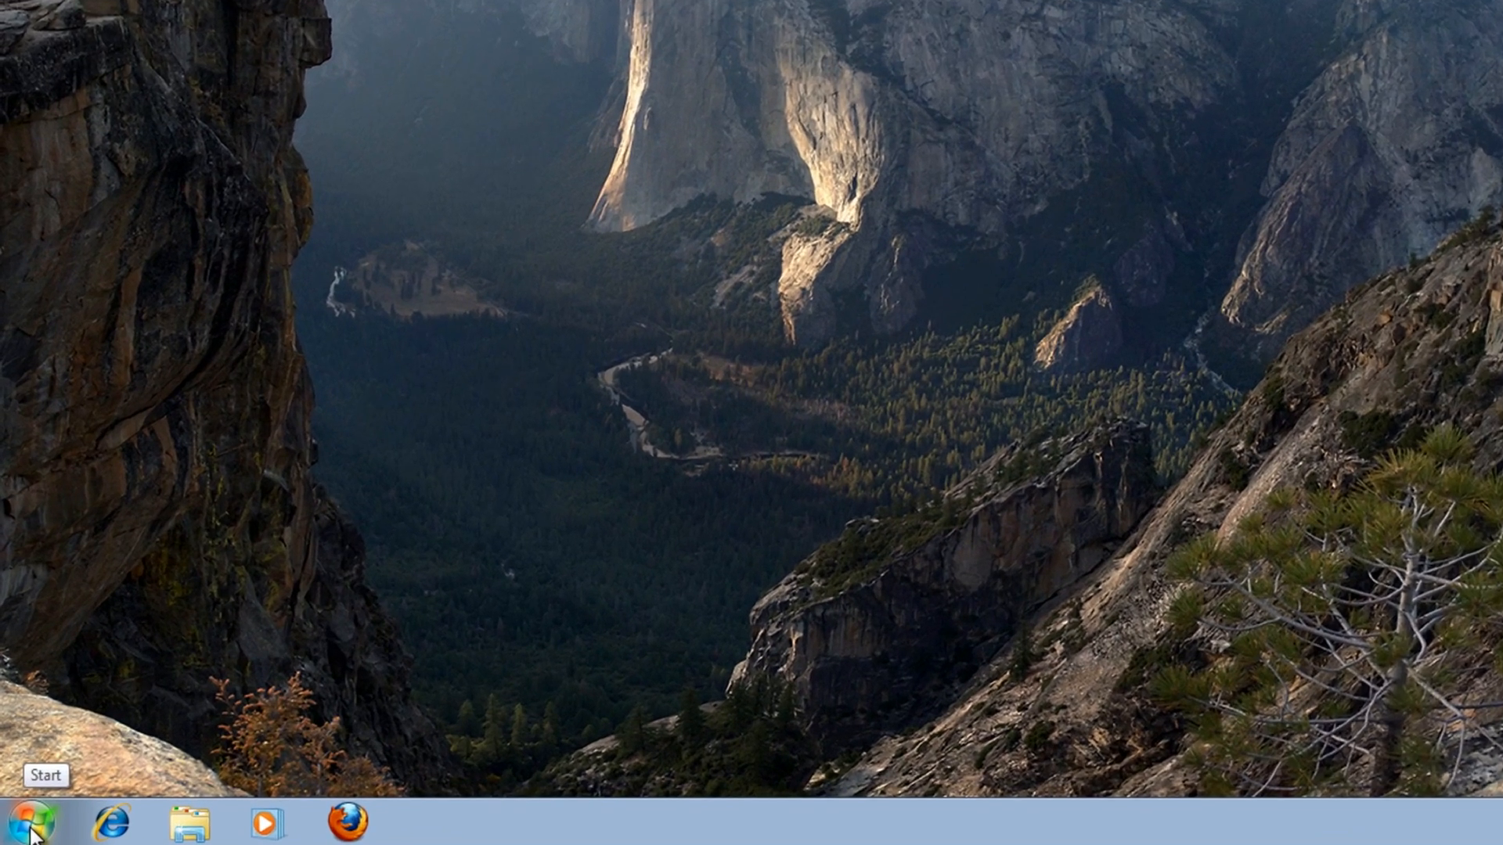
Step: Reach Computer Management via Control Panel's System and Security Administrative Tools
{"action": "left_click", "coordinate": [36, 822]}
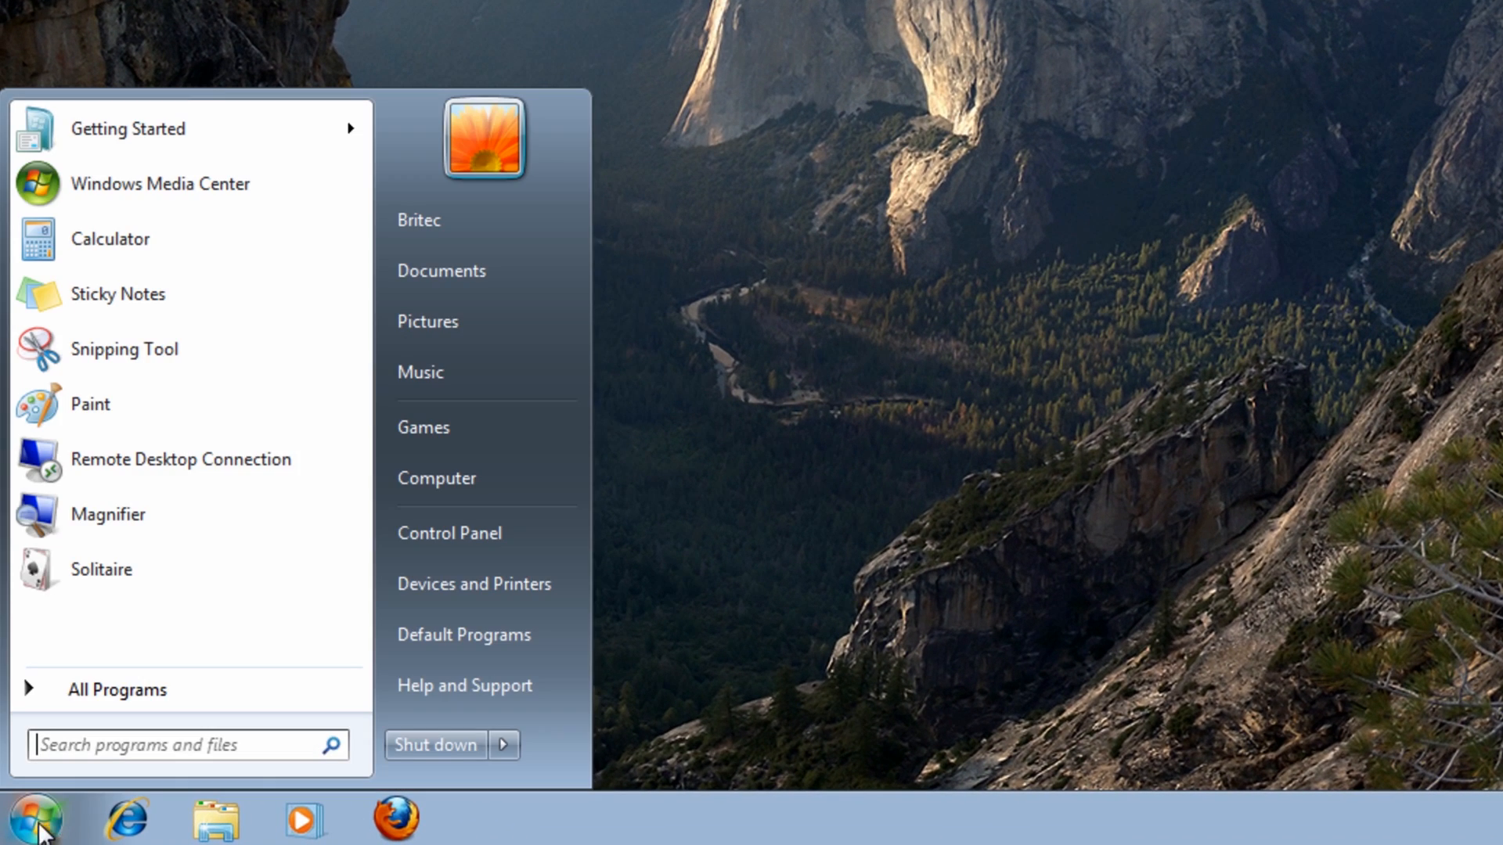
{"action": "left_click", "coordinate": [449, 532]}
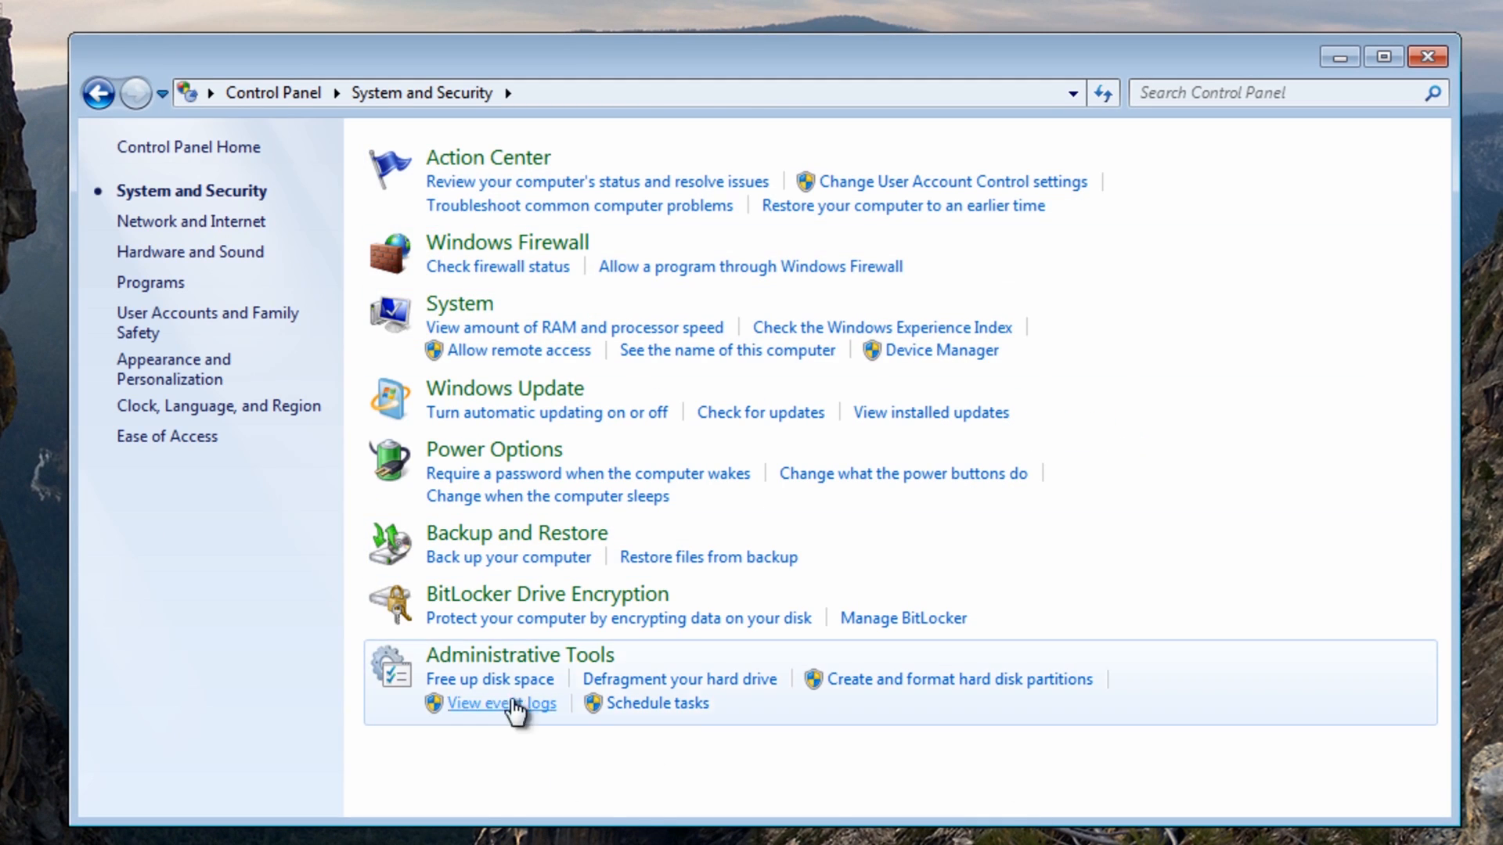
{"action": "mouse_move", "coordinate": [520, 655]}
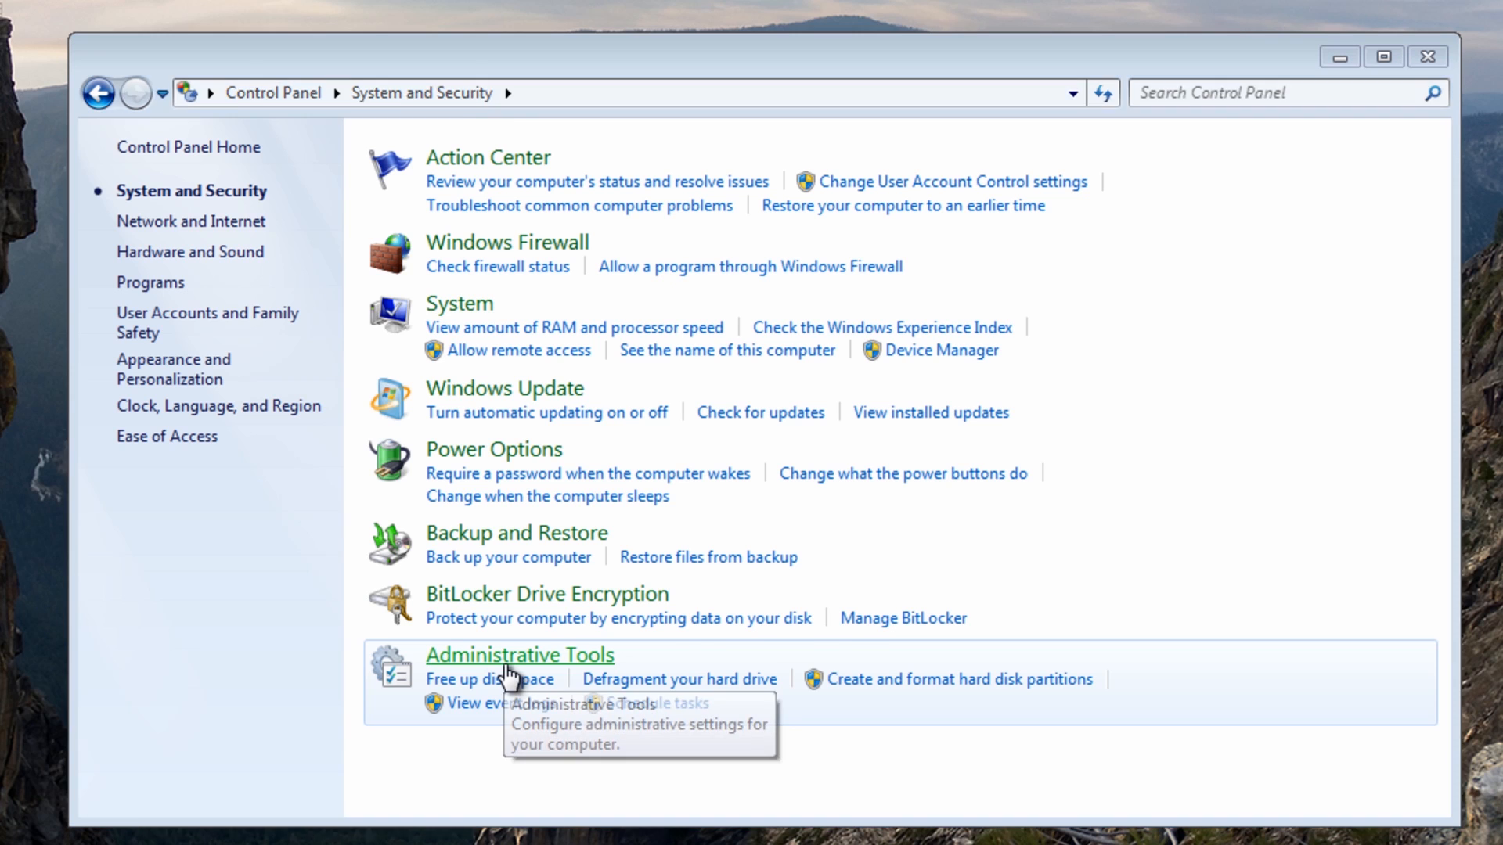
{"action": "left_click", "coordinate": [520, 654]}
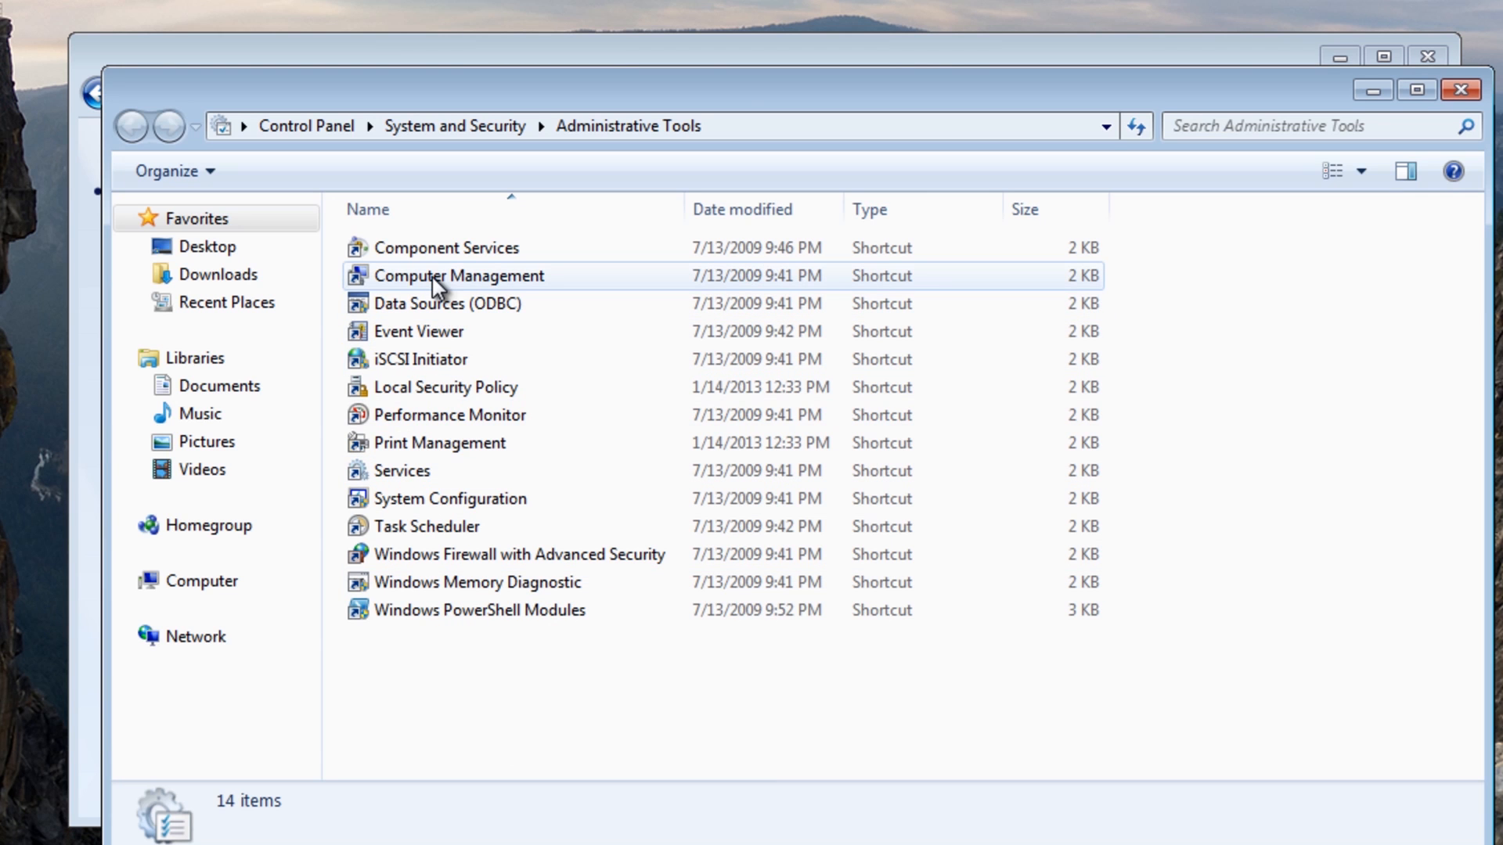
{"action": "left_click", "coordinate": [458, 275]}
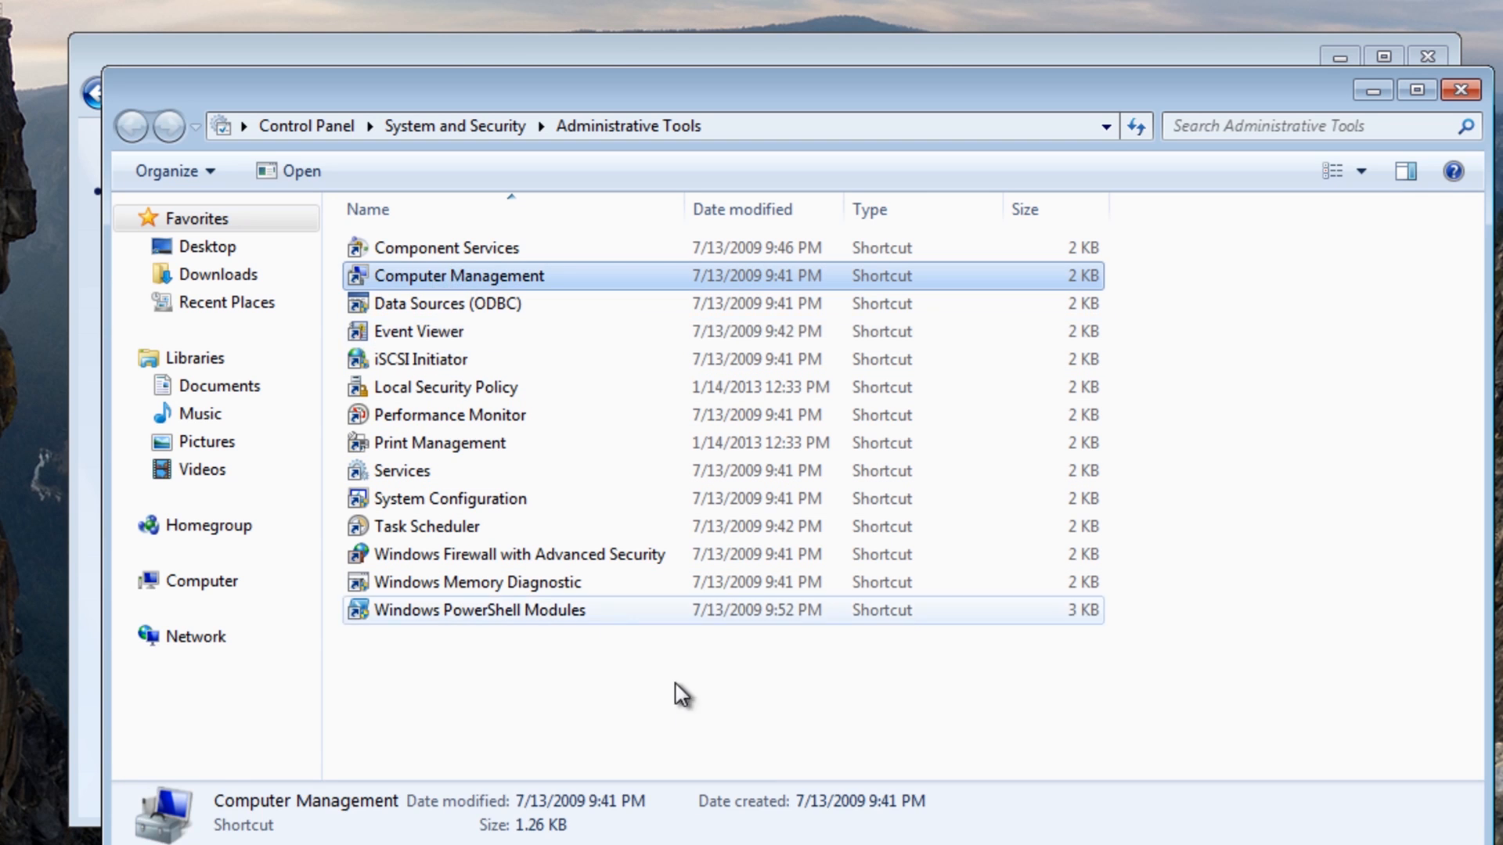
{"action": "double_click", "coordinate": [459, 275]}
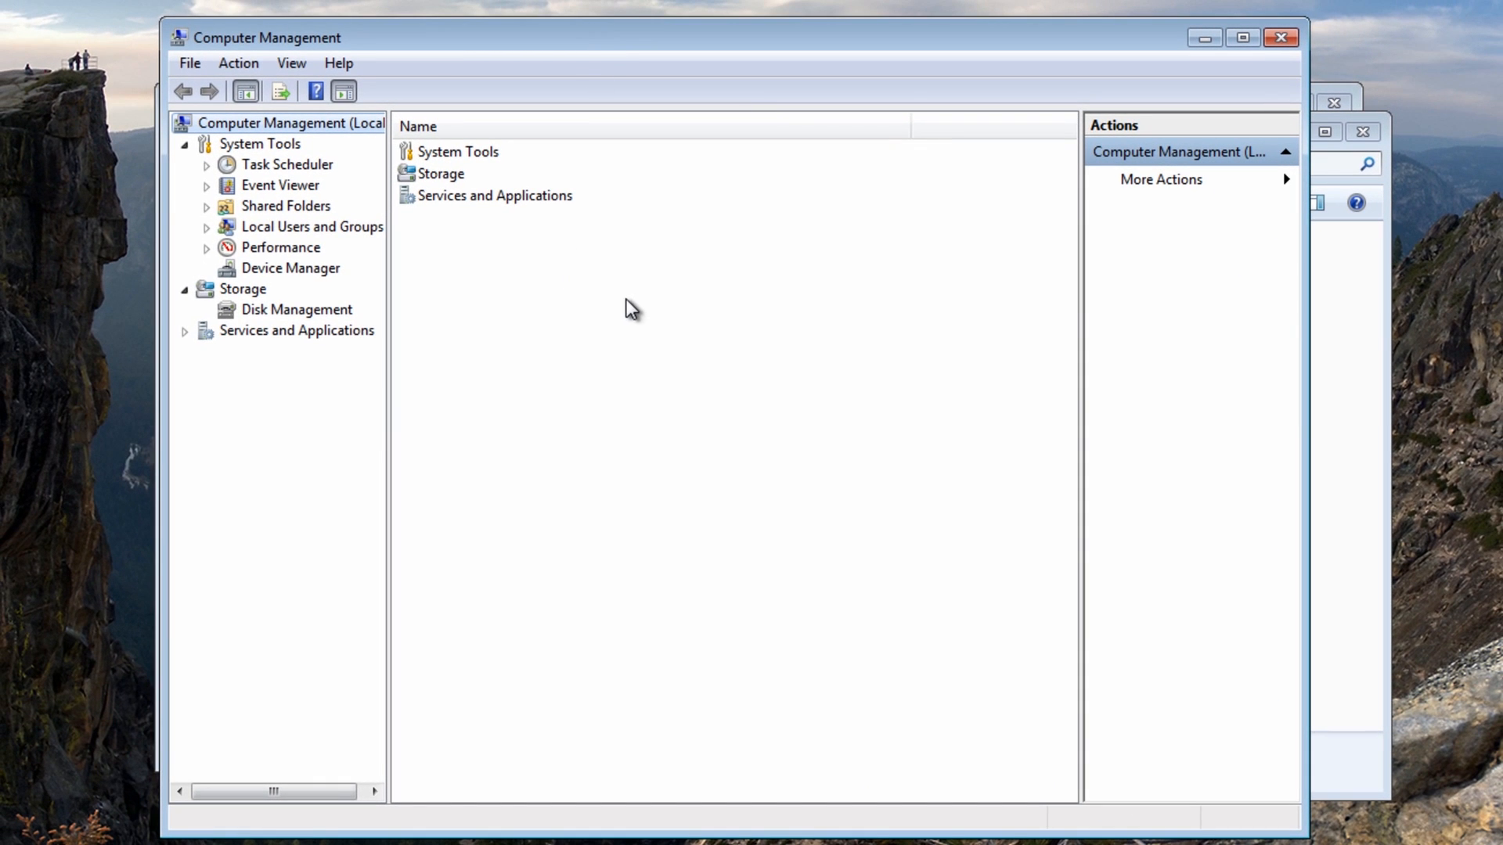
{"action": "mouse_move", "coordinate": [271, 322]}
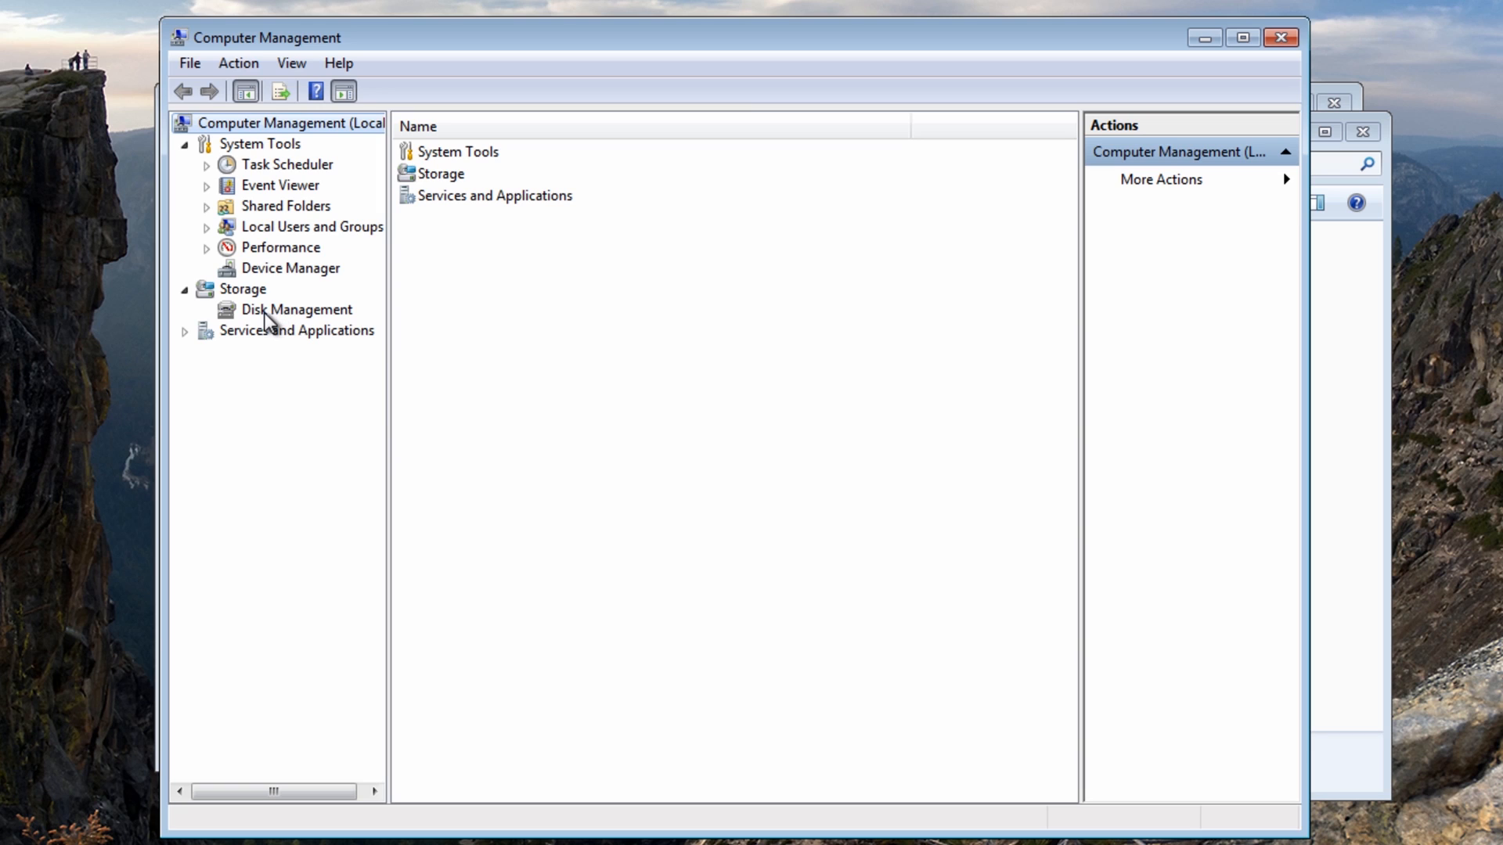
Step: Show Disk 0's layout and bring up the context actions for the 101.57 GB C: volume
{"action": "left_click", "coordinate": [298, 308]}
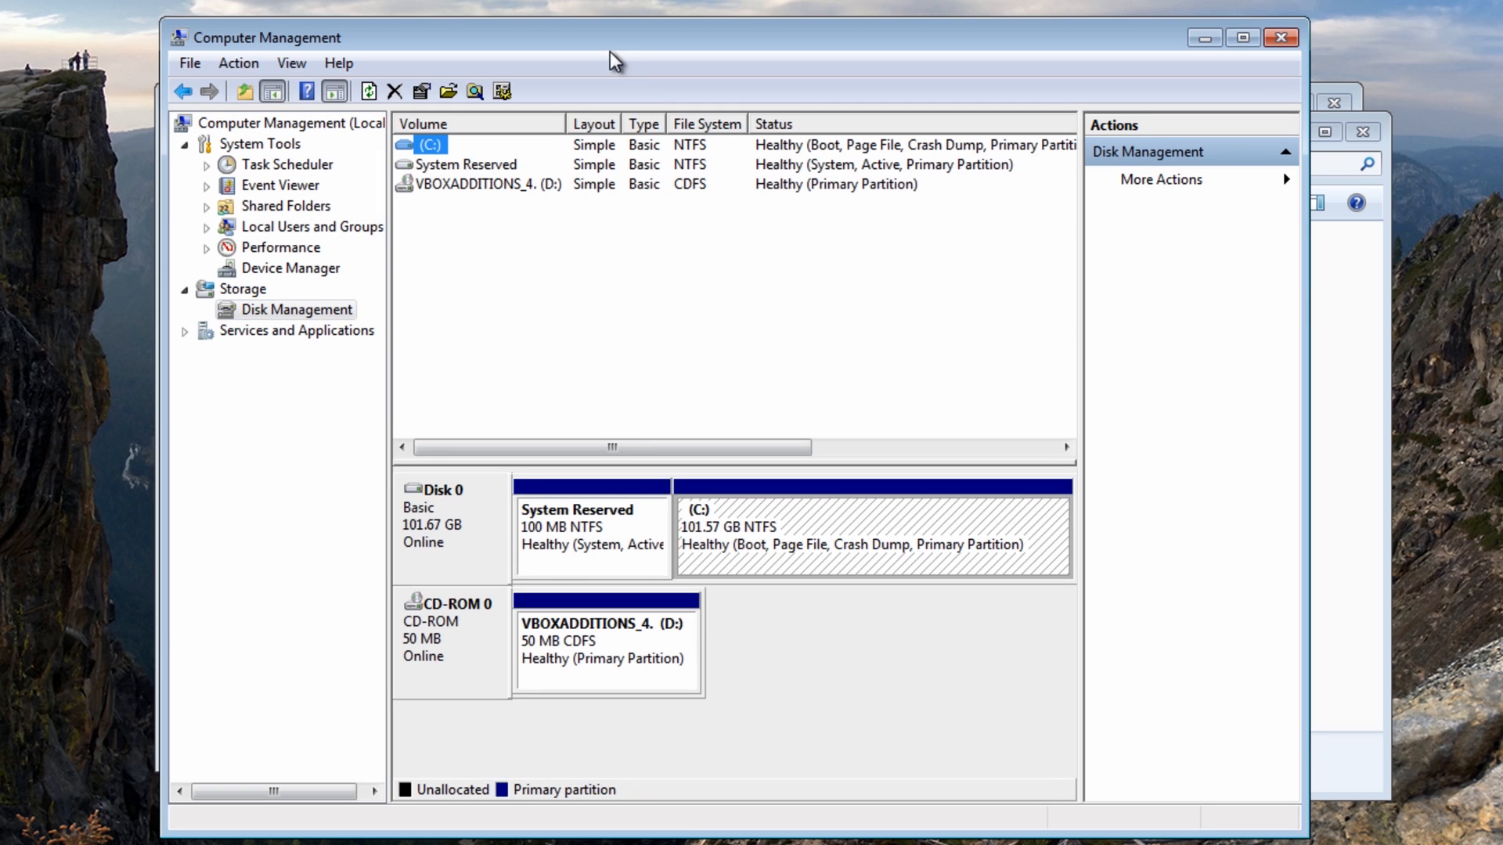
{"action": "mouse_move", "coordinate": [459, 390]}
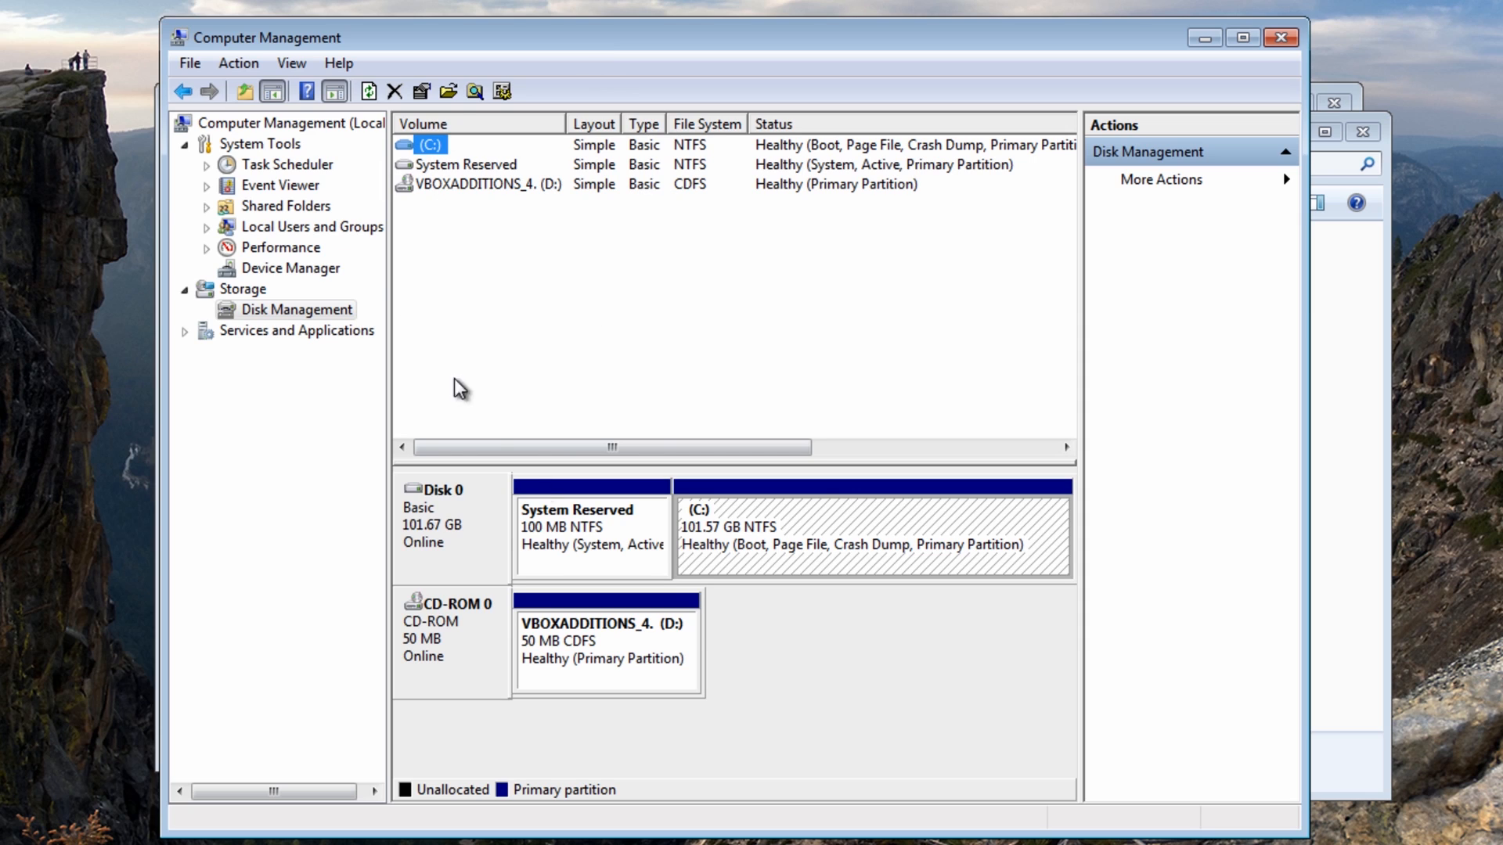
{"action": "mouse_move", "coordinate": [676, 568]}
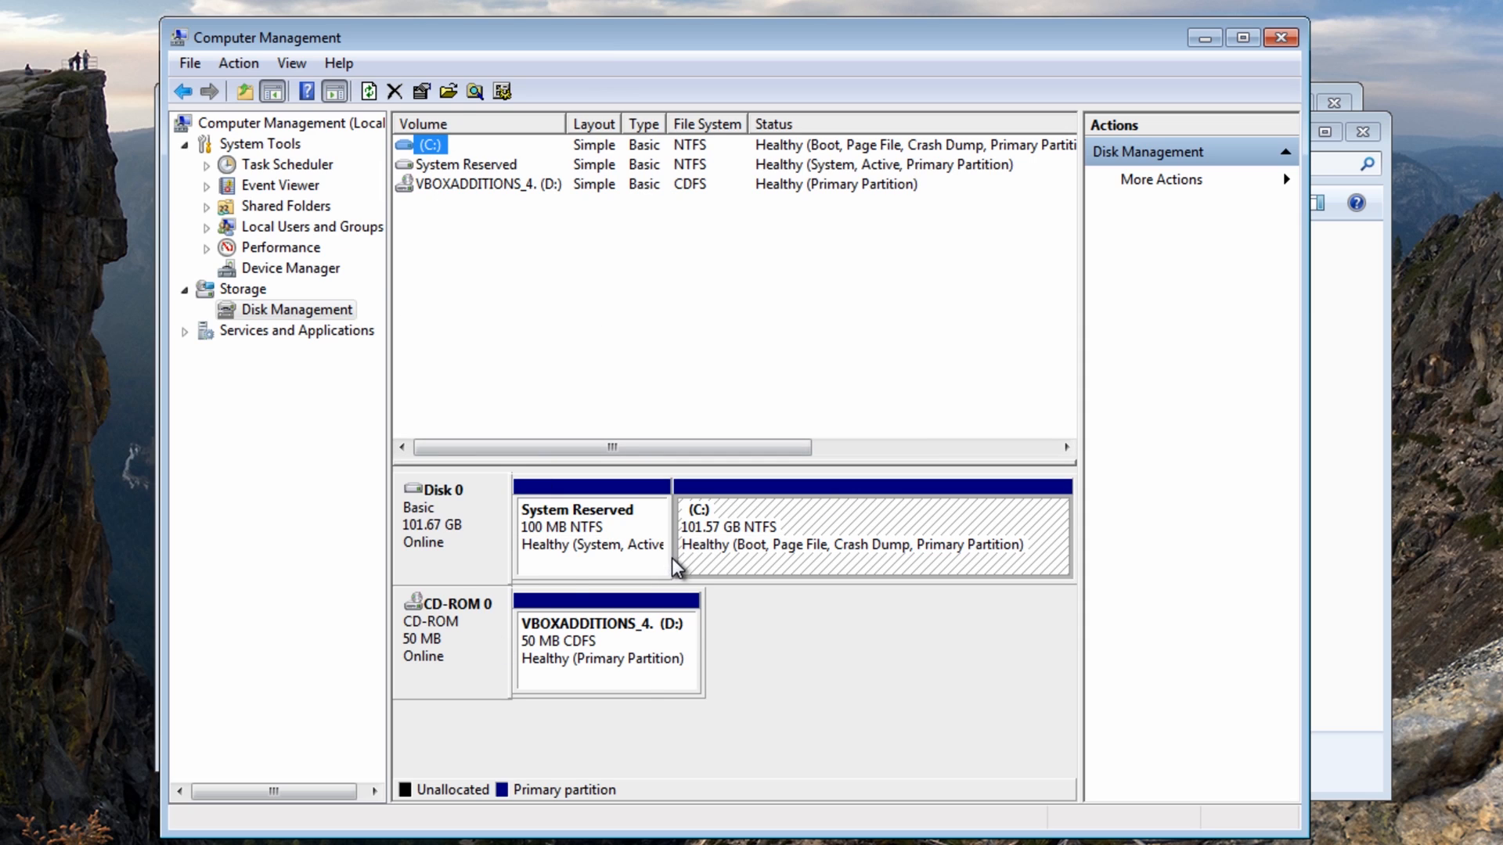
{"action": "mouse_move", "coordinate": [809, 535]}
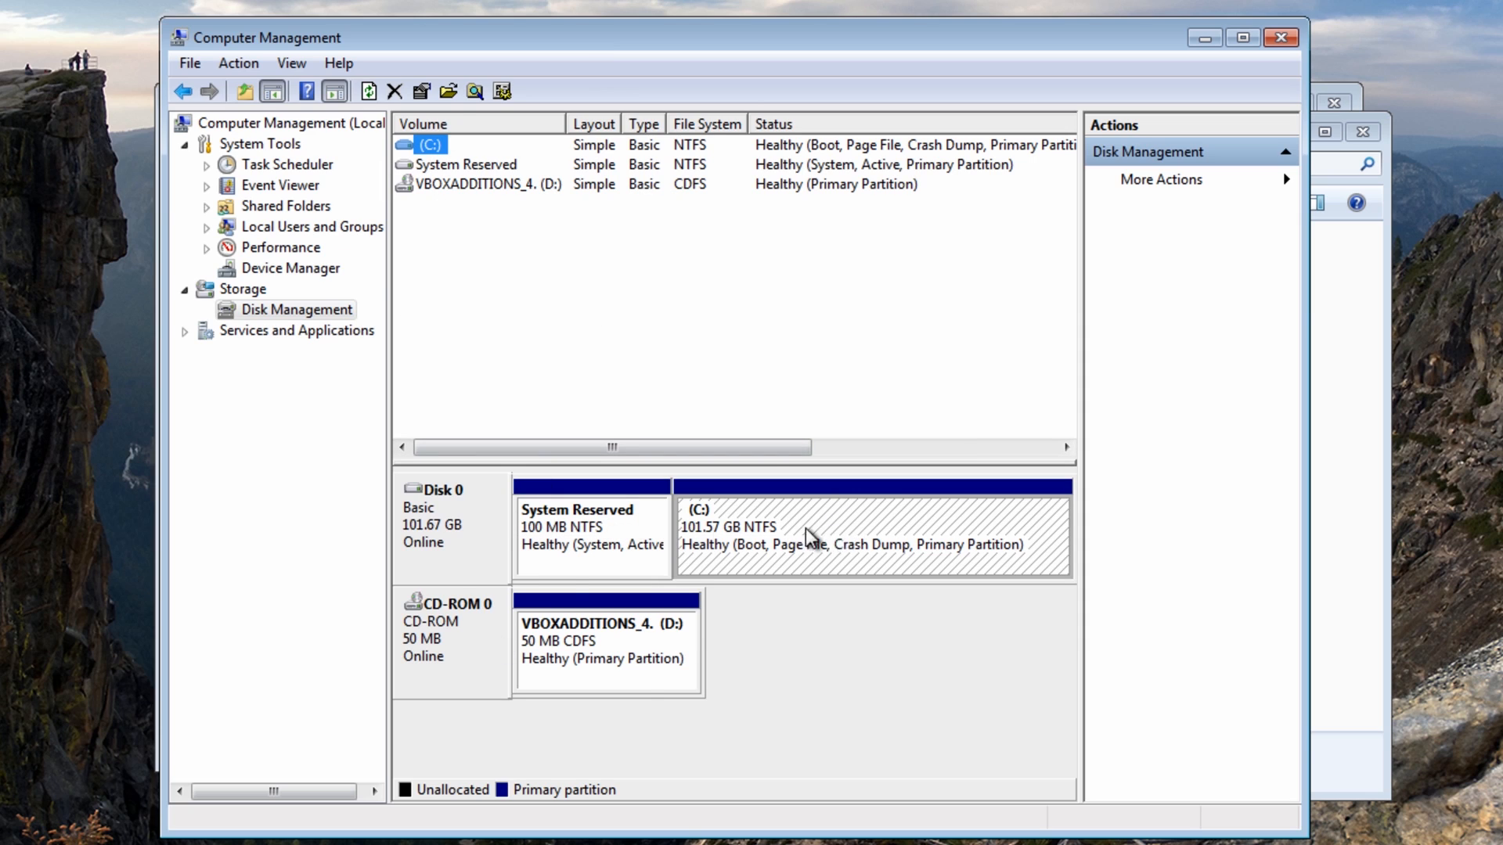
{"action": "mouse_move", "coordinate": [803, 542]}
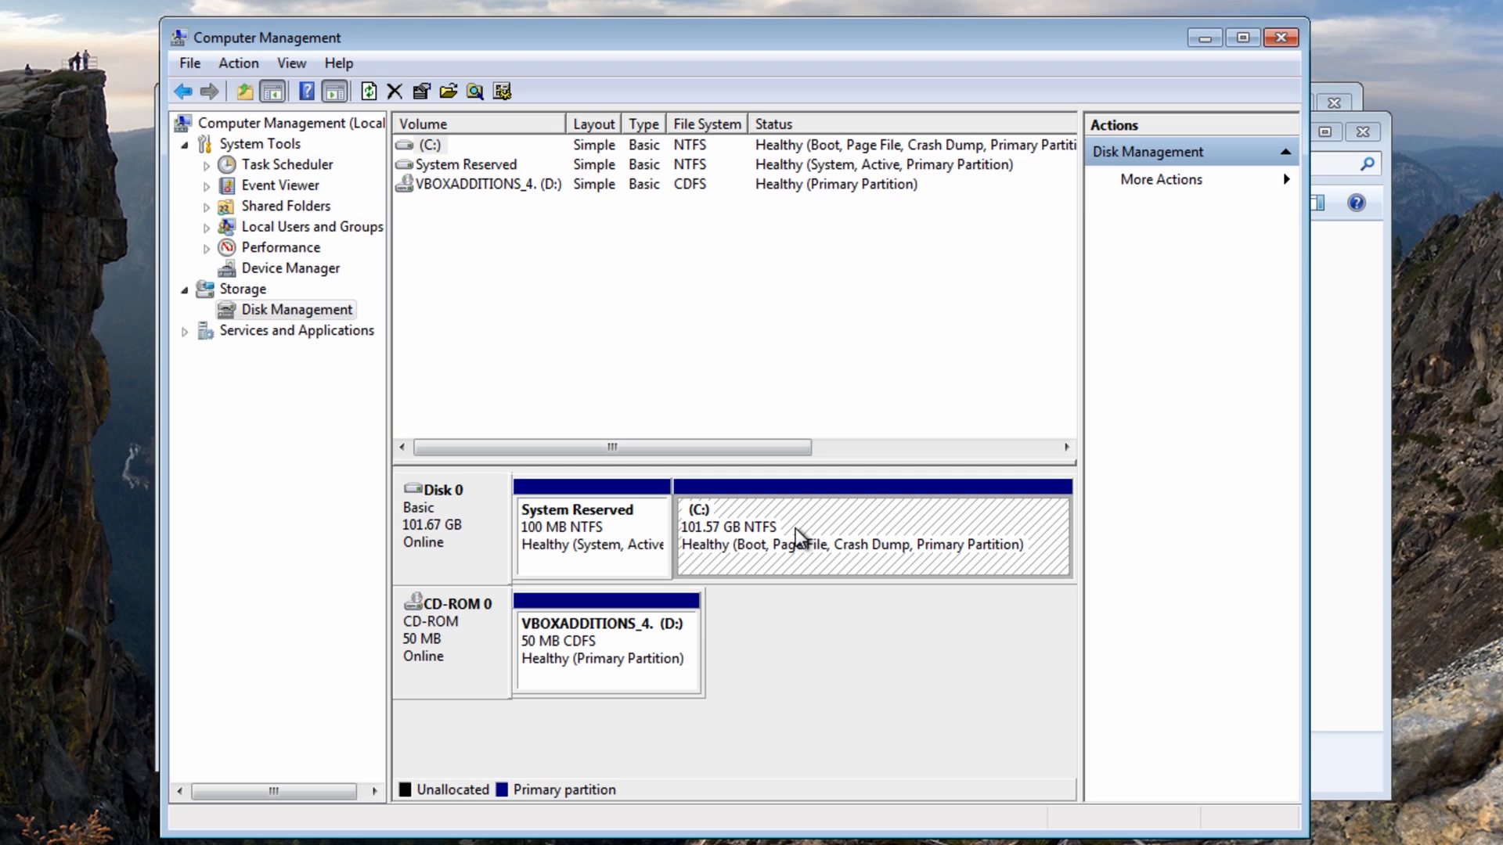
{"action": "mouse_move", "coordinate": [880, 534]}
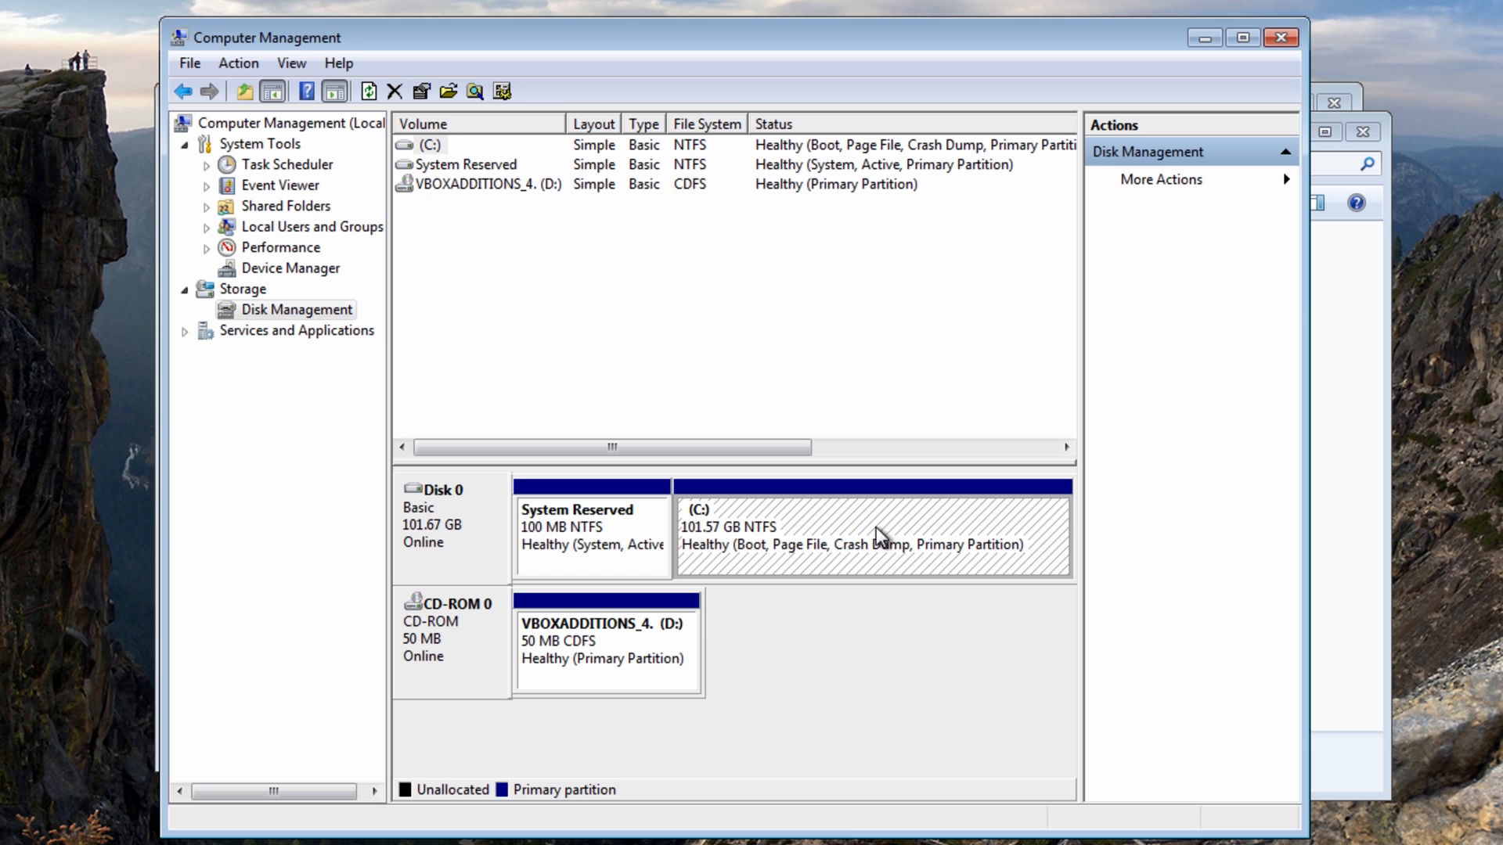
{"action": "right_click", "coordinate": [872, 537]}
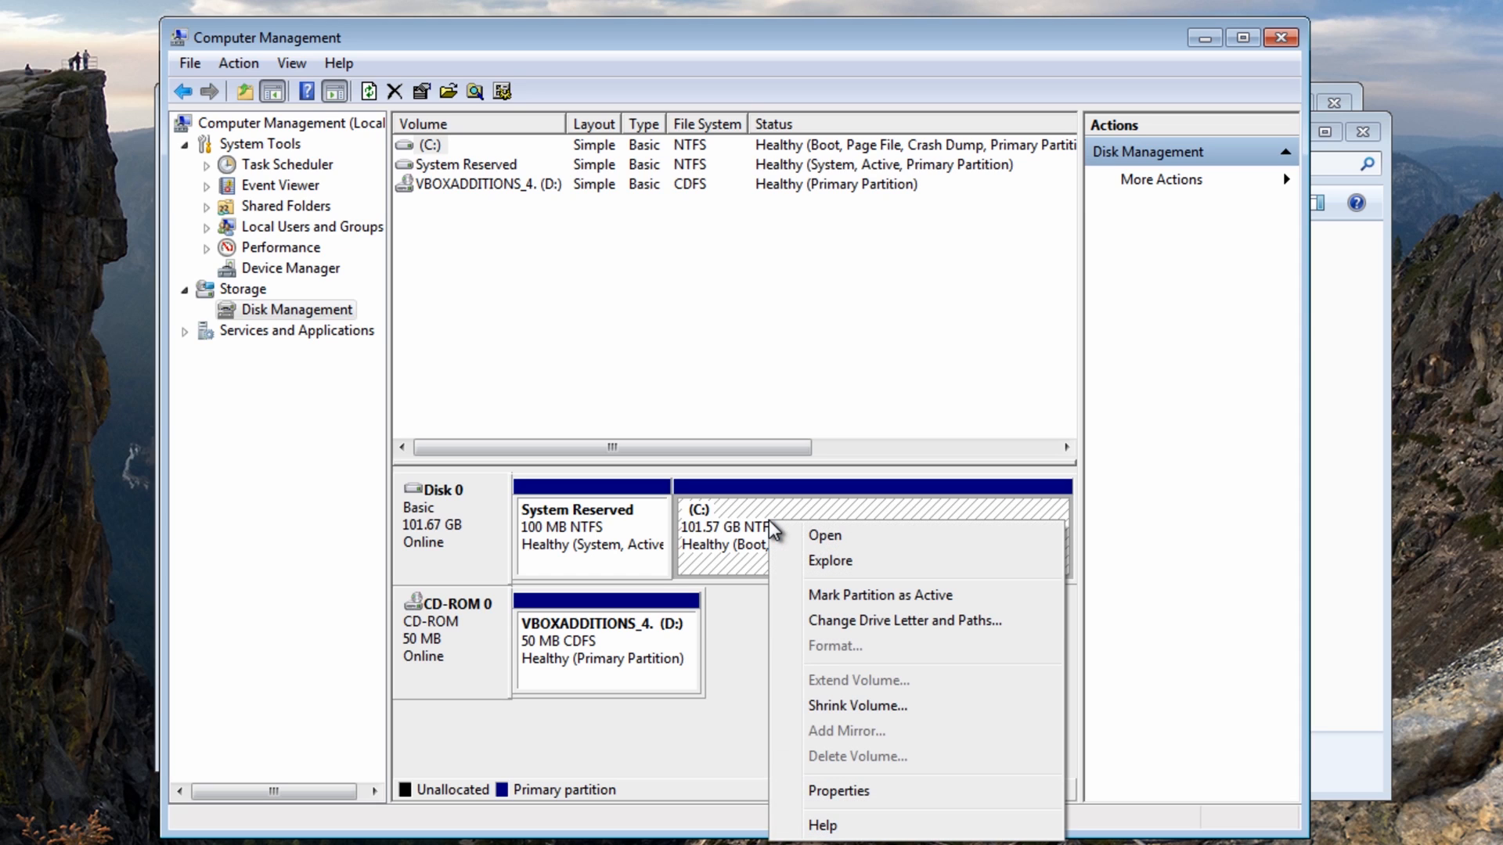
{"action": "mouse_move", "coordinate": [856, 706]}
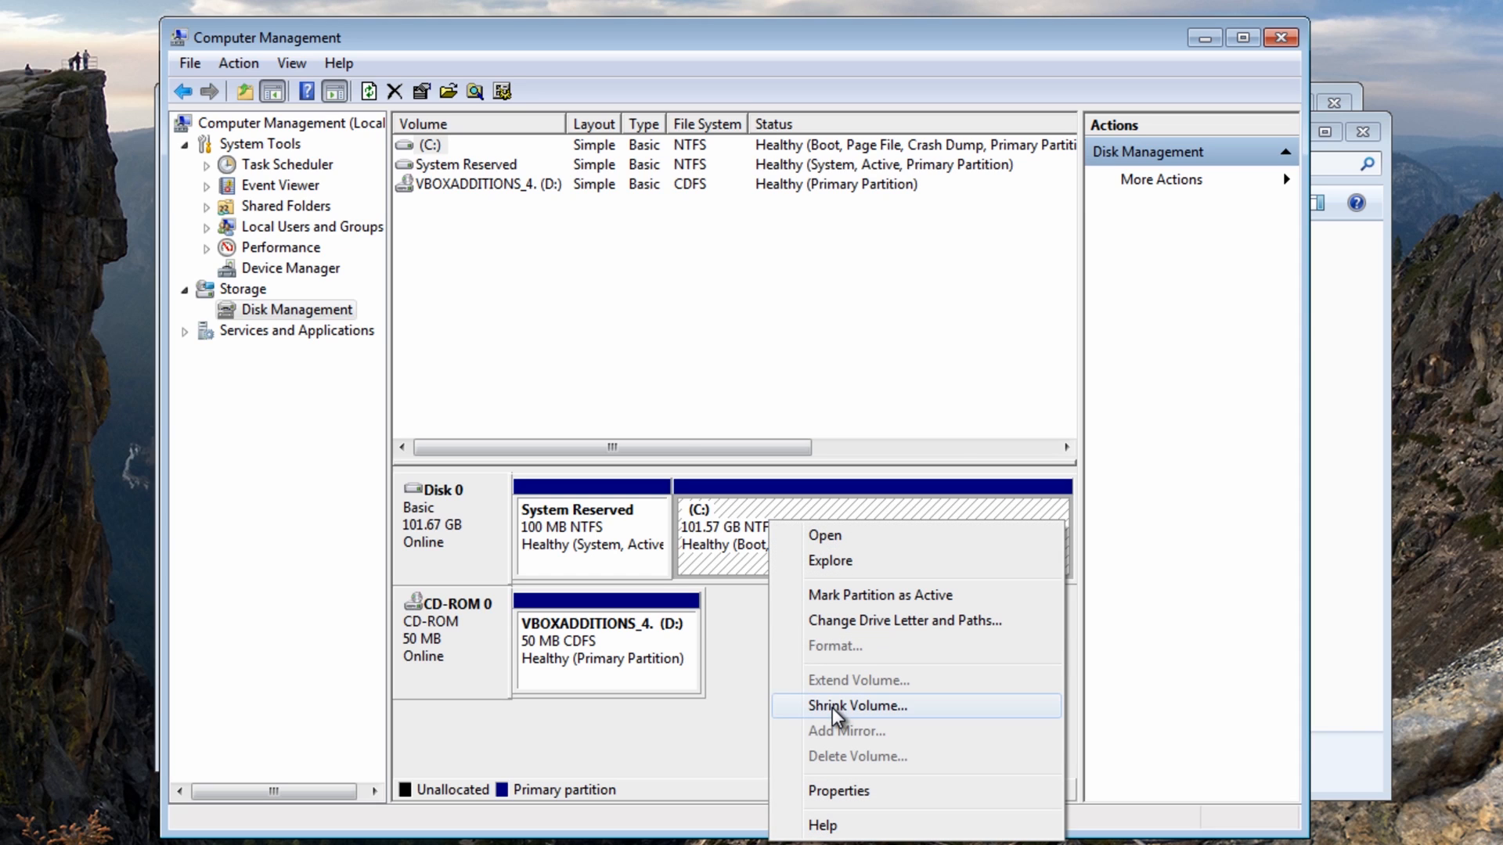
Step: Shrink C: by 51314 MB to 51.46 GB and select the resulting 50.11 GB unallocated block
{"action": "left_click", "coordinate": [857, 706]}
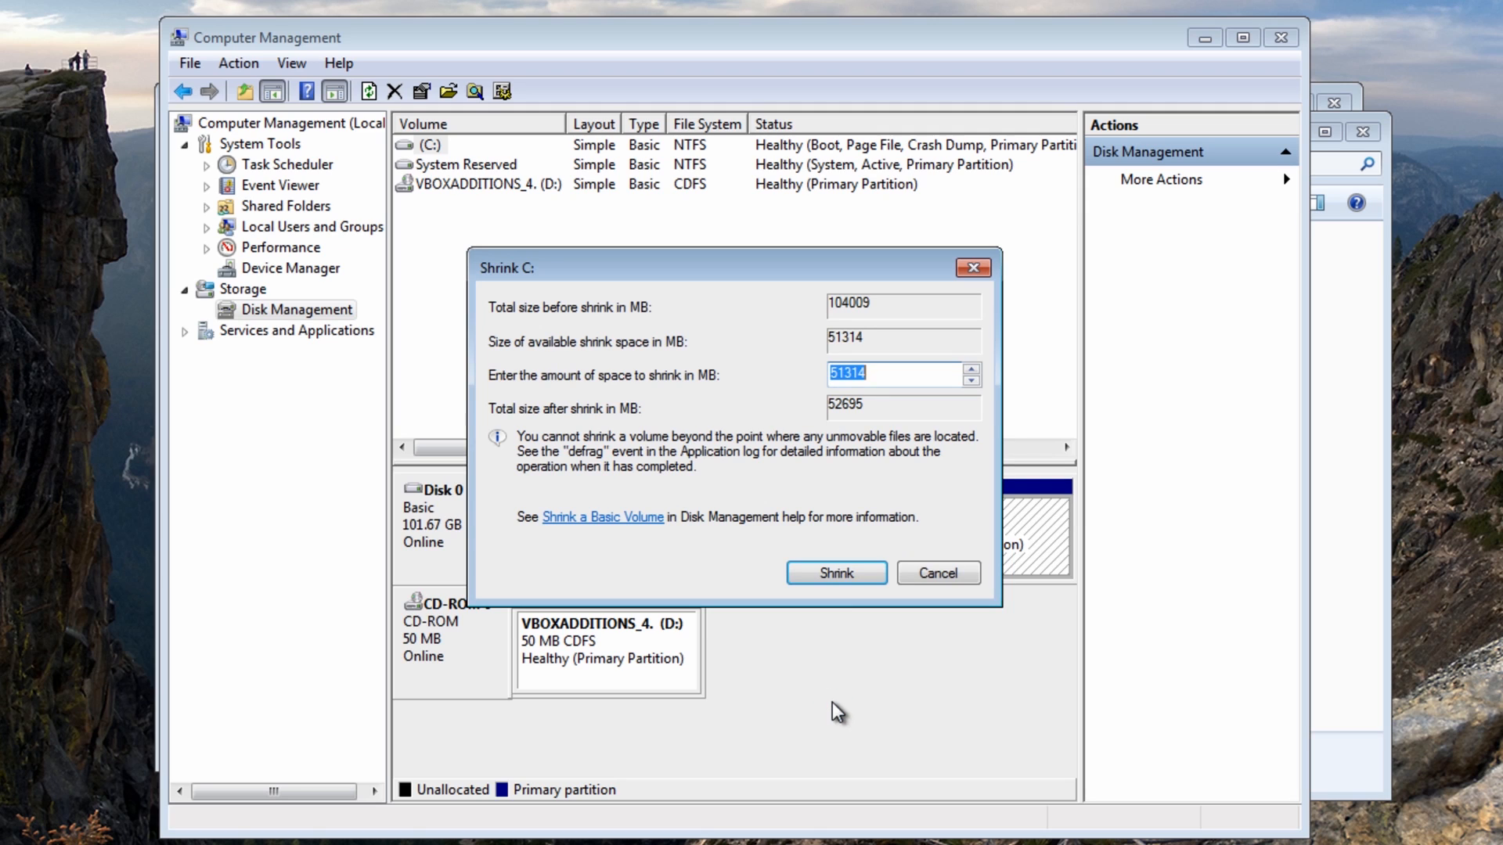
{"action": "mouse_move", "coordinate": [855, 488]}
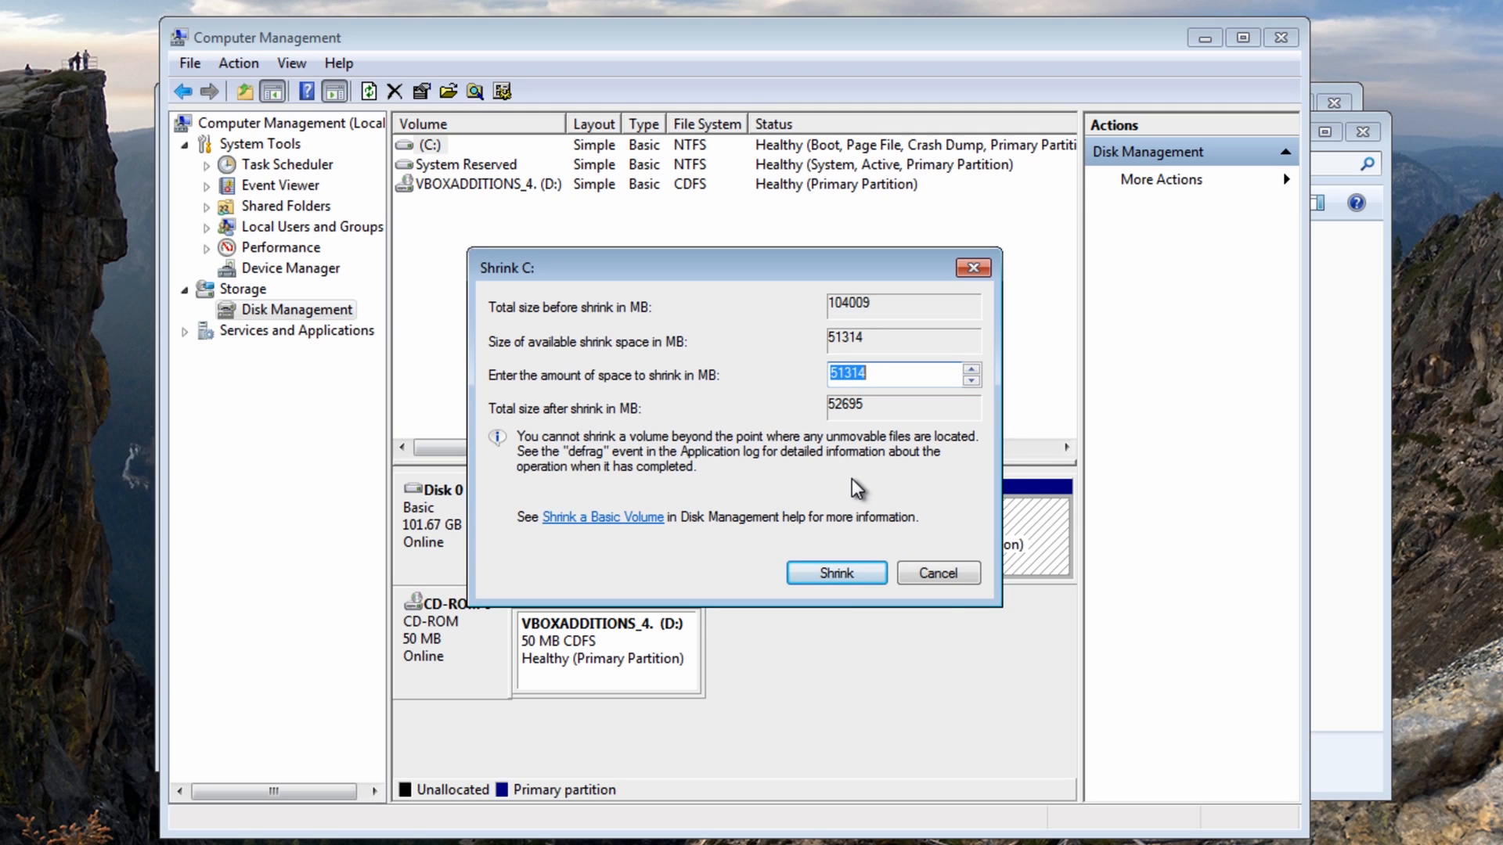
{"action": "mouse_move", "coordinate": [871, 373]}
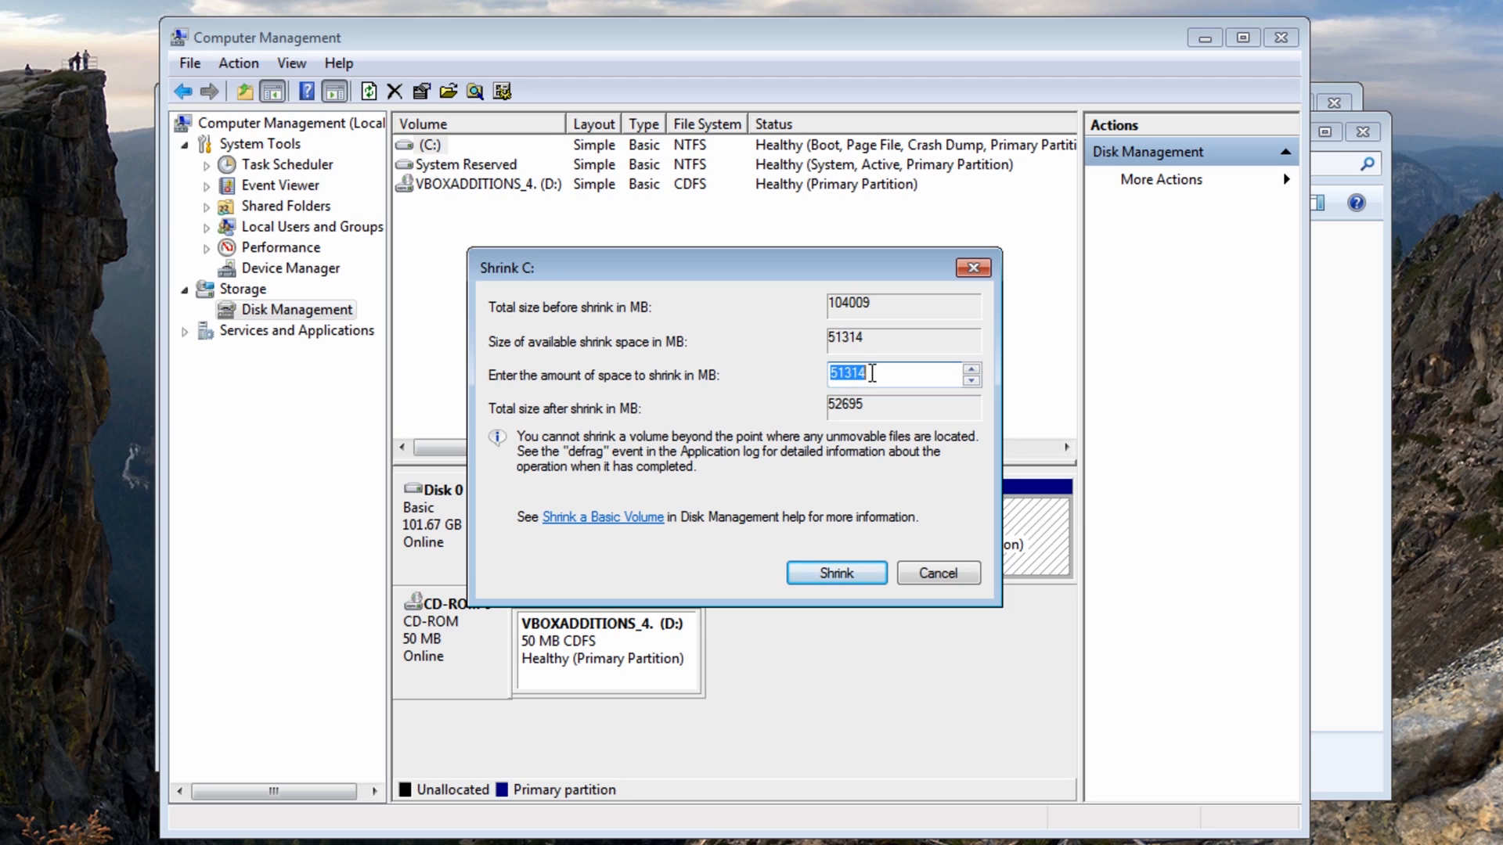
{"action": "mouse_move", "coordinate": [894, 380]}
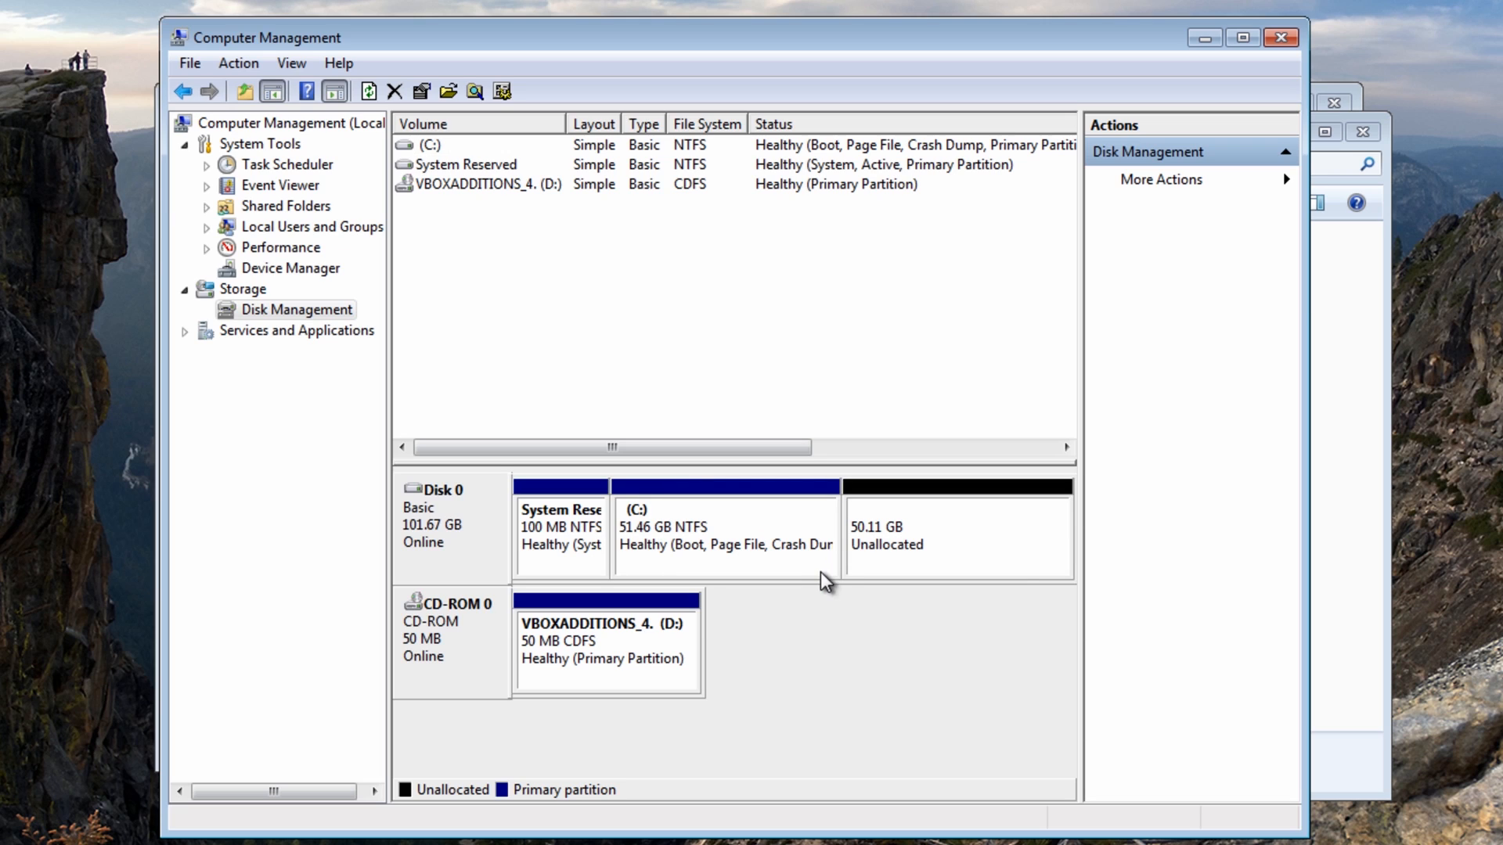
{"action": "mouse_move", "coordinate": [922, 566]}
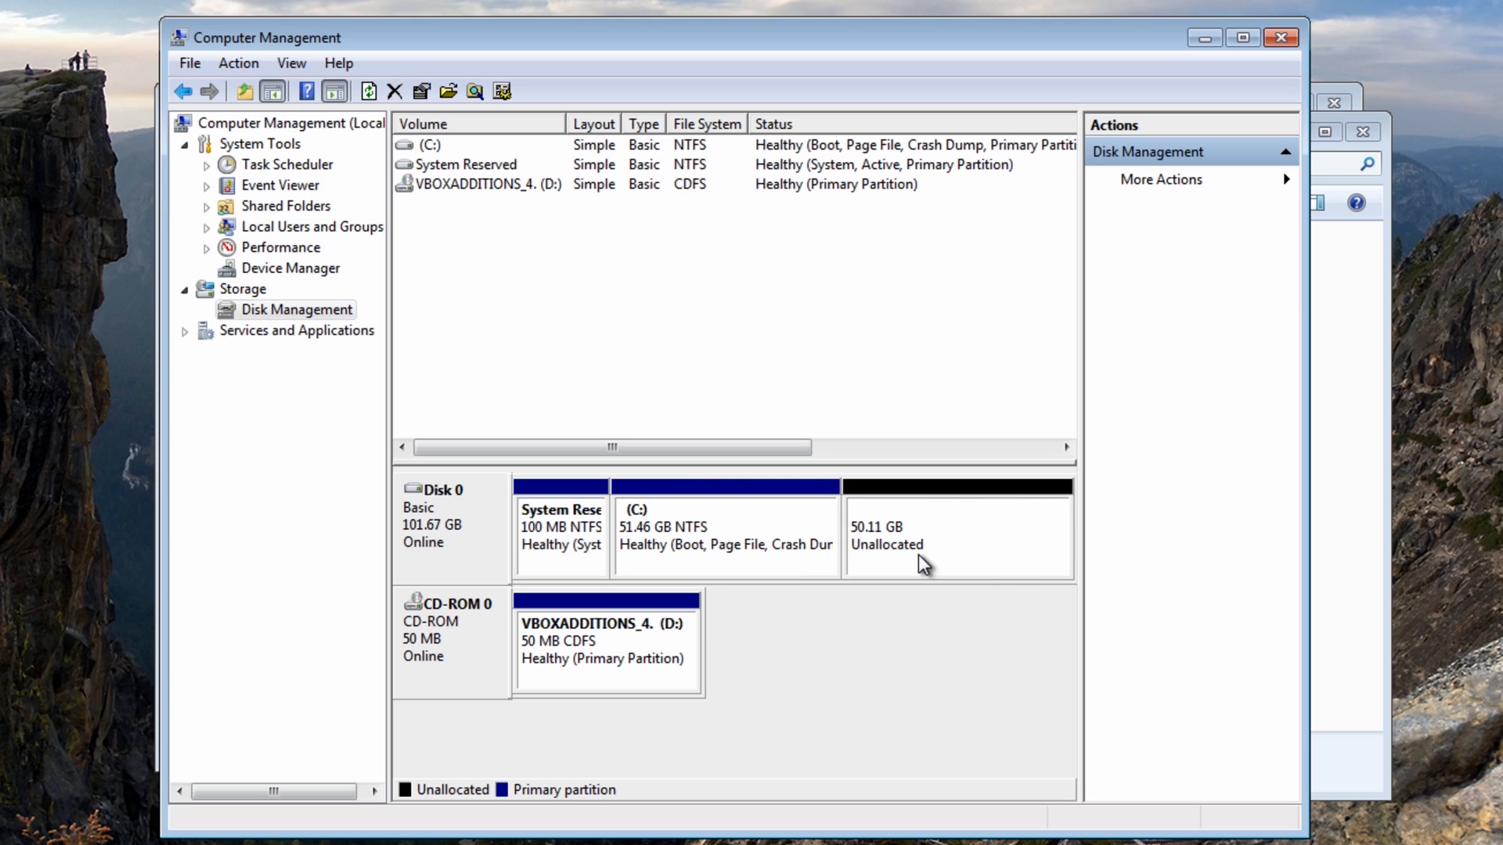
{"action": "mouse_move", "coordinate": [916, 547]}
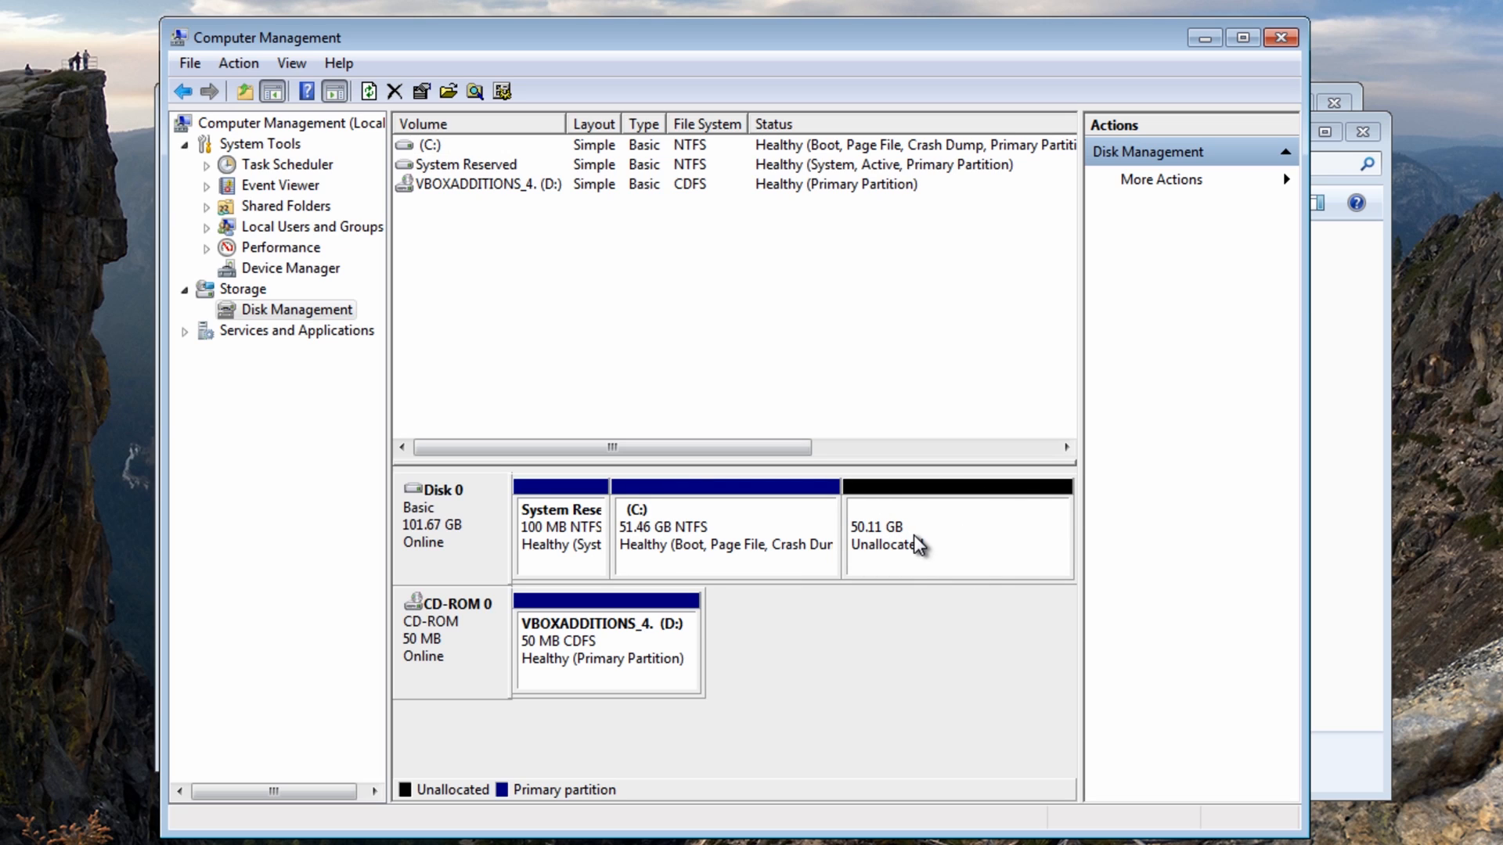
{"action": "left_click", "coordinate": [955, 532]}
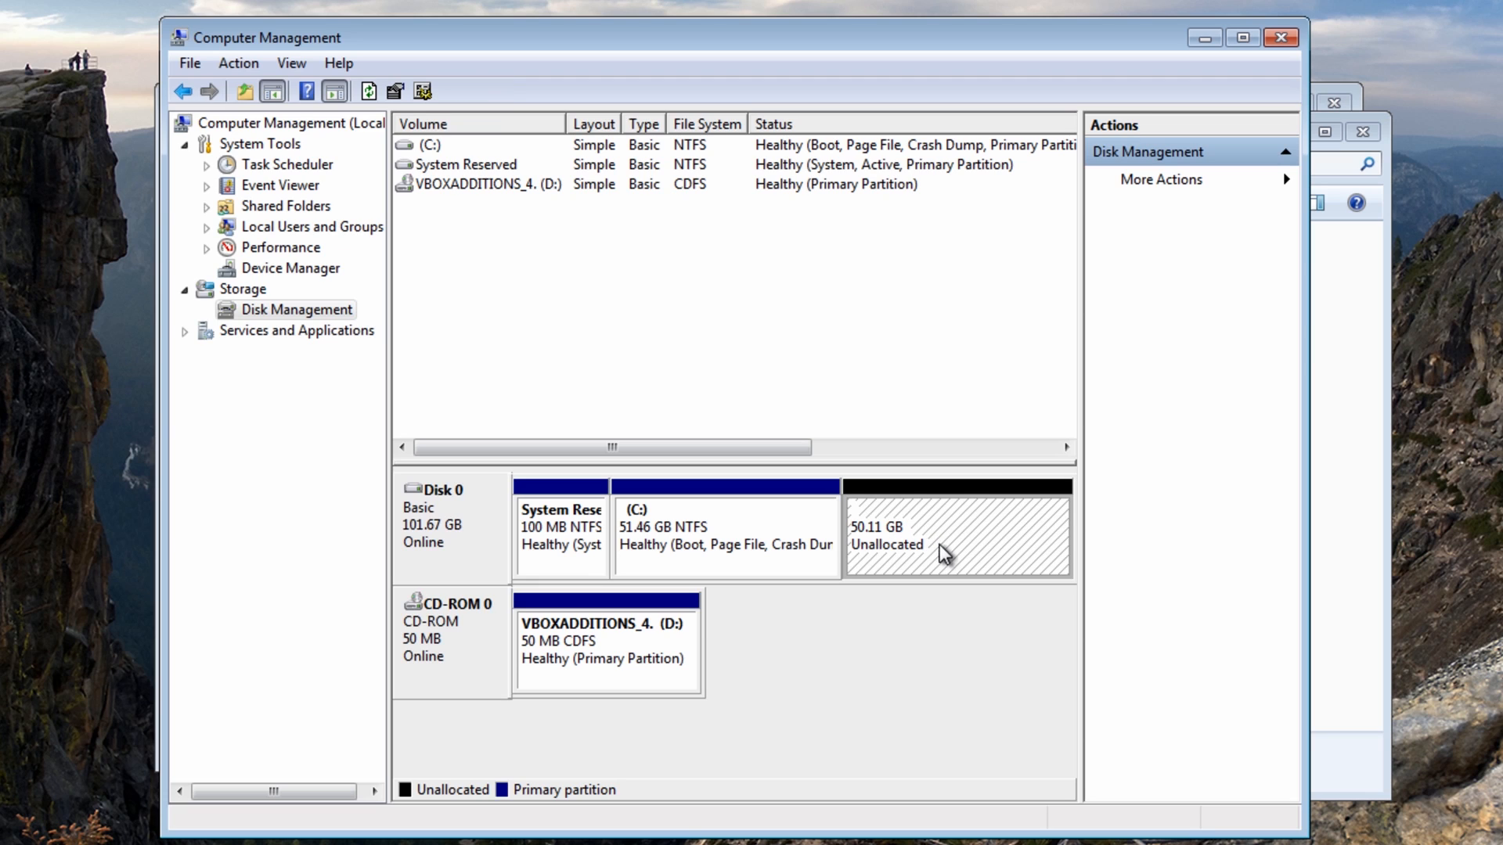
Step: Create a full-size simple volume E:, quick-formatted NTFS with the label 'Windows 8'
{"action": "right_click", "coordinate": [944, 551]}
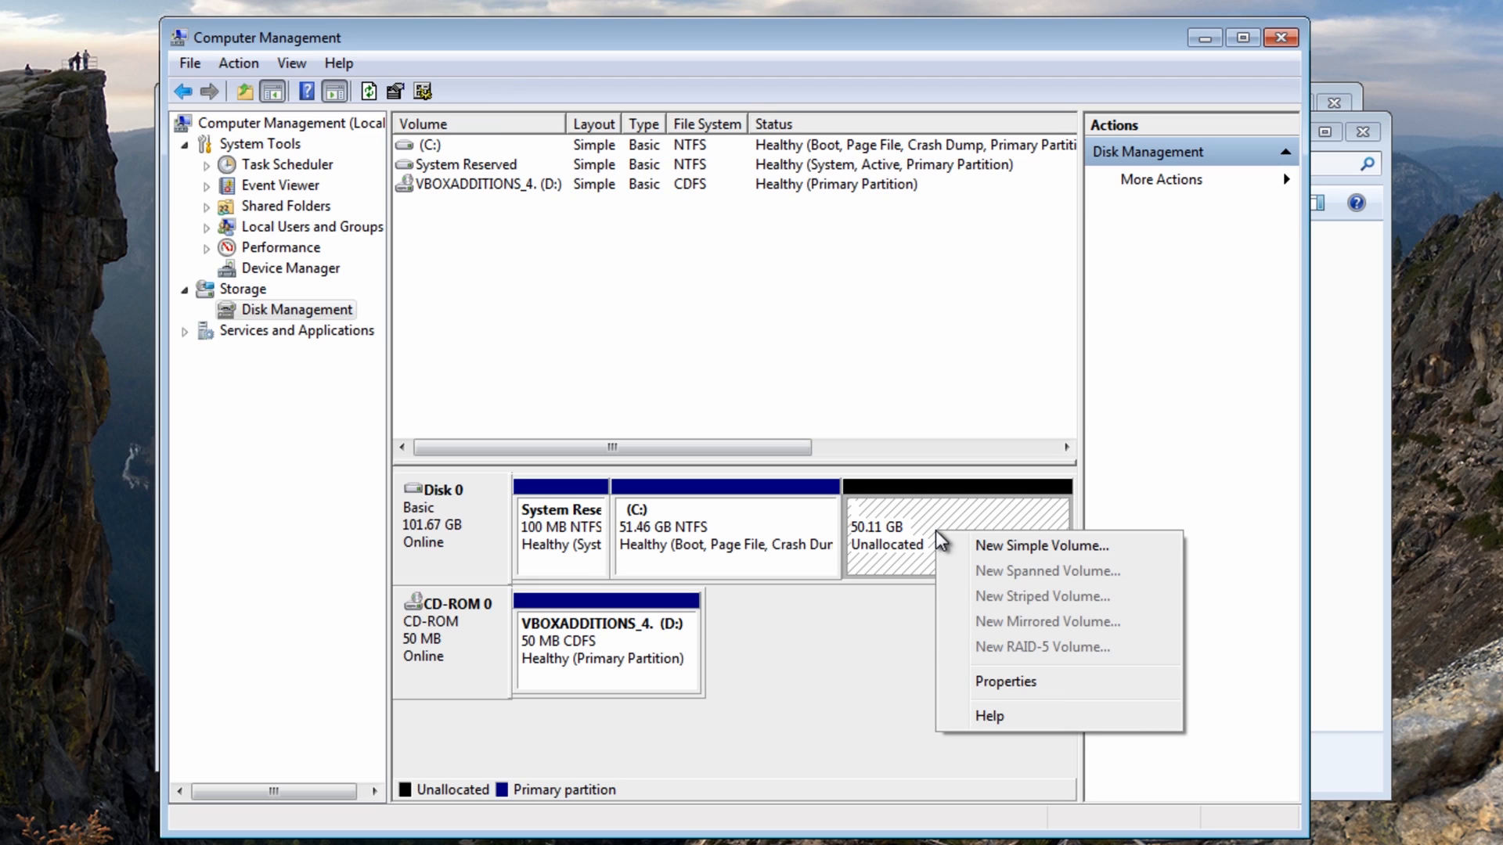
{"action": "mouse_move", "coordinate": [1014, 545]}
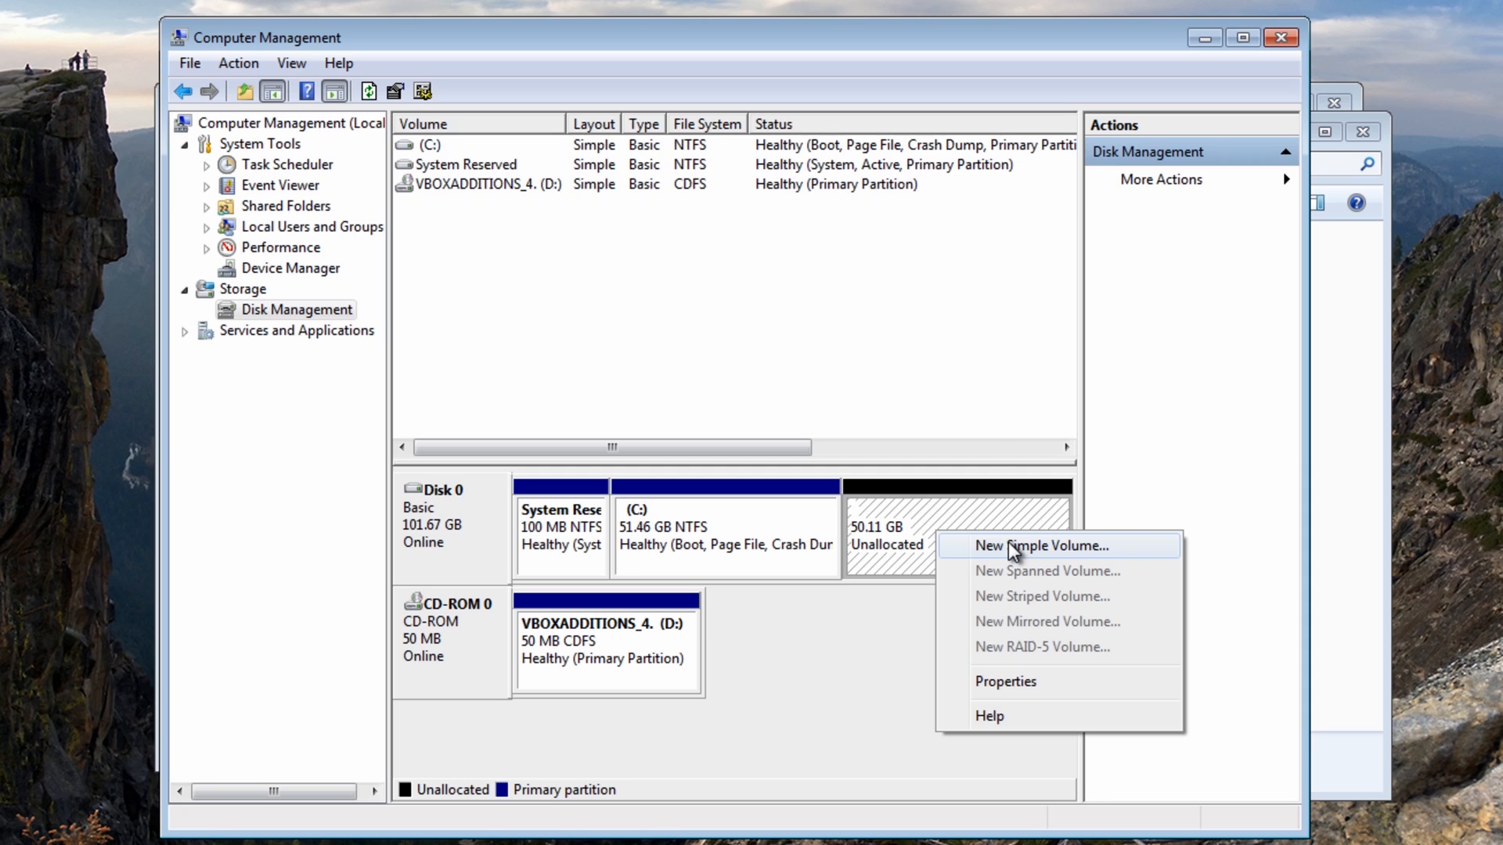
{"action": "left_click", "coordinate": [1045, 545]}
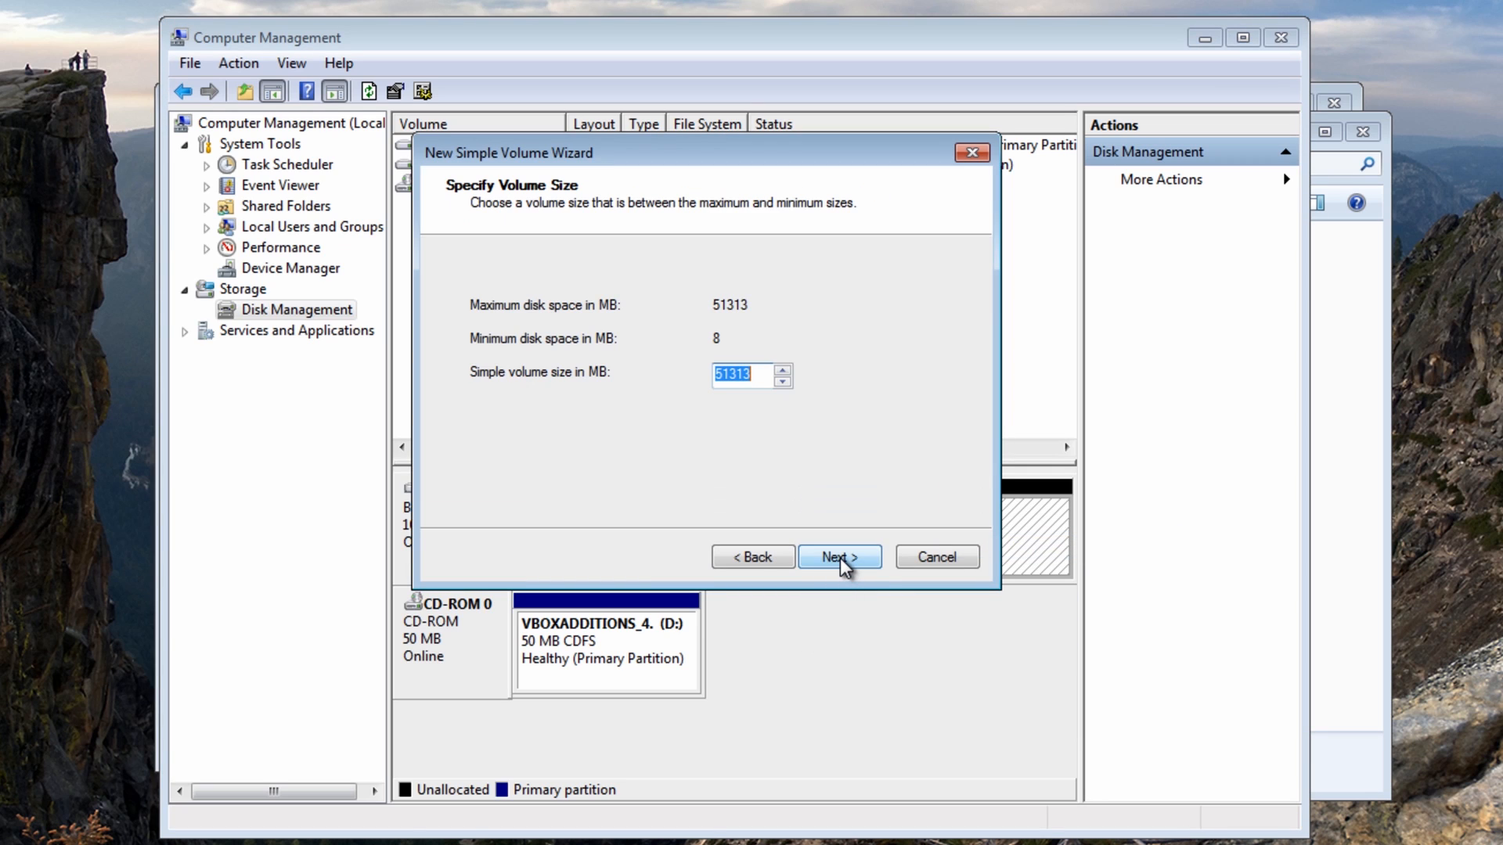
{"action": "left_click", "coordinate": [837, 557]}
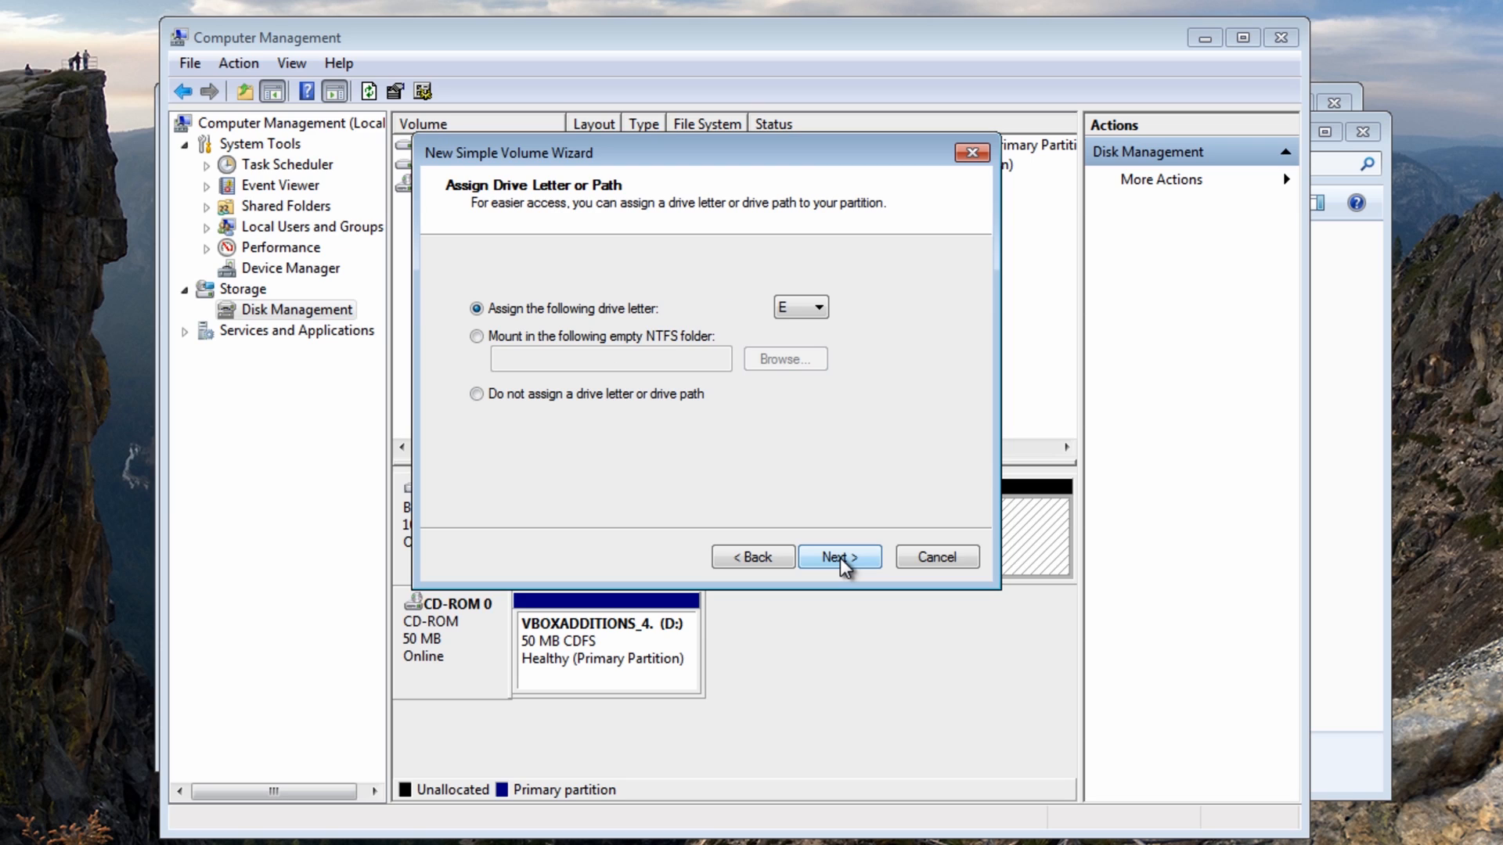
{"action": "left_click", "coordinate": [837, 558]}
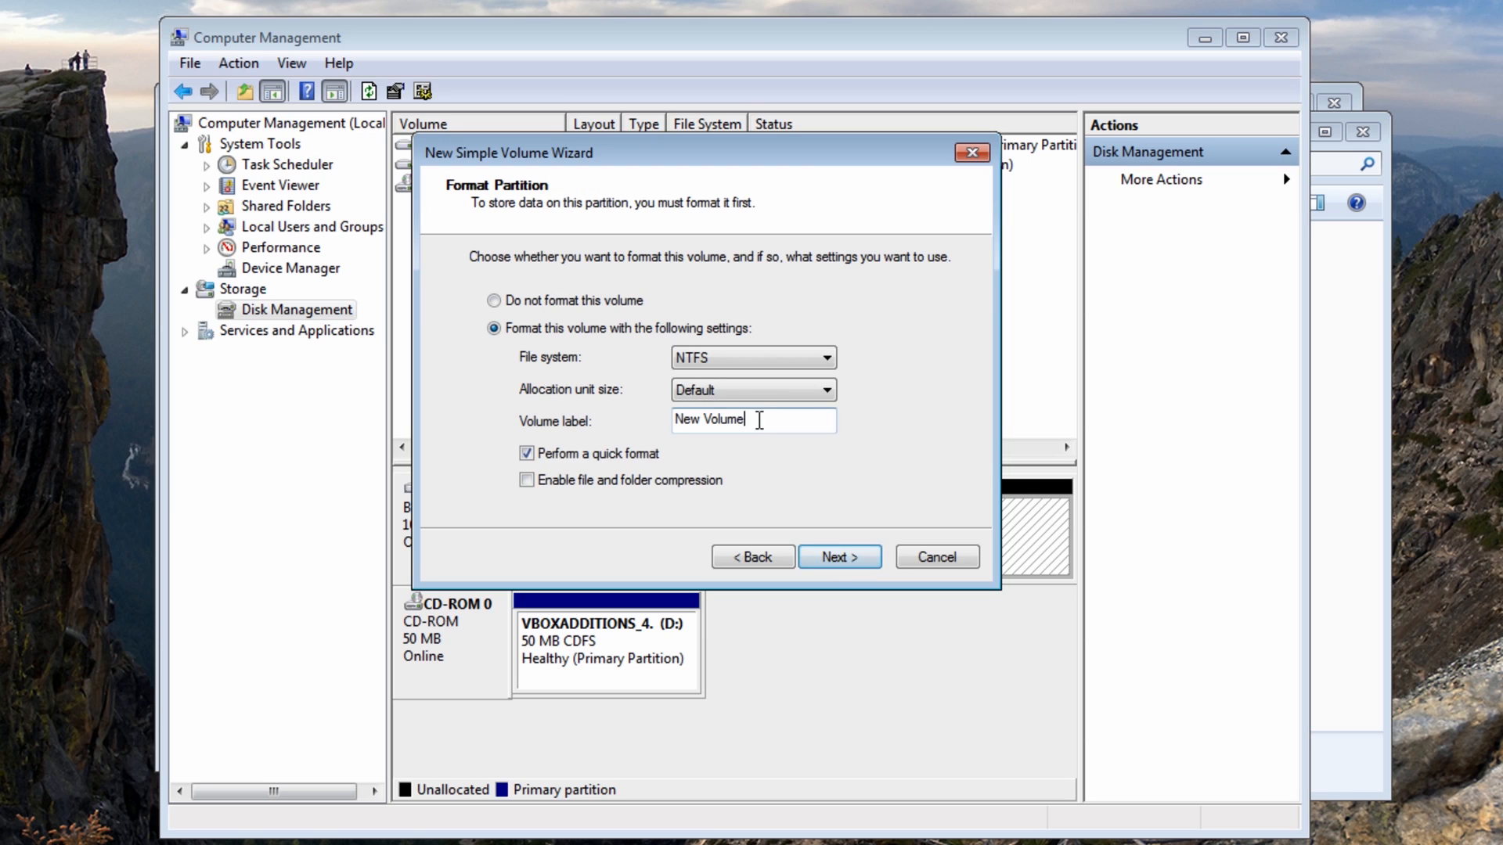
{"action": "type", "text": "W"}
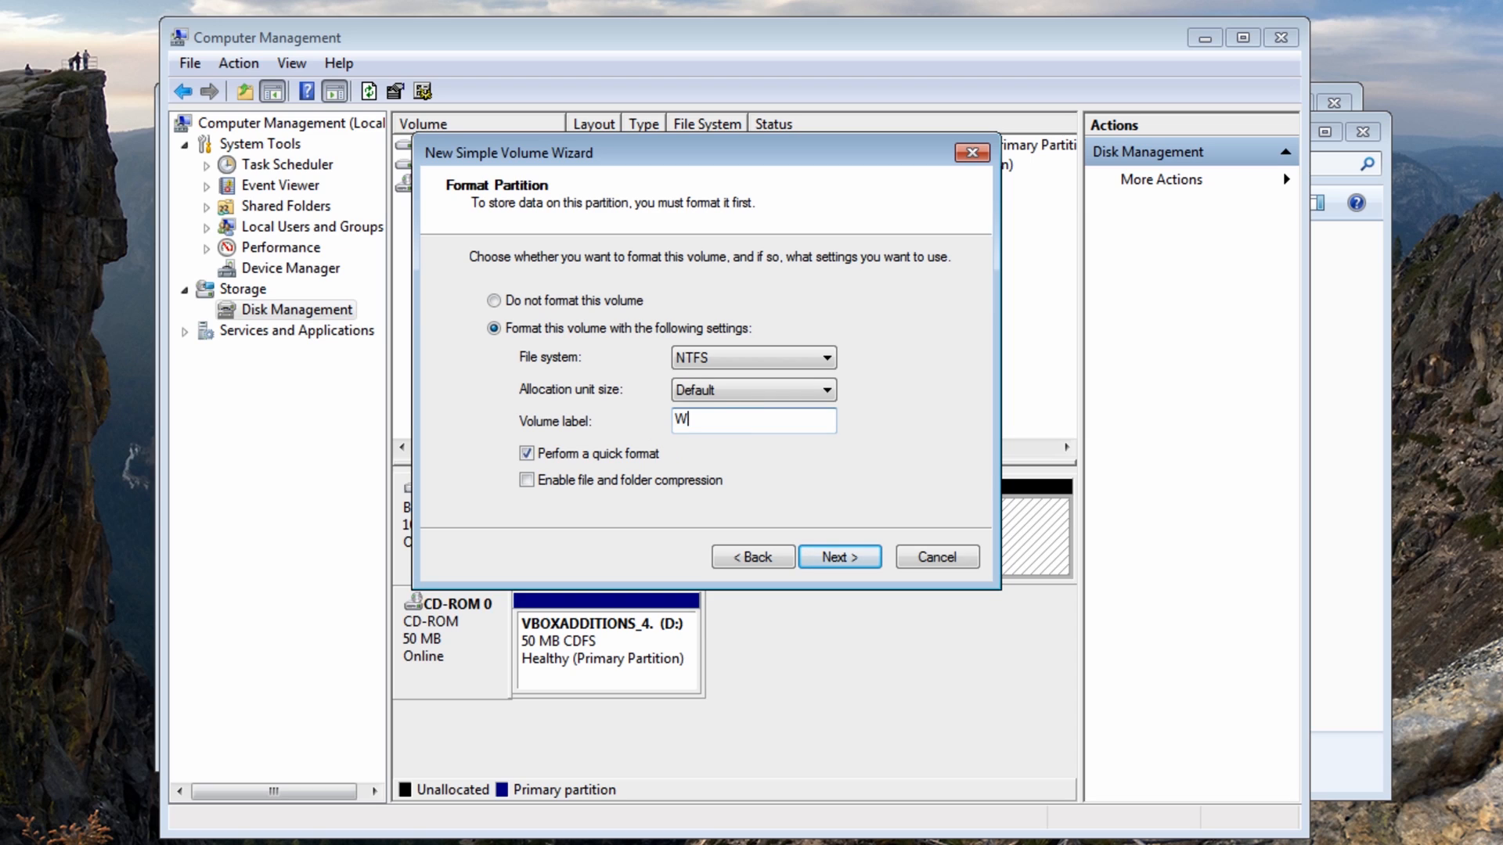
{"action": "type", "text": "indows"}
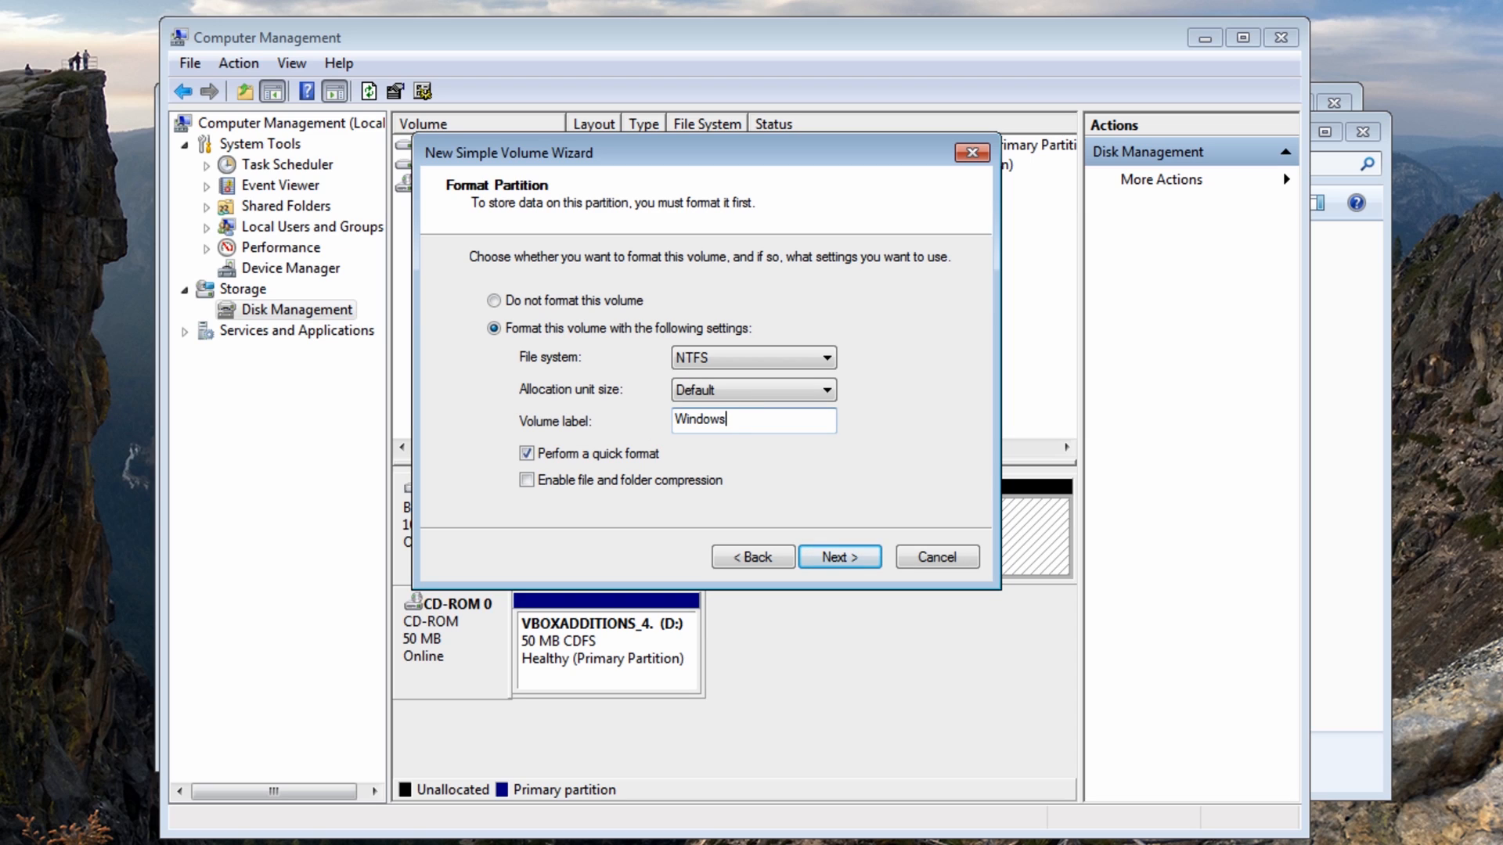
{"action": "type", "text": "8"}
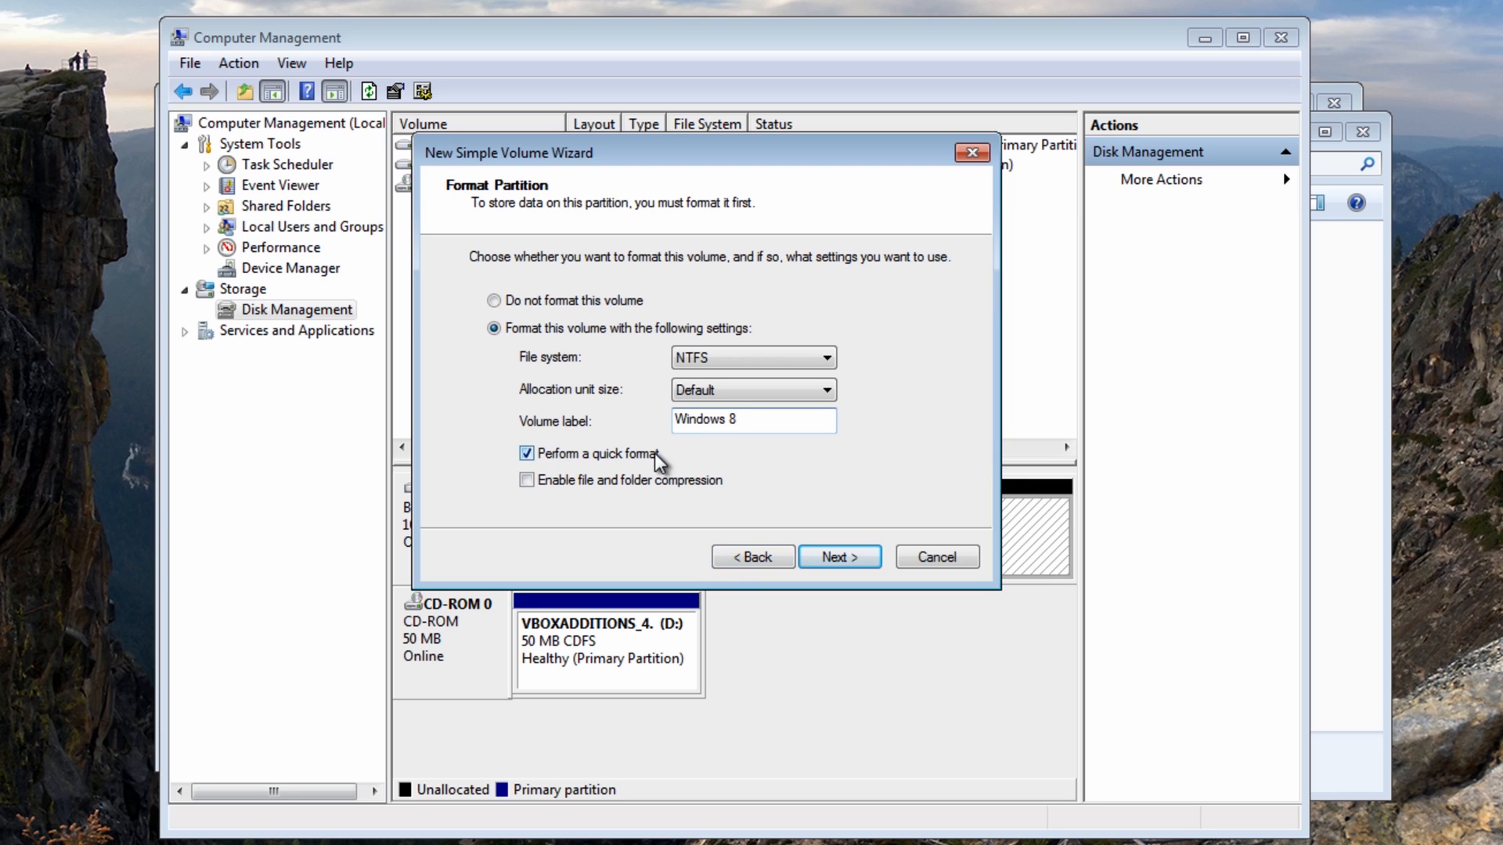
{"action": "left_click", "coordinate": [839, 557]}
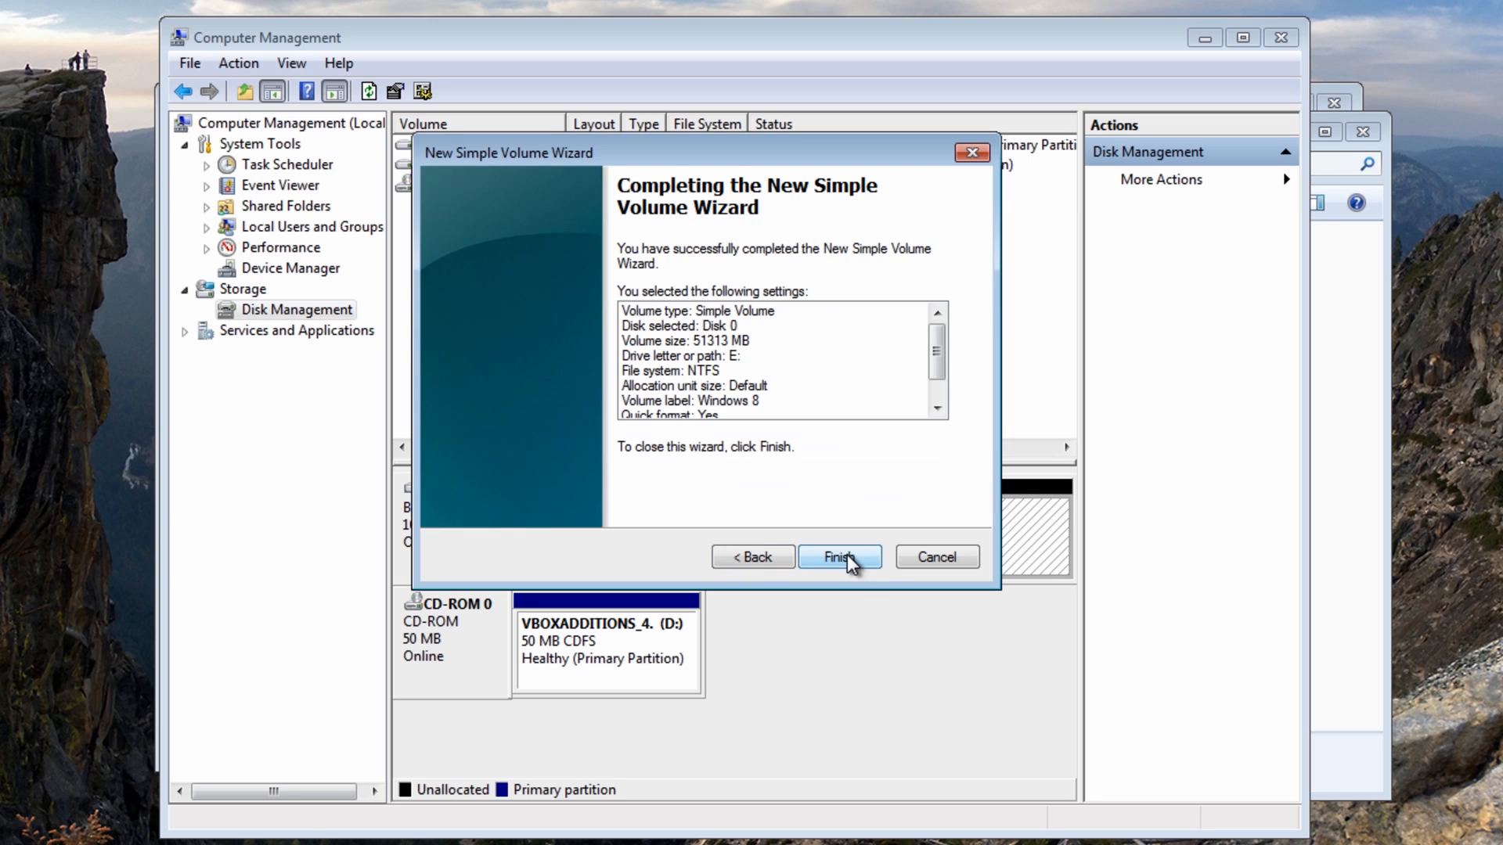
{"action": "left_click", "coordinate": [839, 557]}
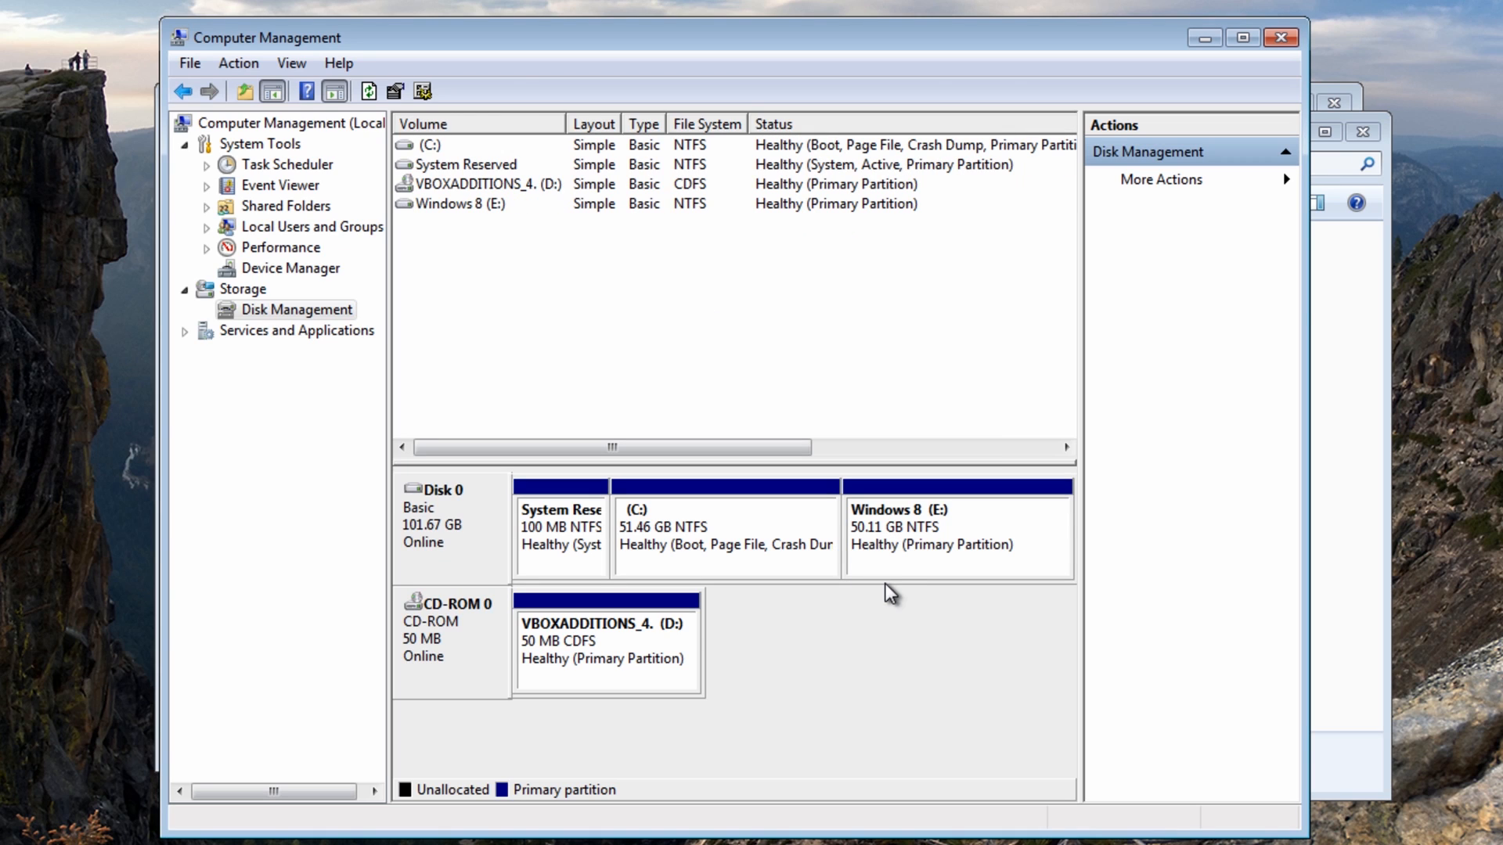
{"action": "mouse_move", "coordinate": [958, 545]}
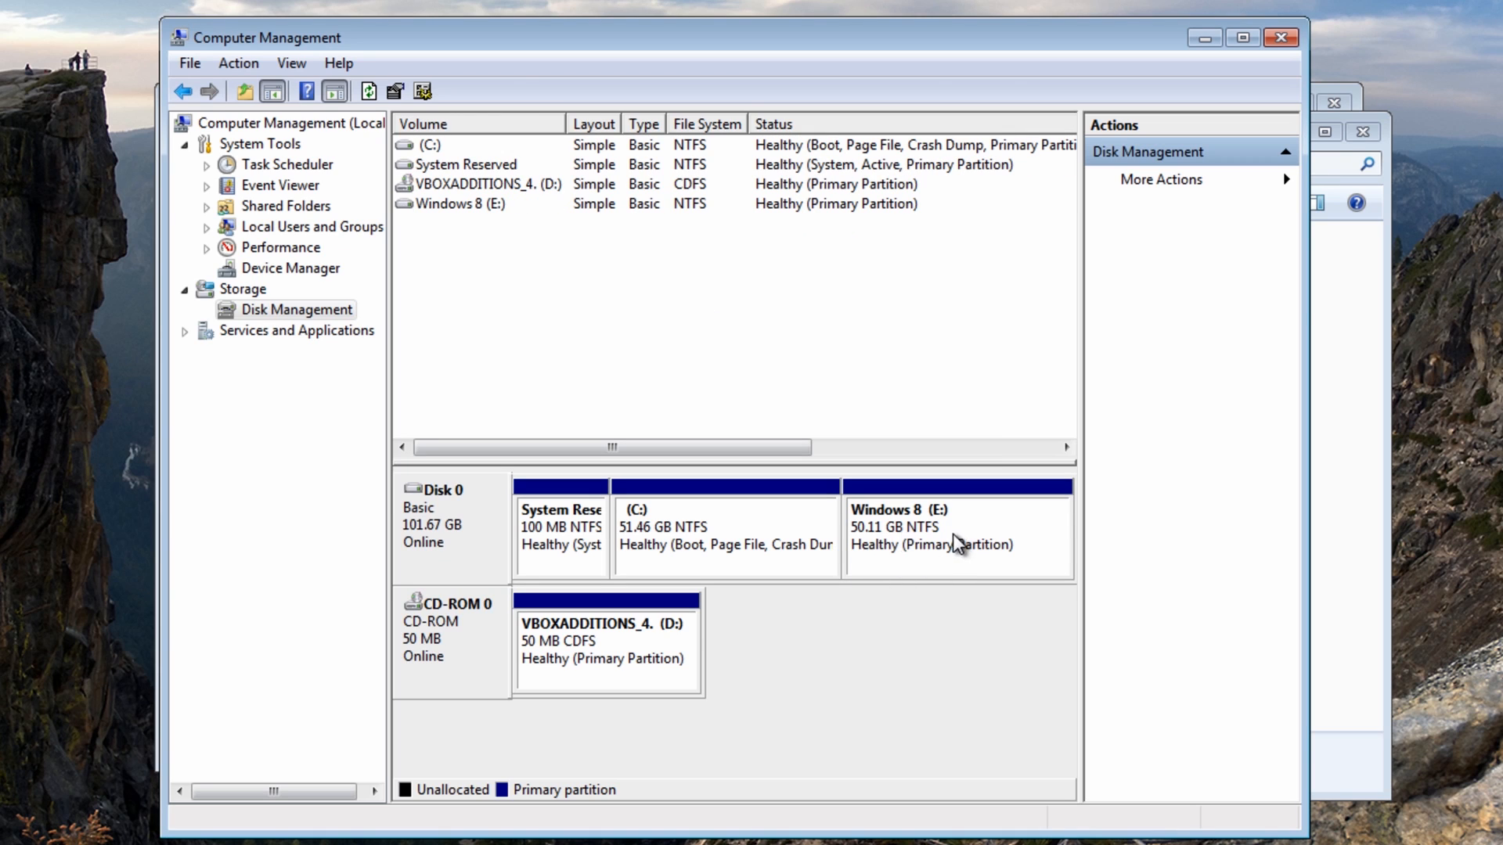
{"action": "mouse_move", "coordinate": [1255, 104]}
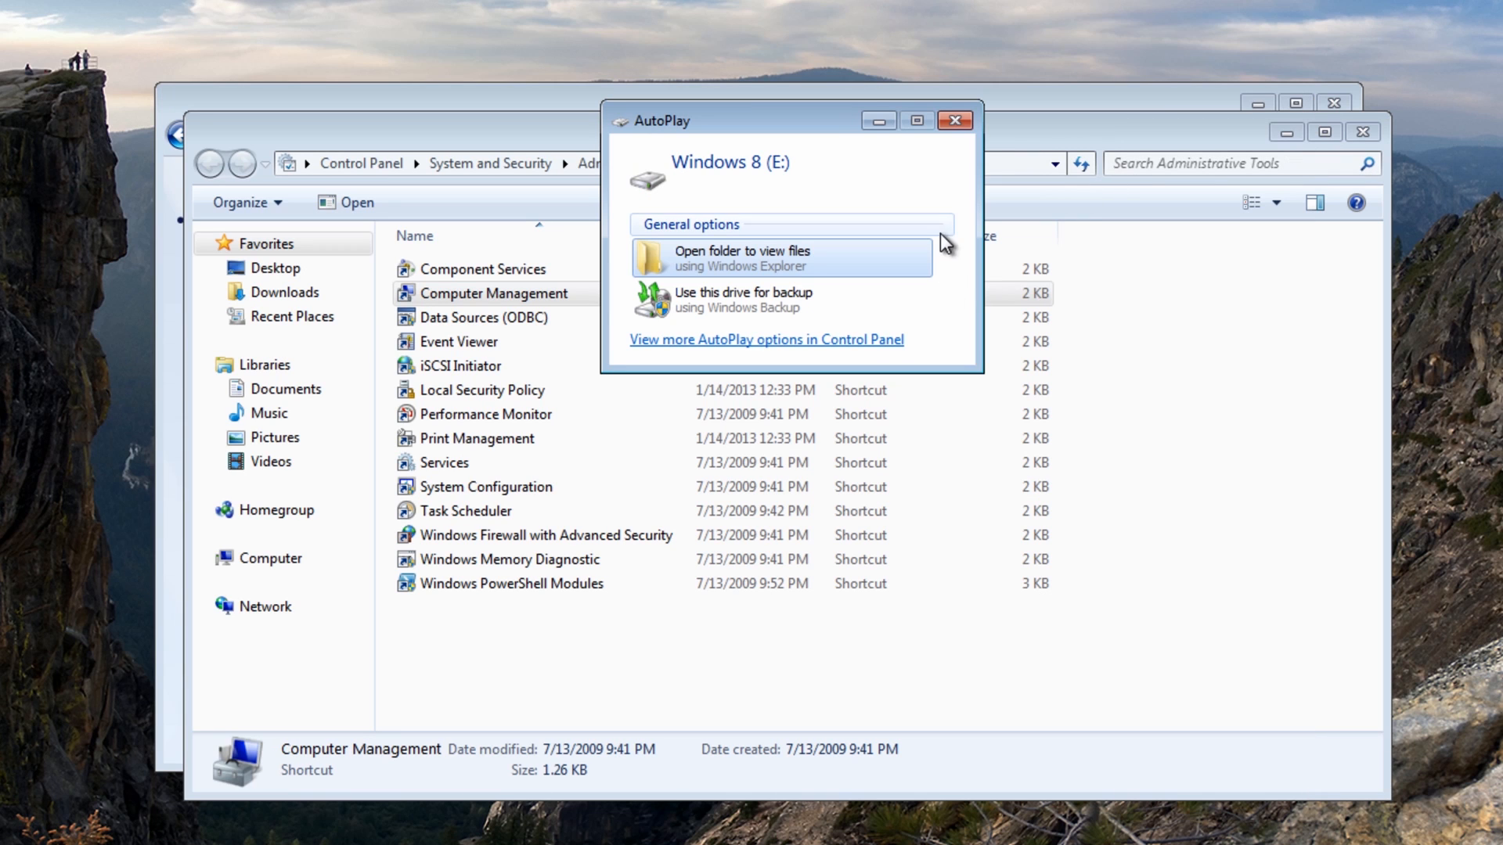
{"action": "mouse_move", "coordinate": [953, 120]}
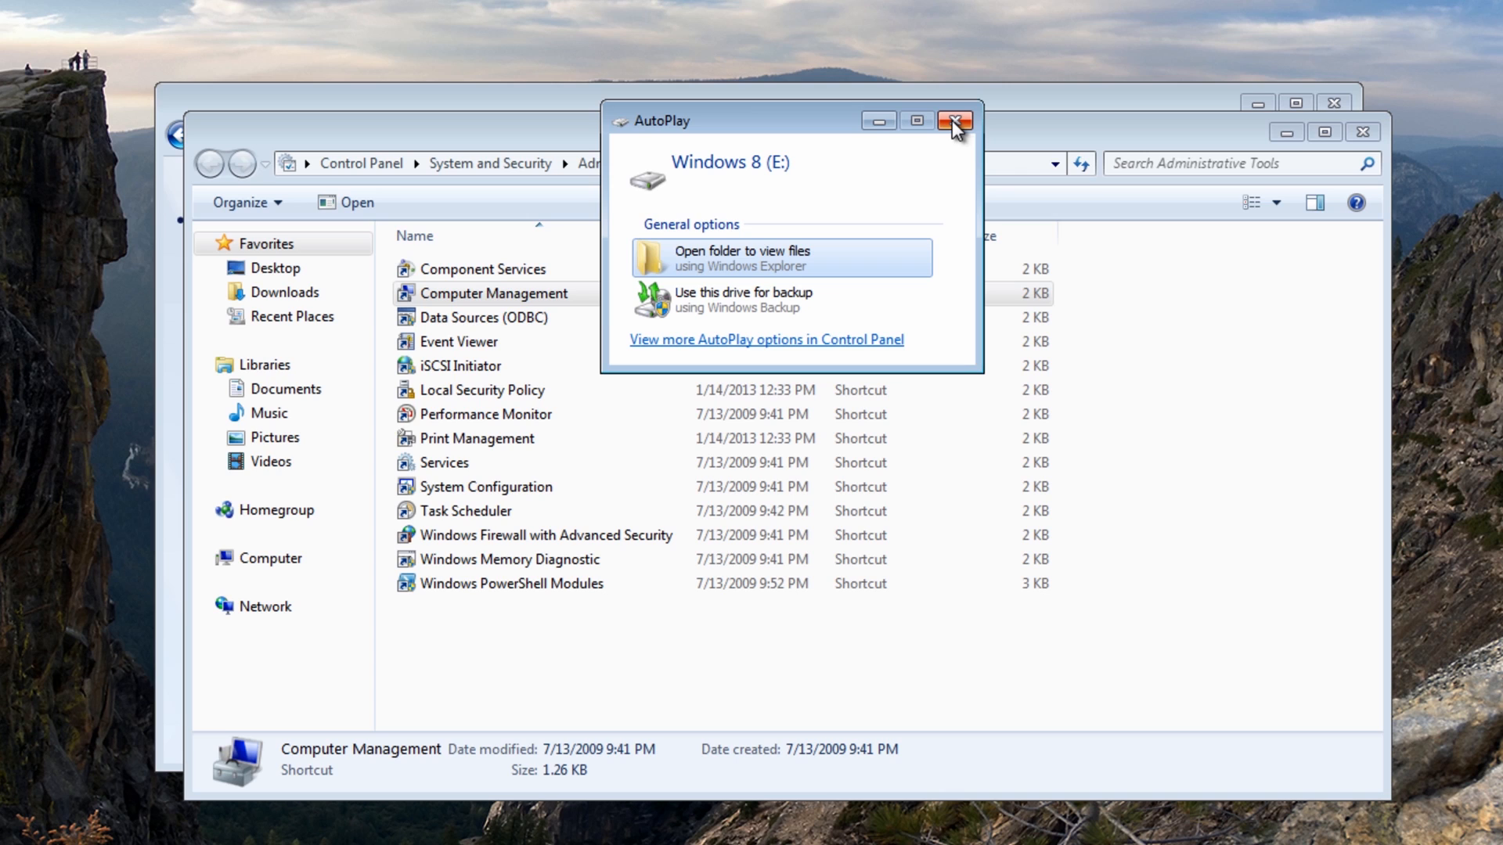
{"action": "mouse_move", "coordinate": [770, 263]}
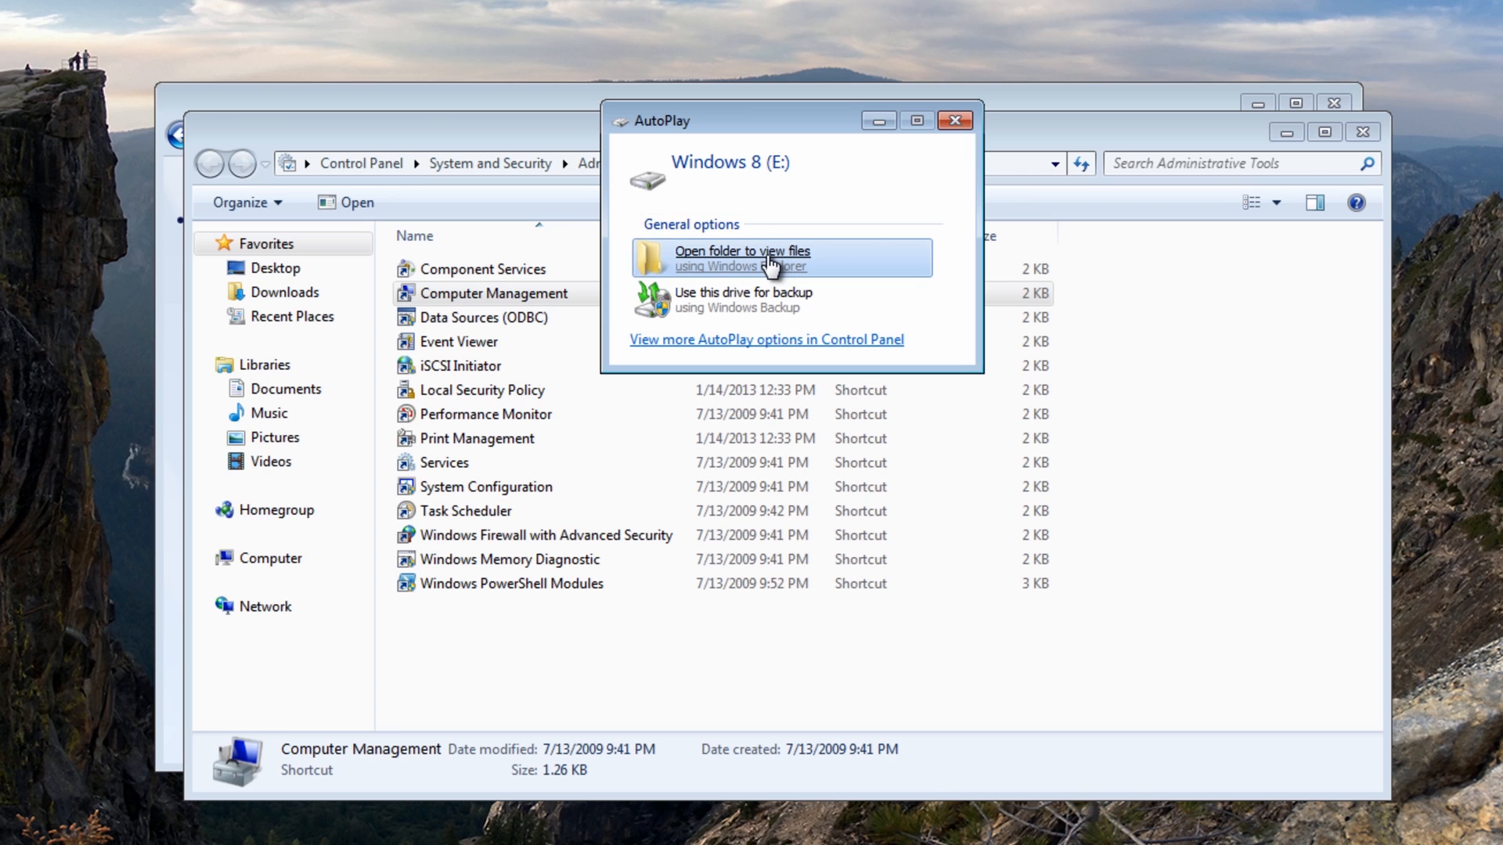
Step: Dismiss AutoPlay and Control Panel, then view the empty Windows 8 (E:) drive from Computer
{"action": "left_click", "coordinate": [741, 258]}
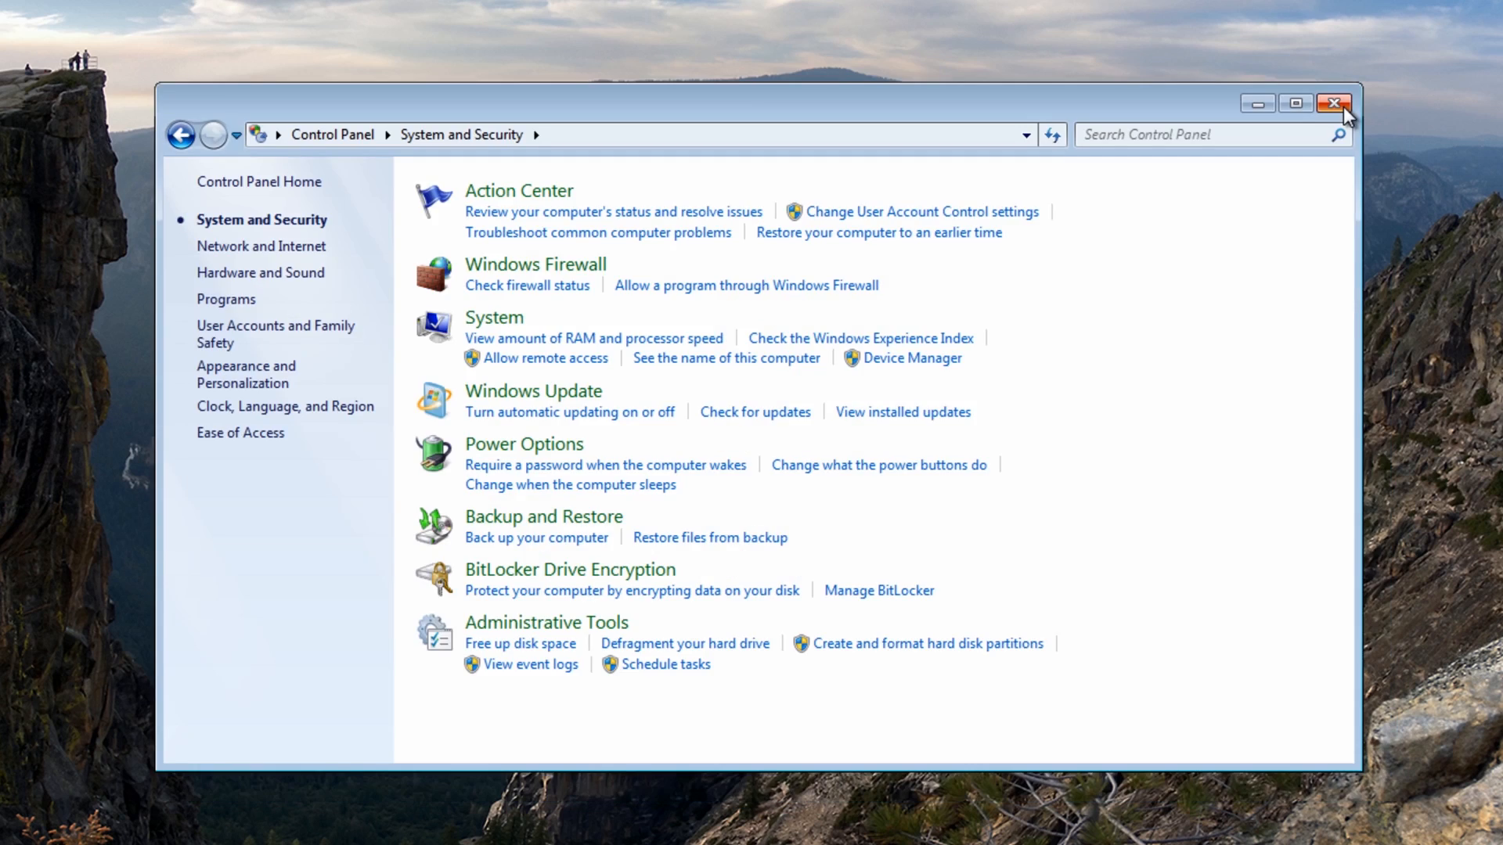
{"action": "left_click", "coordinate": [1334, 103]}
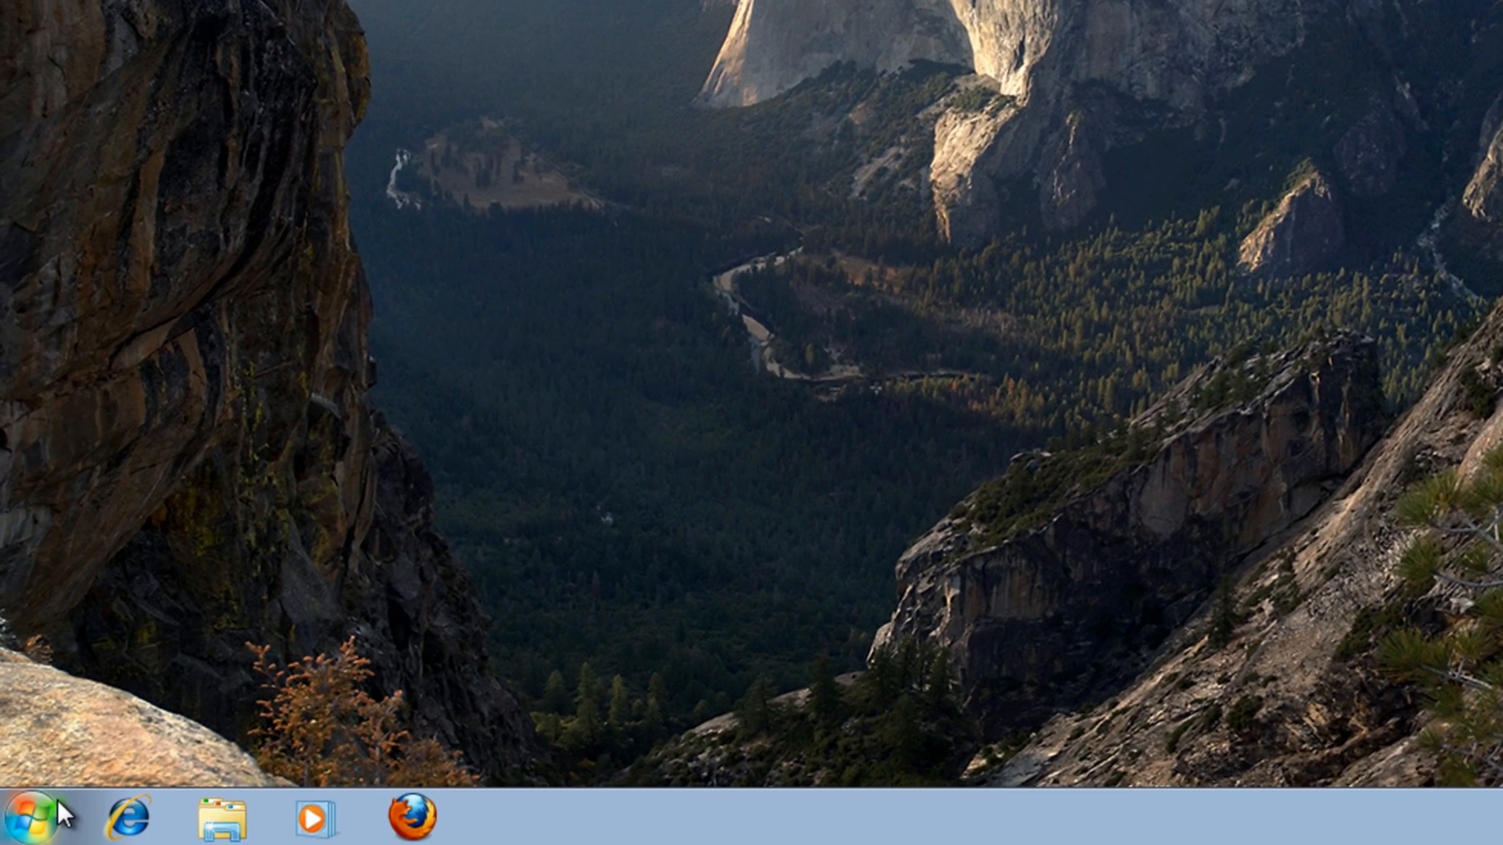
{"action": "left_click", "coordinate": [218, 817]}
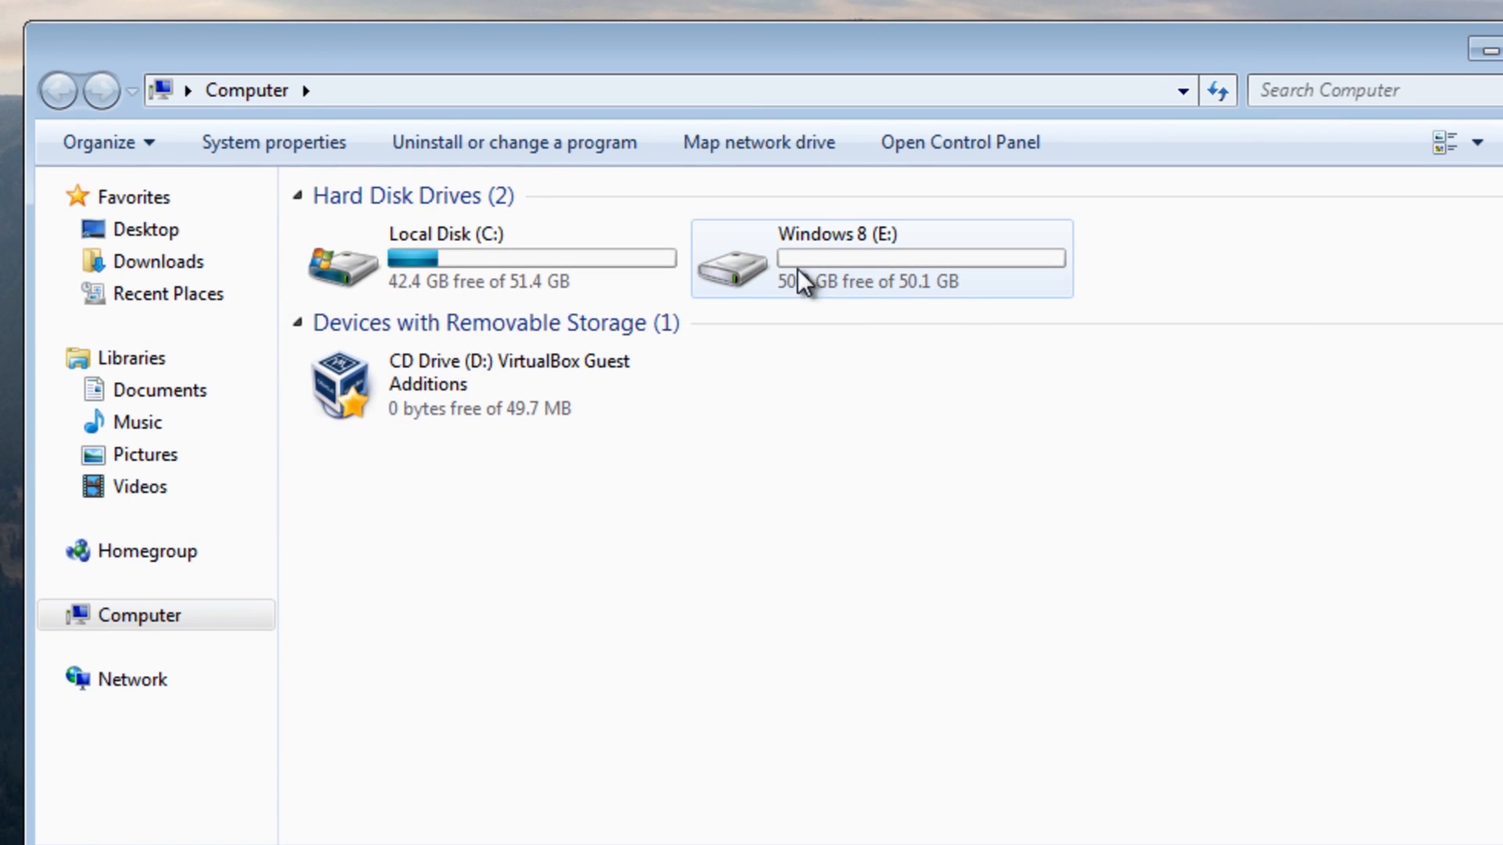
{"action": "double_click", "coordinate": [919, 257]}
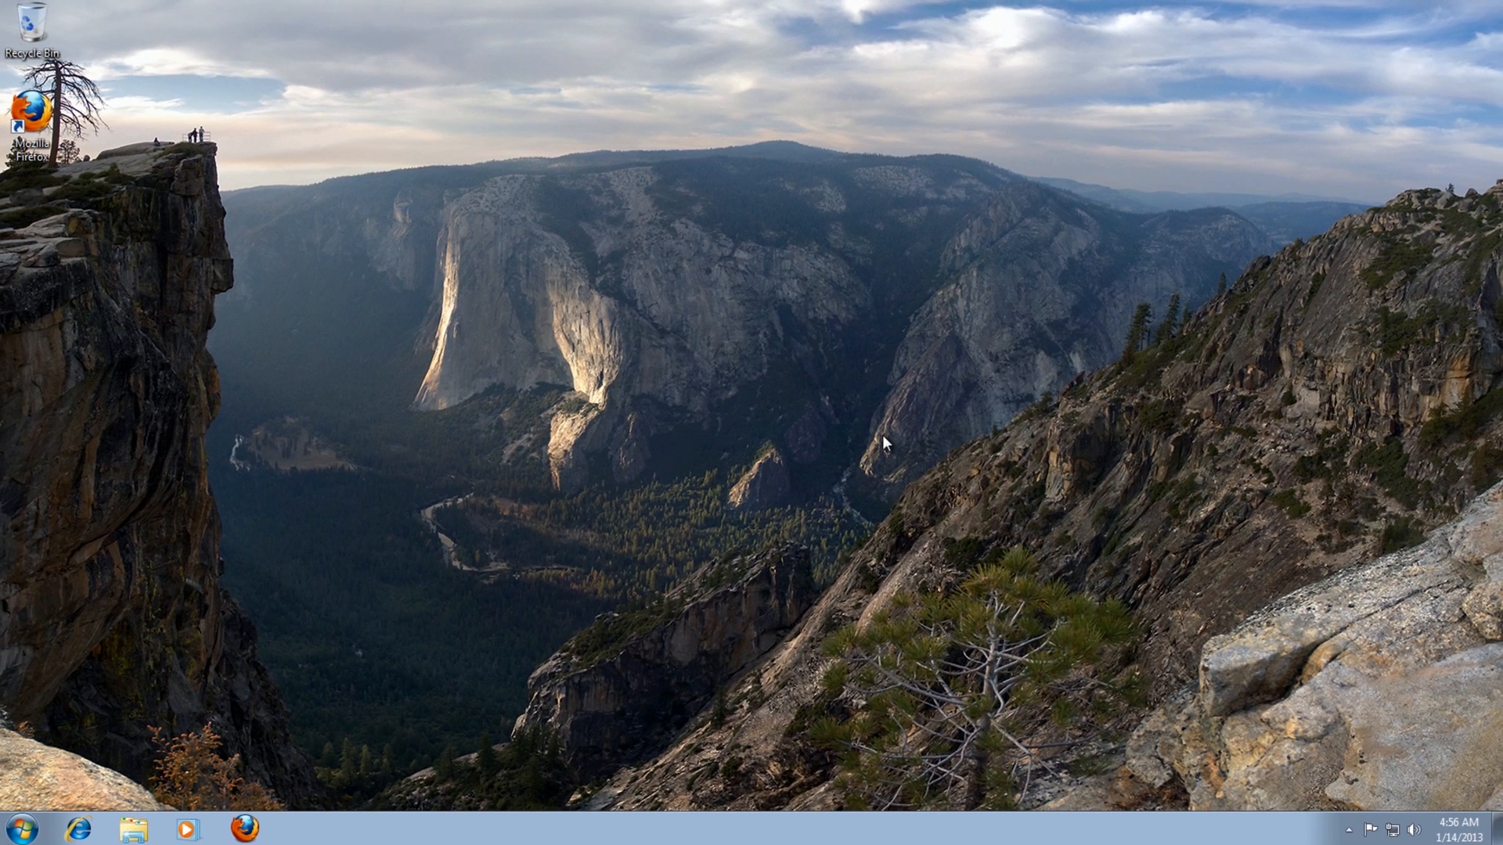
{"action": "mouse_move", "coordinate": [858, 507]}
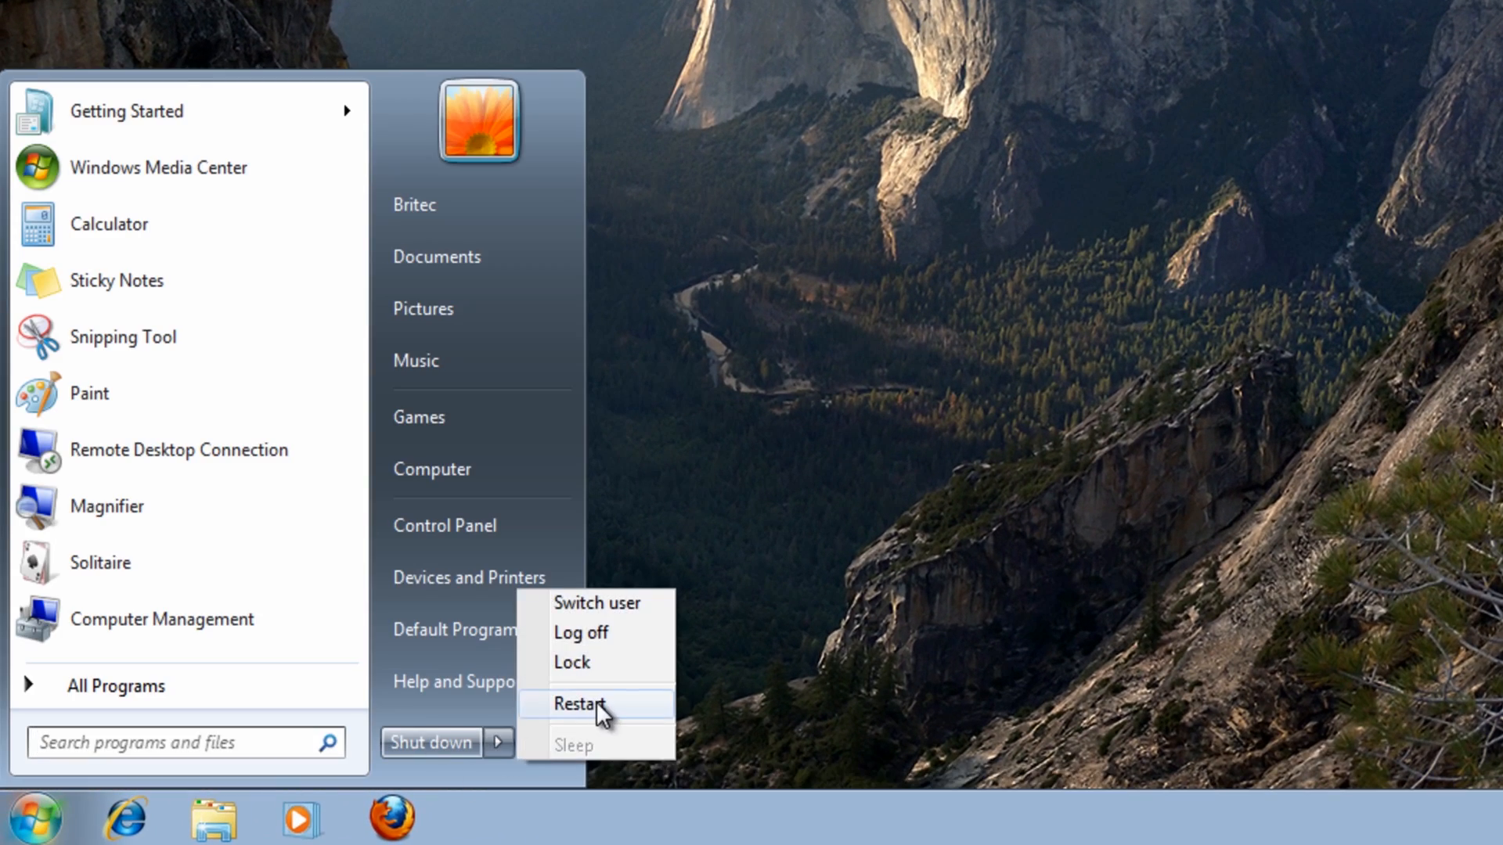
Step: Restart the computer from the Start menu so Windows 8 Setup boots
{"action": "left_click", "coordinate": [578, 703]}
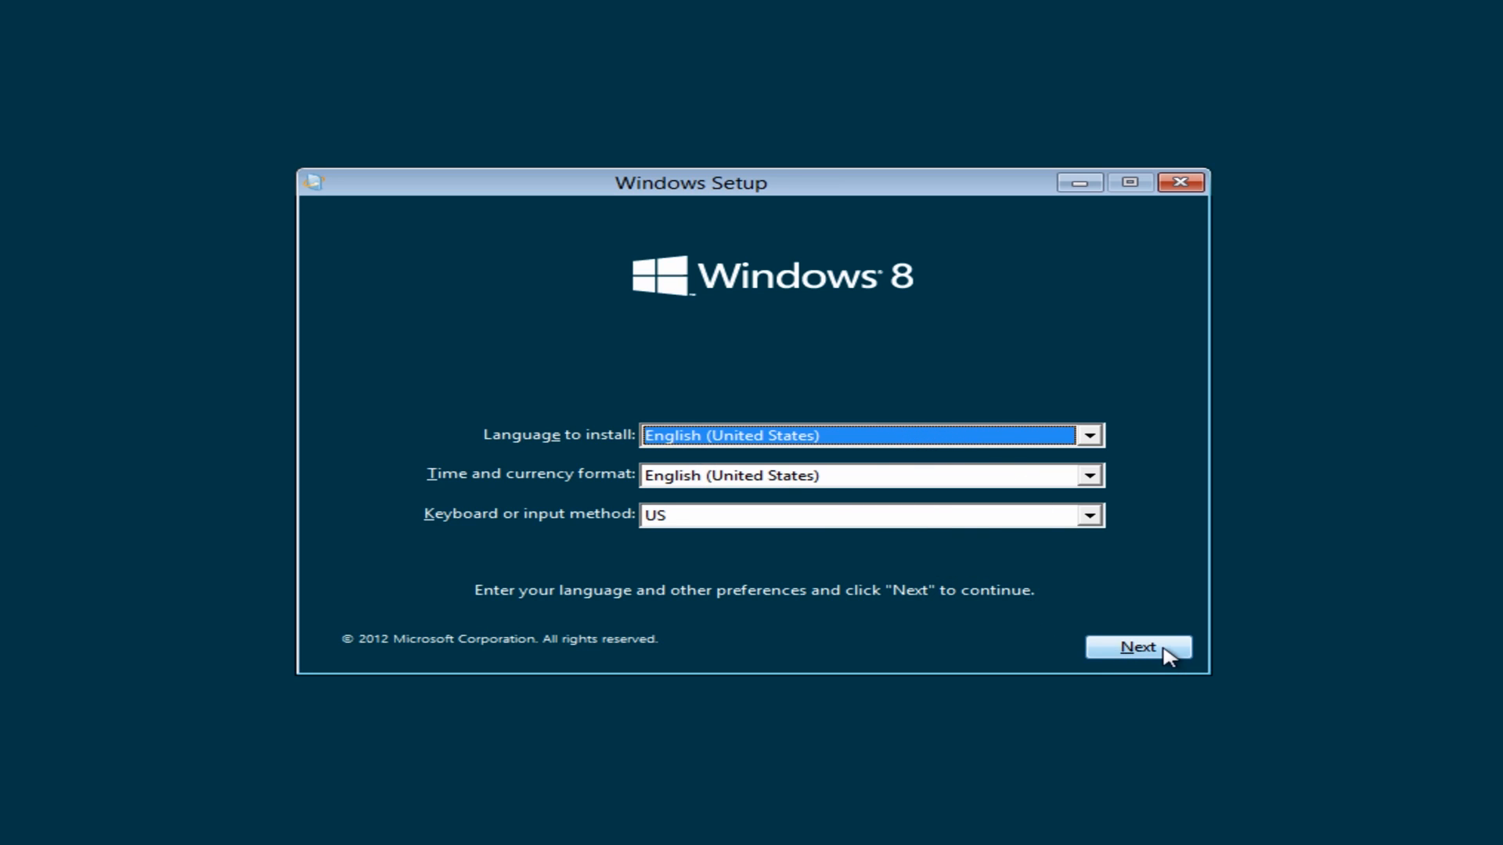
{"action": "left_click", "coordinate": [1138, 646]}
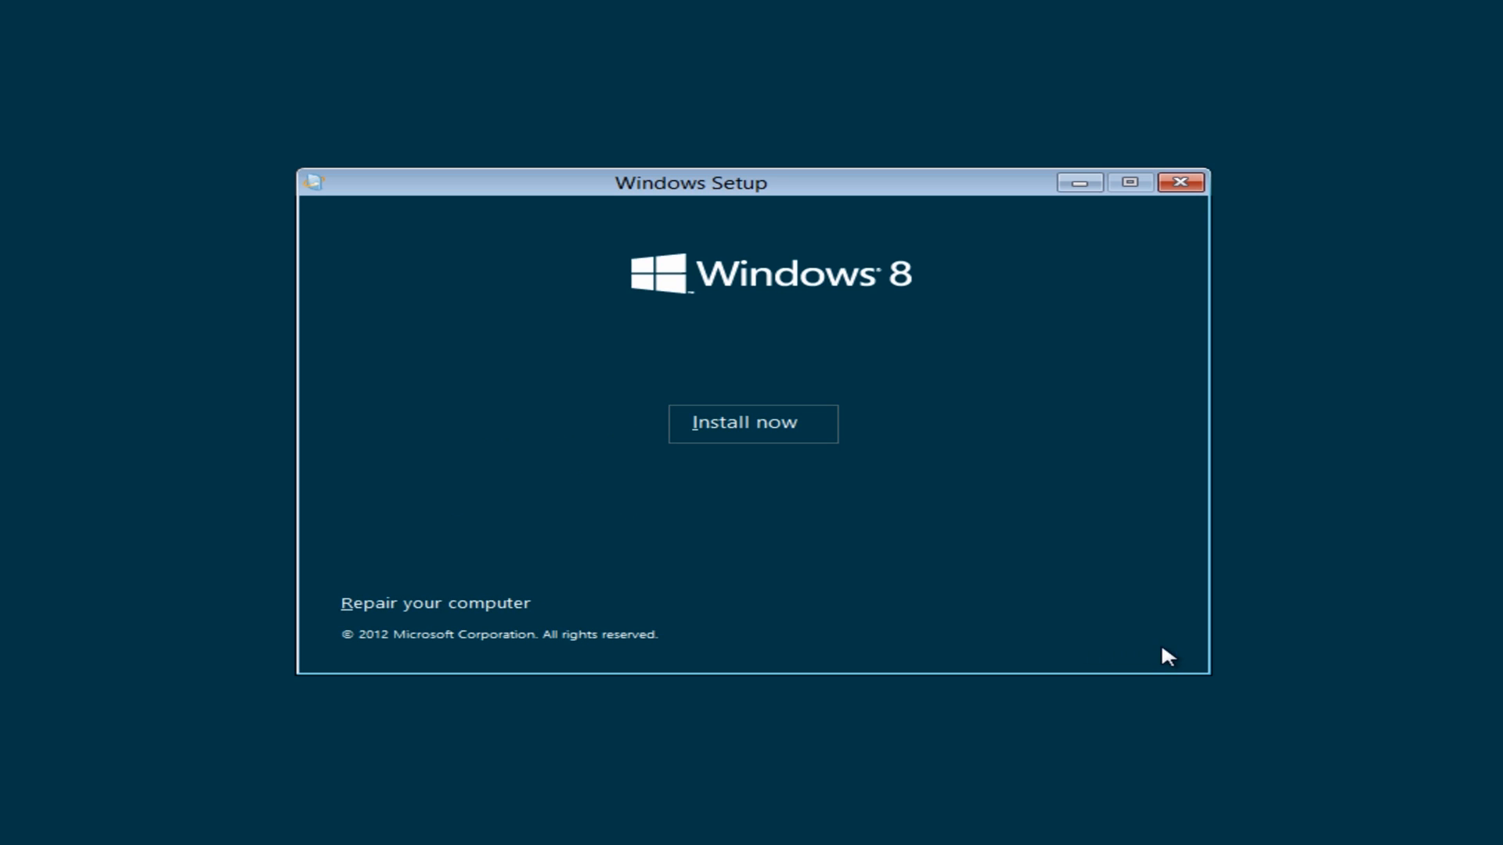
{"action": "mouse_move", "coordinate": [760, 437]}
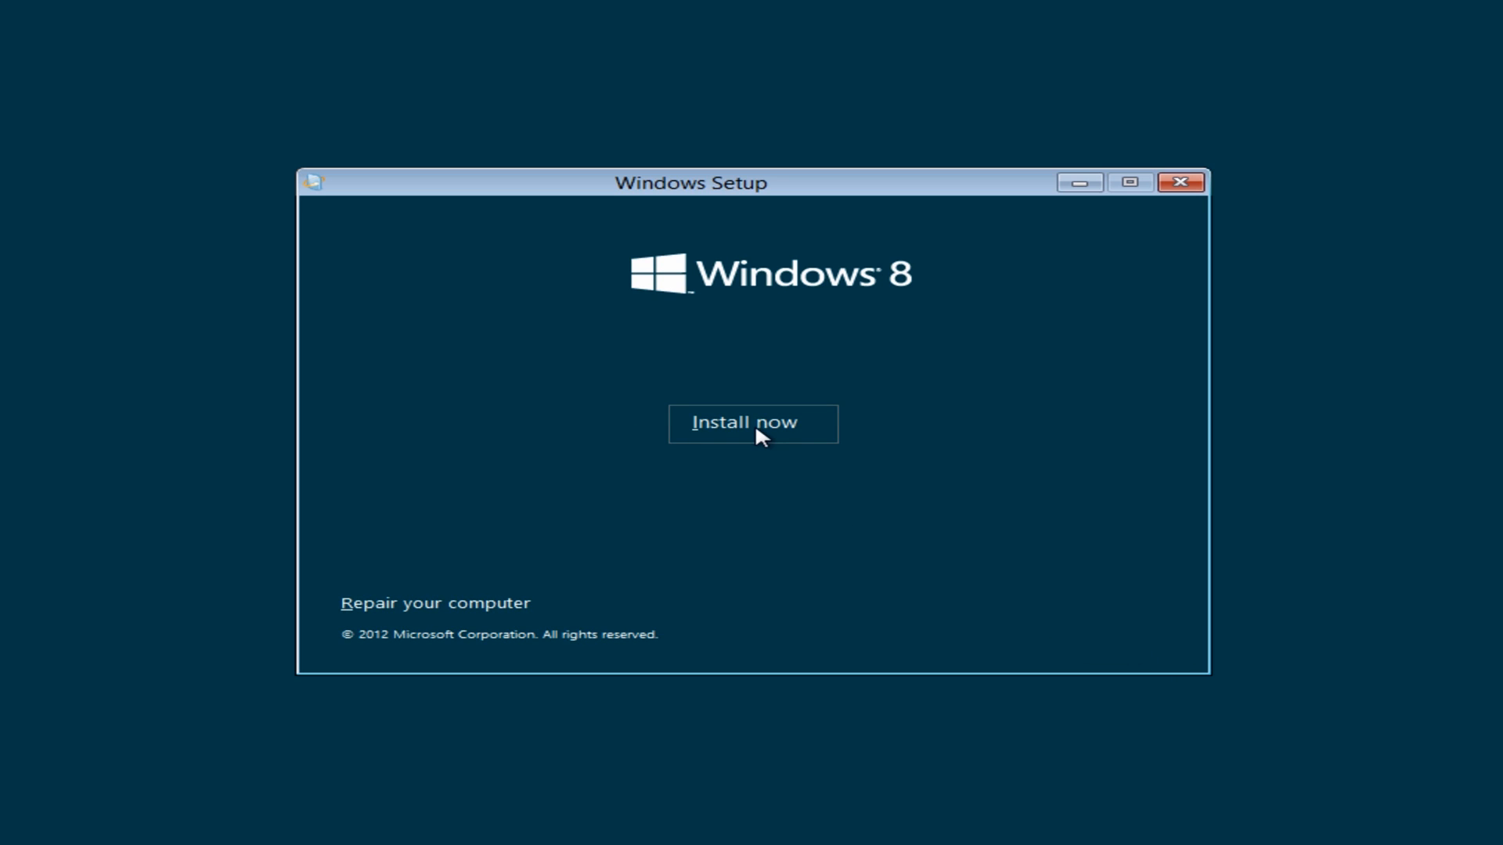
{"action": "left_click", "coordinate": [753, 424]}
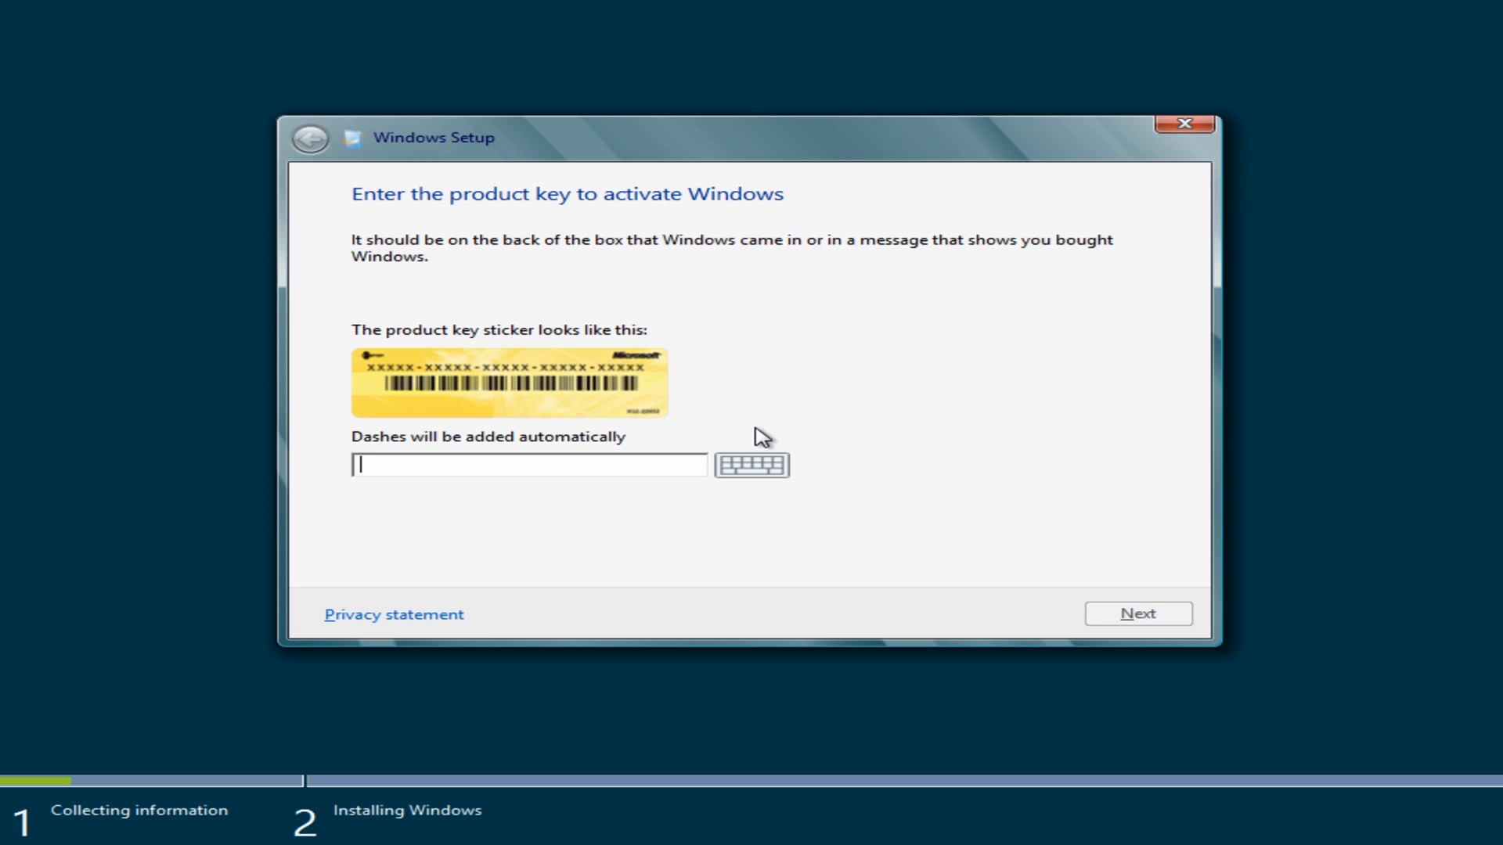
{"action": "mouse_move", "coordinate": [452, 483]}
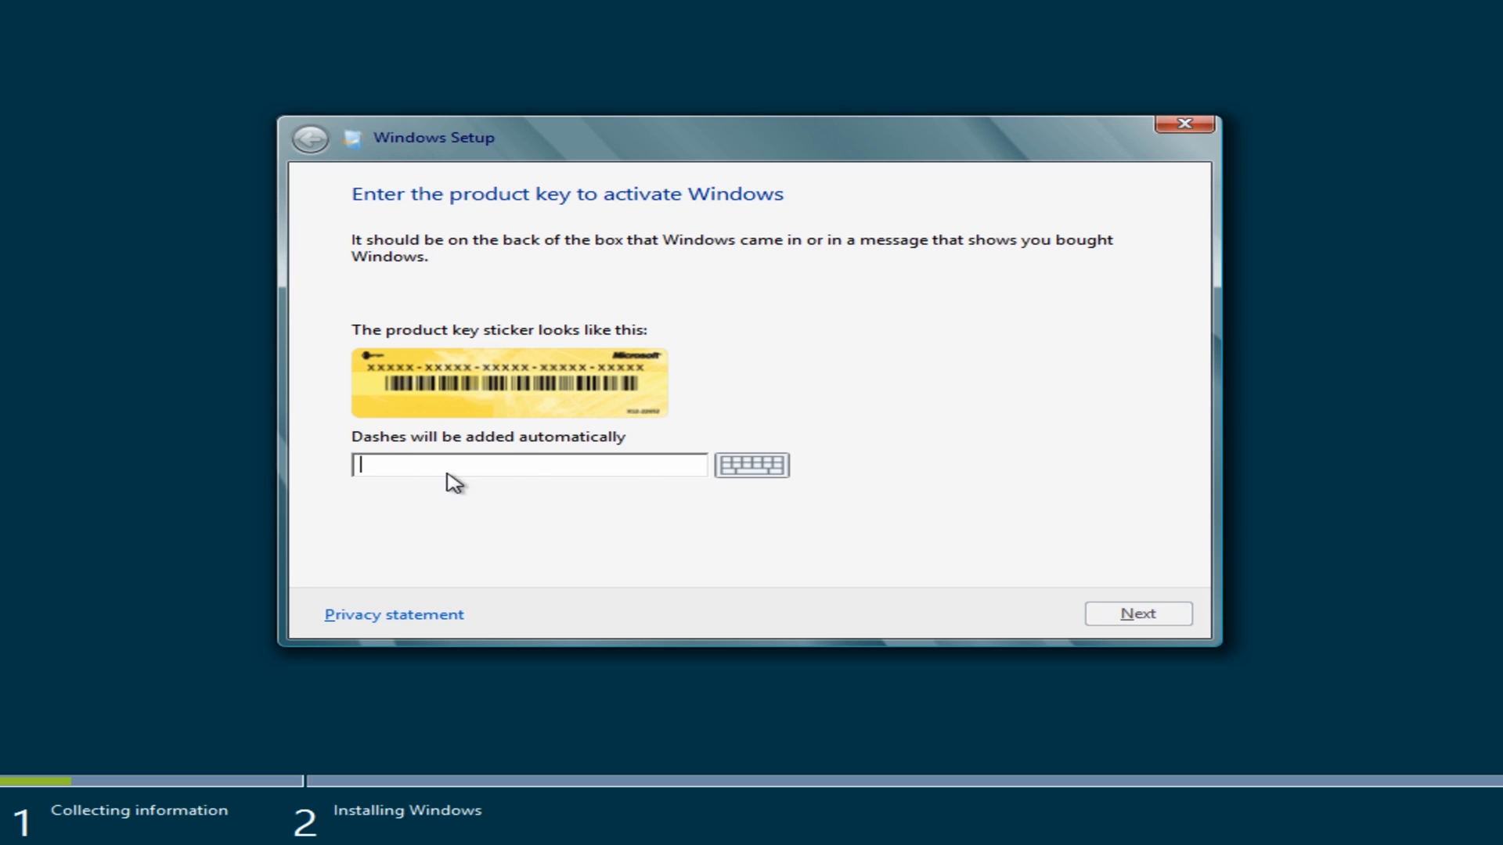
{"action": "type", "text": "DNJXJ-7XBW8-2378T-X22TX-BKG7J"}
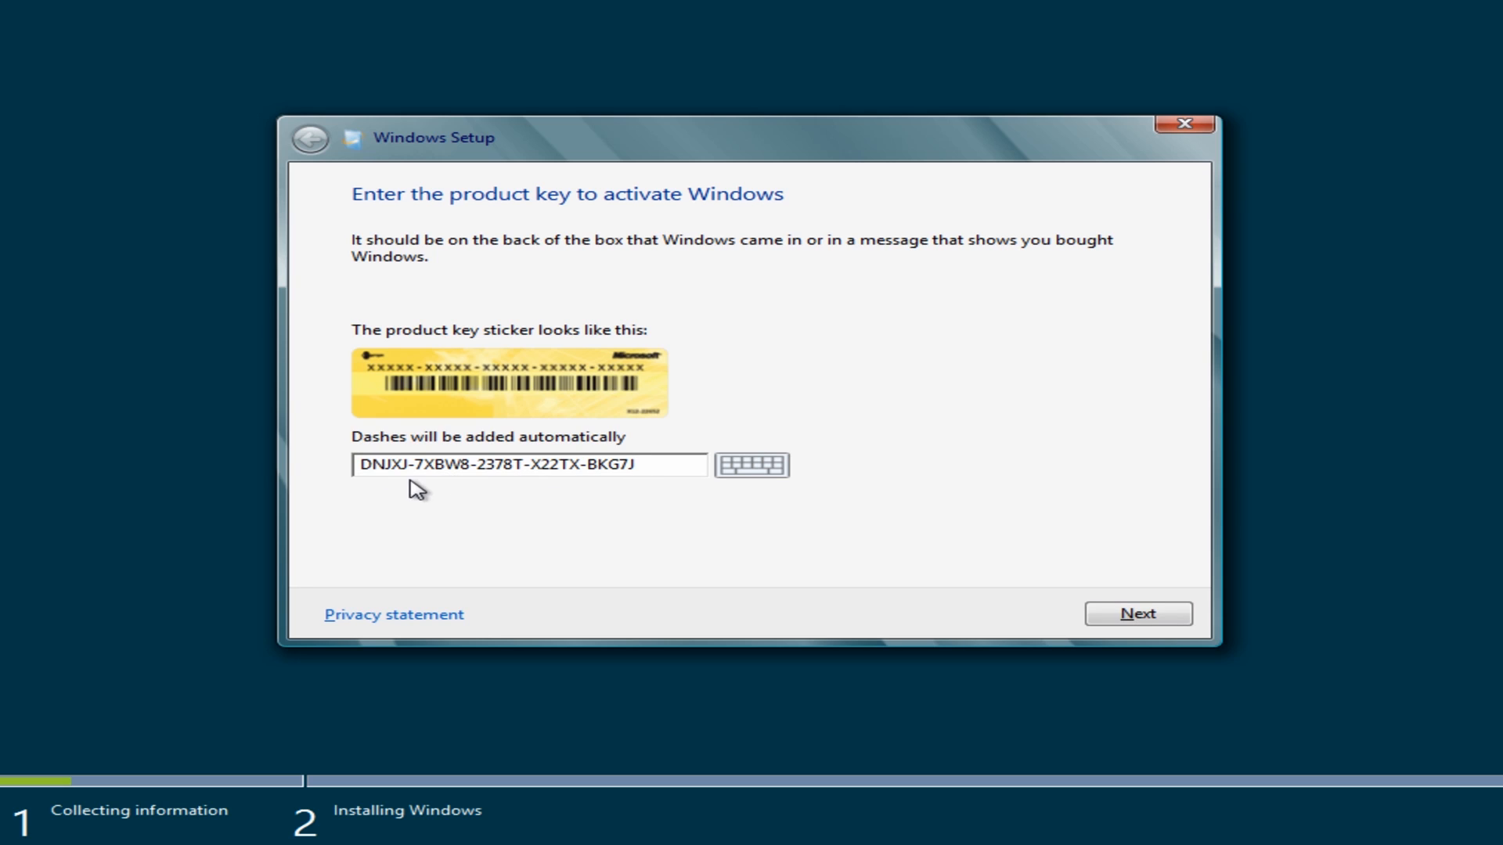
{"action": "mouse_move", "coordinate": [593, 492]}
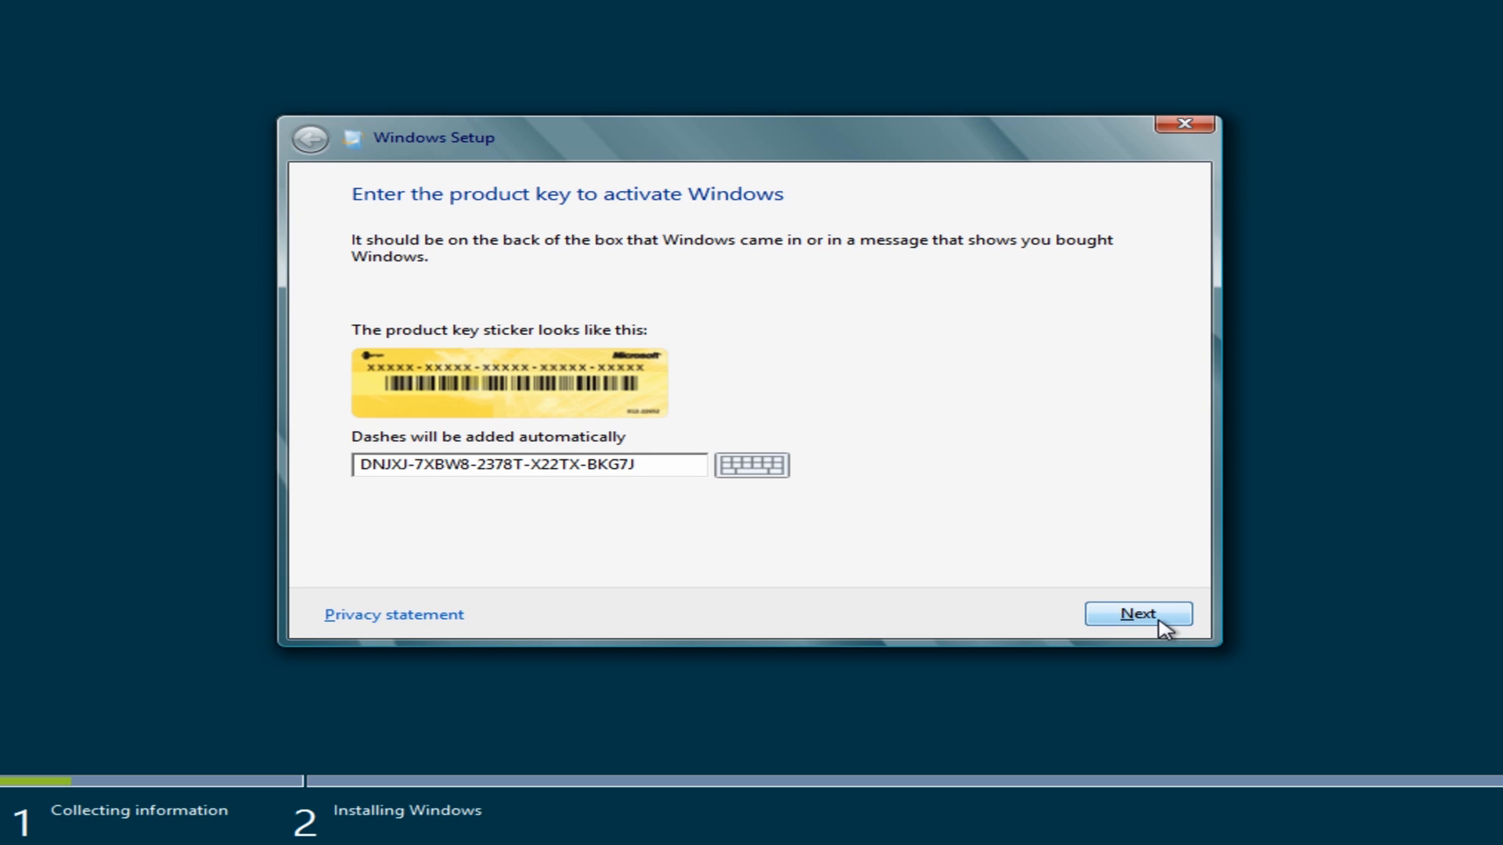
{"action": "left_click", "coordinate": [1138, 614]}
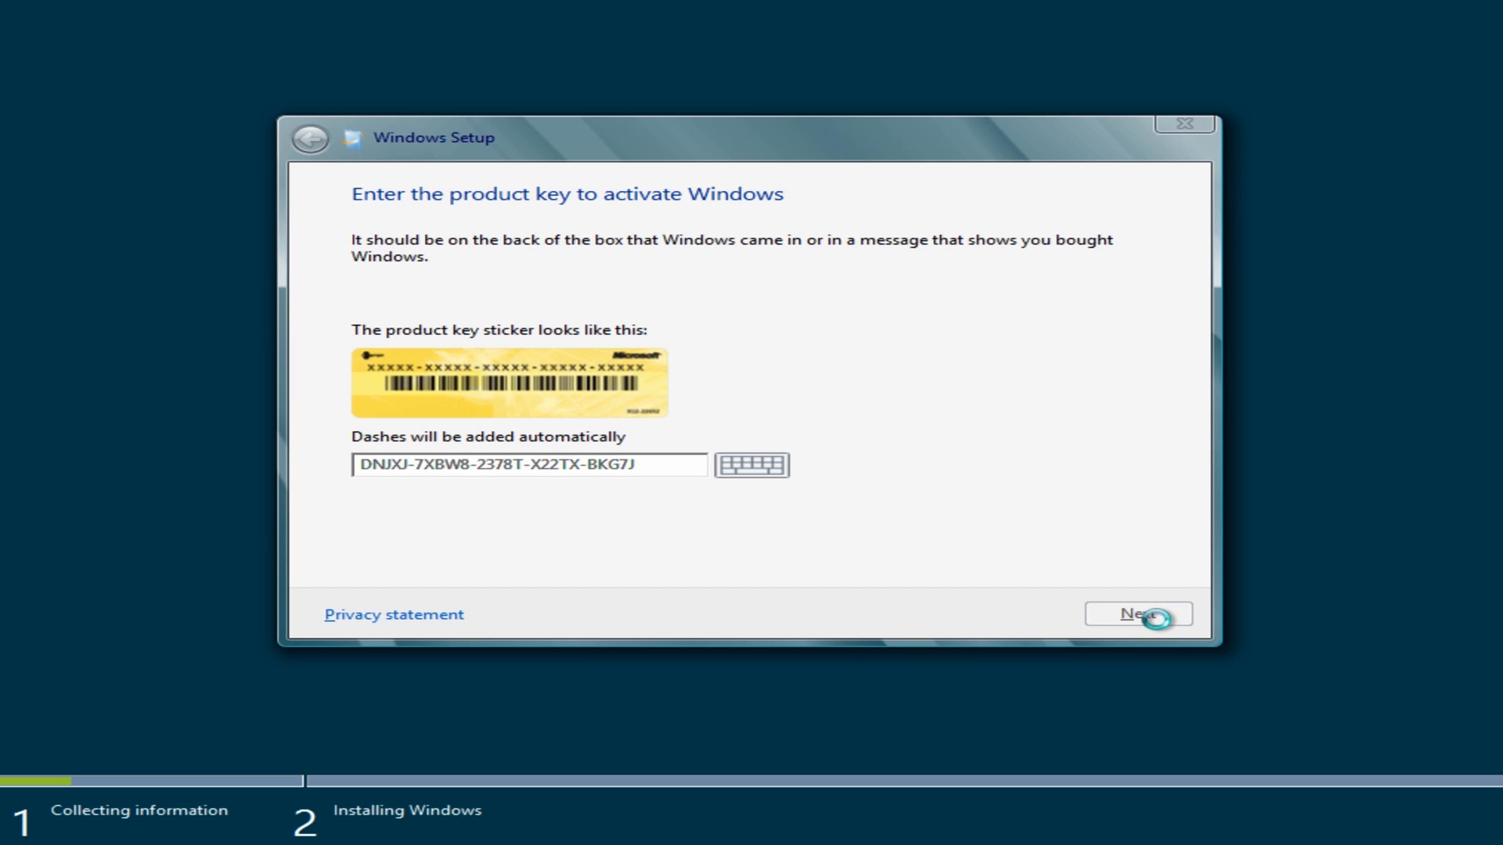
Step: Accept the license terms and continue to the partition list
{"action": "left_click", "coordinate": [1138, 613]}
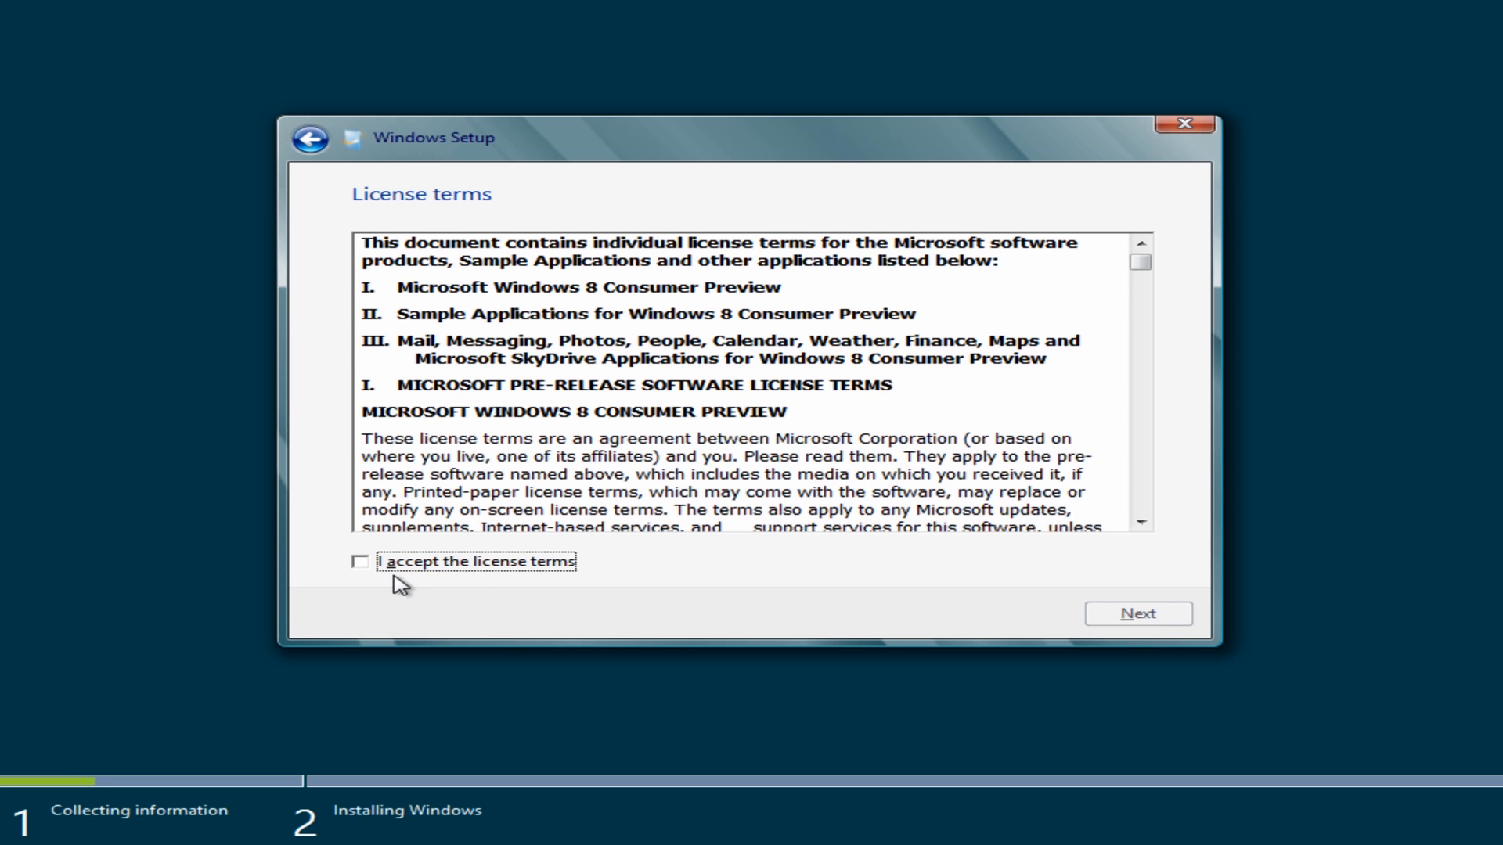
{"action": "left_click", "coordinate": [362, 562]}
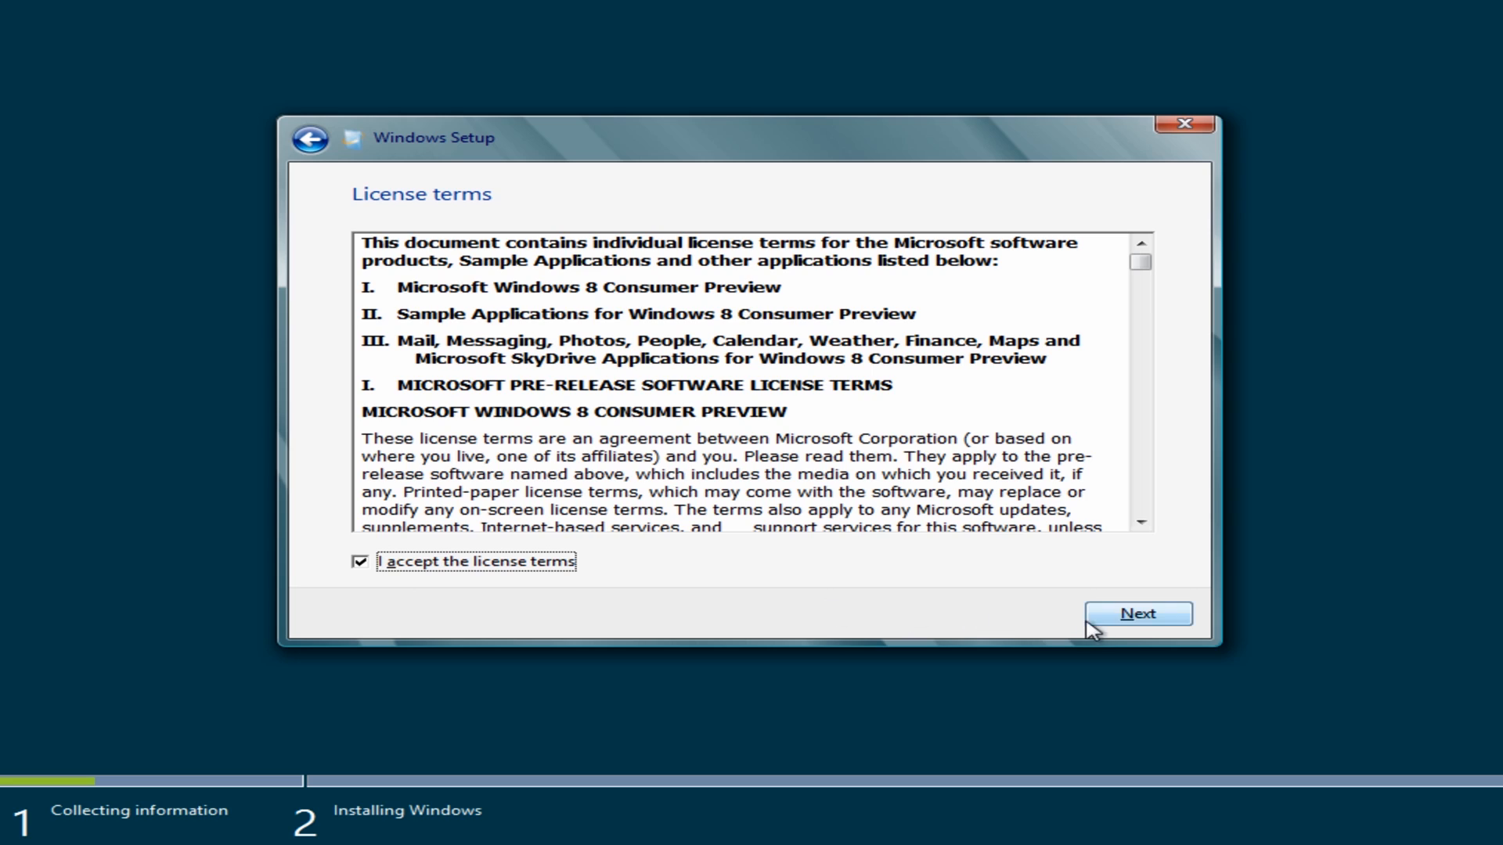
{"action": "left_click", "coordinate": [1137, 614]}
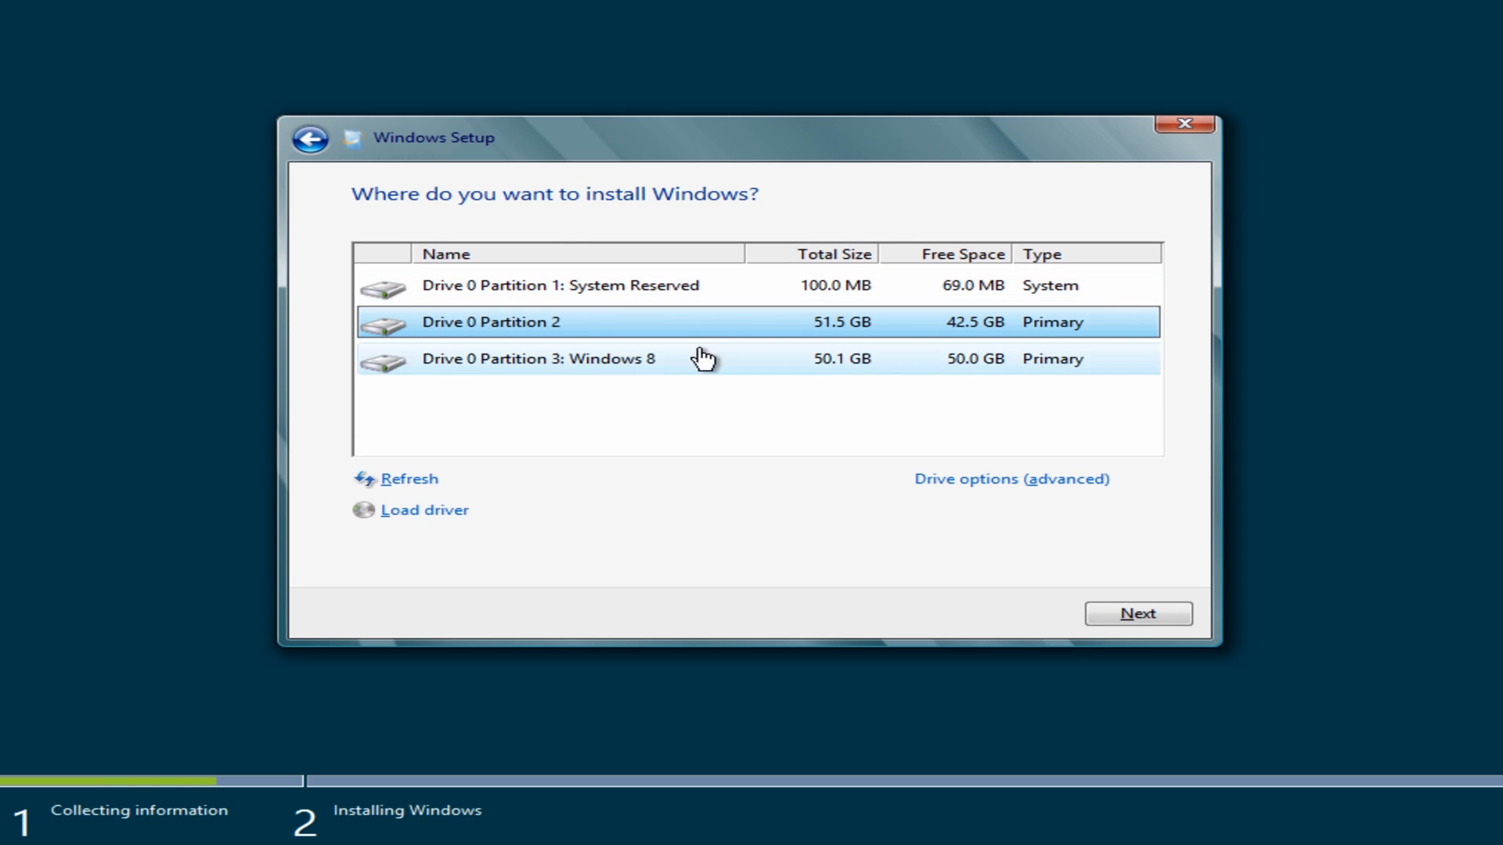
{"action": "mouse_move", "coordinate": [565, 367]}
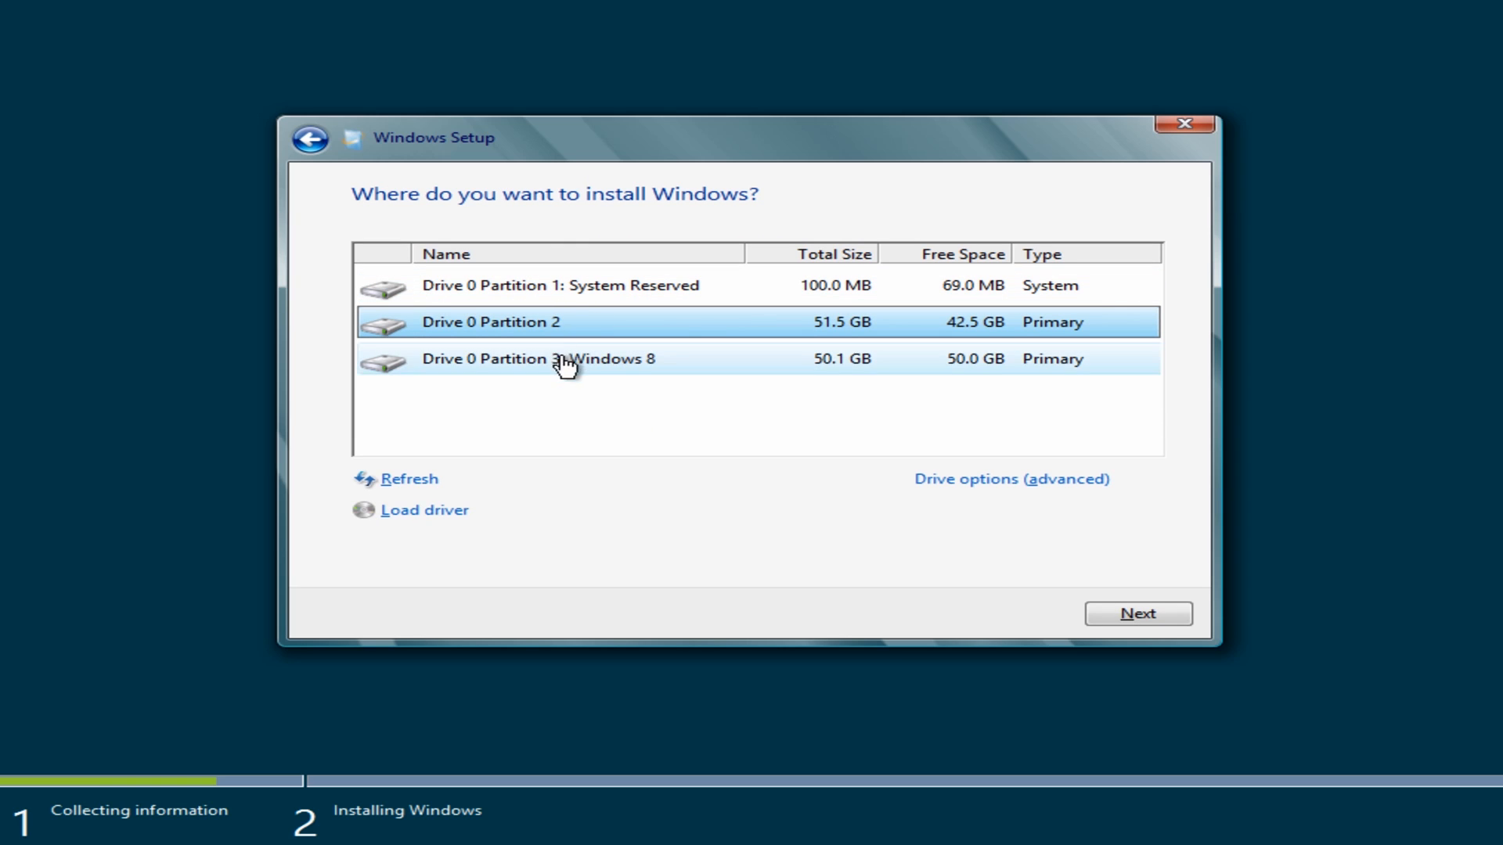
{"action": "mouse_move", "coordinate": [584, 374]}
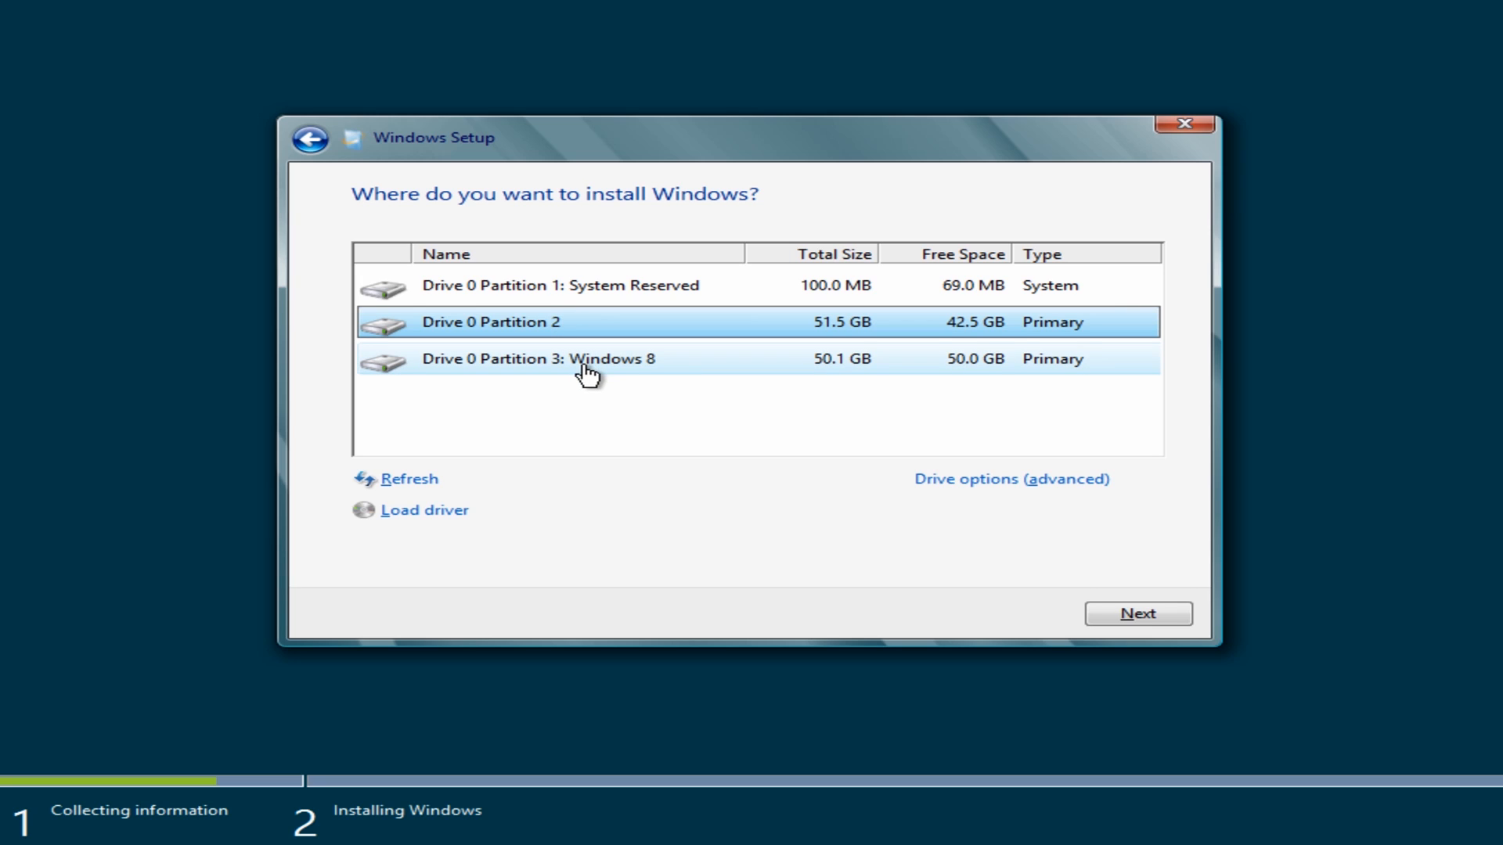
Step: Install Windows onto Drive 0 Partition 3: Windows 8 and let setup run
{"action": "left_click", "coordinate": [584, 358]}
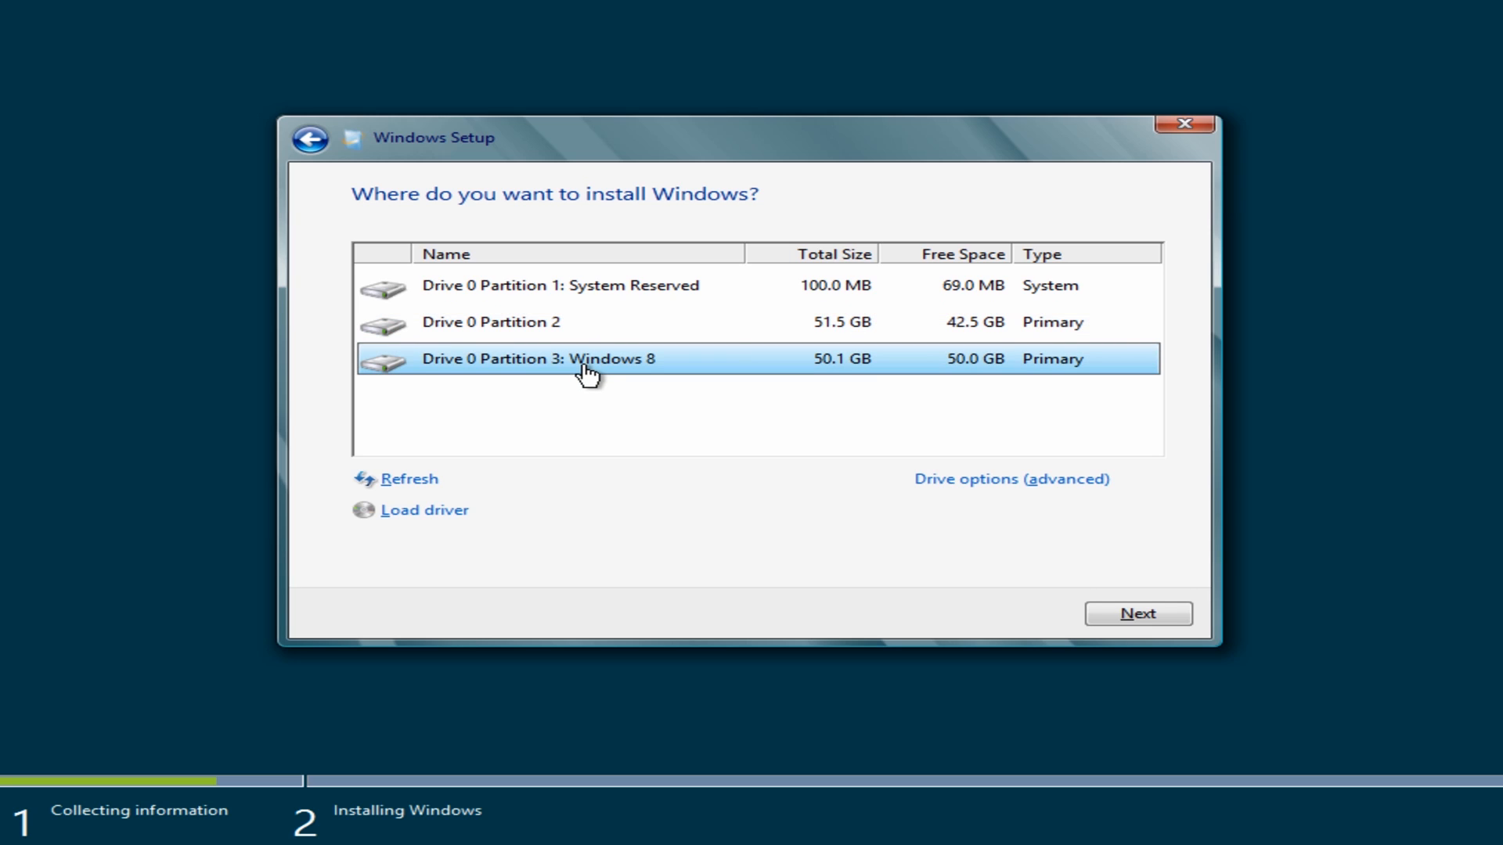
{"action": "mouse_move", "coordinate": [812, 492]}
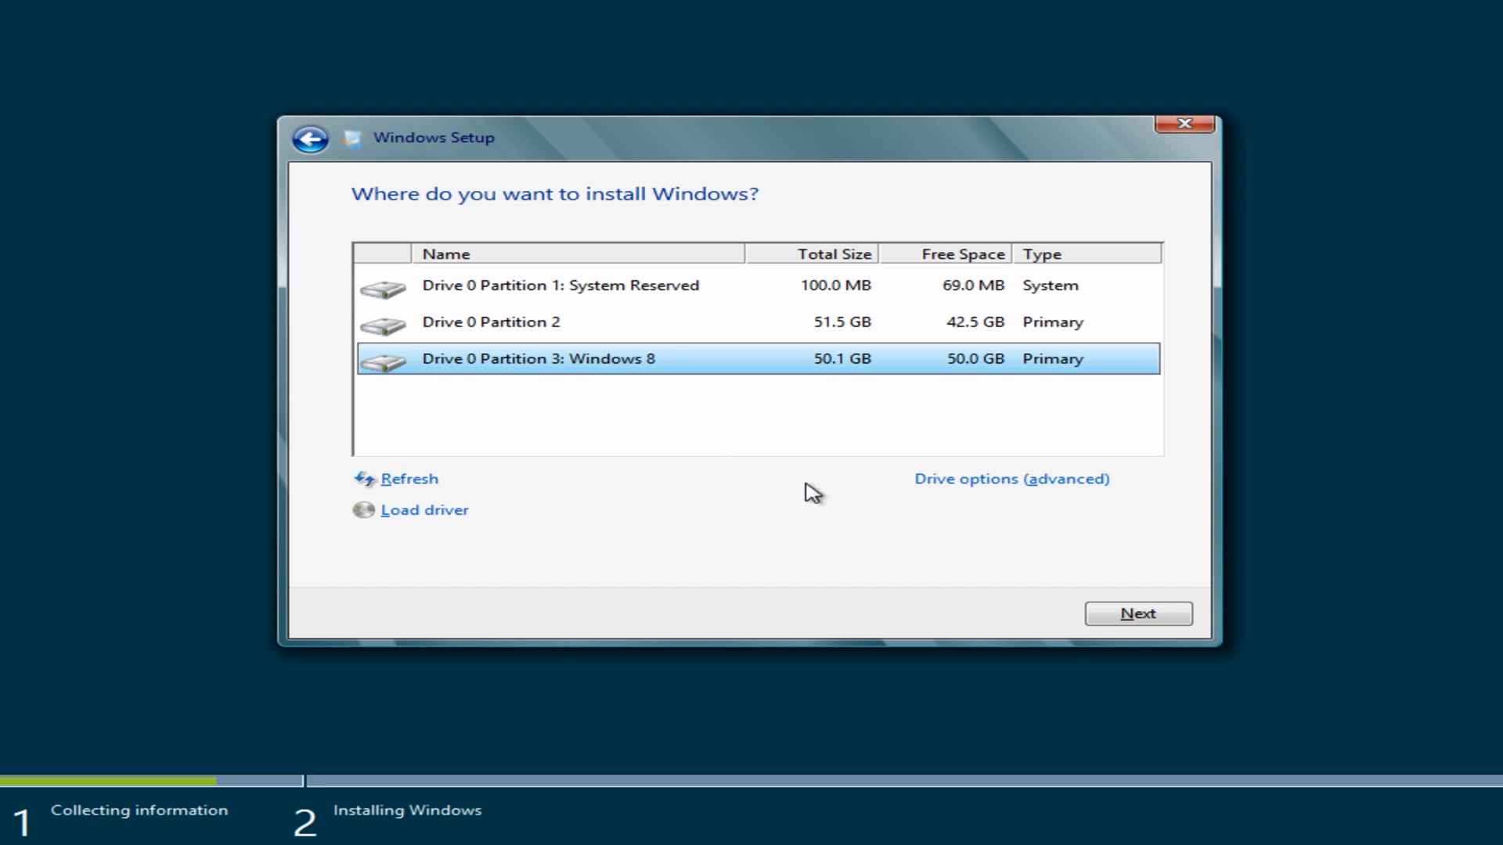
{"action": "left_click", "coordinate": [1137, 614]}
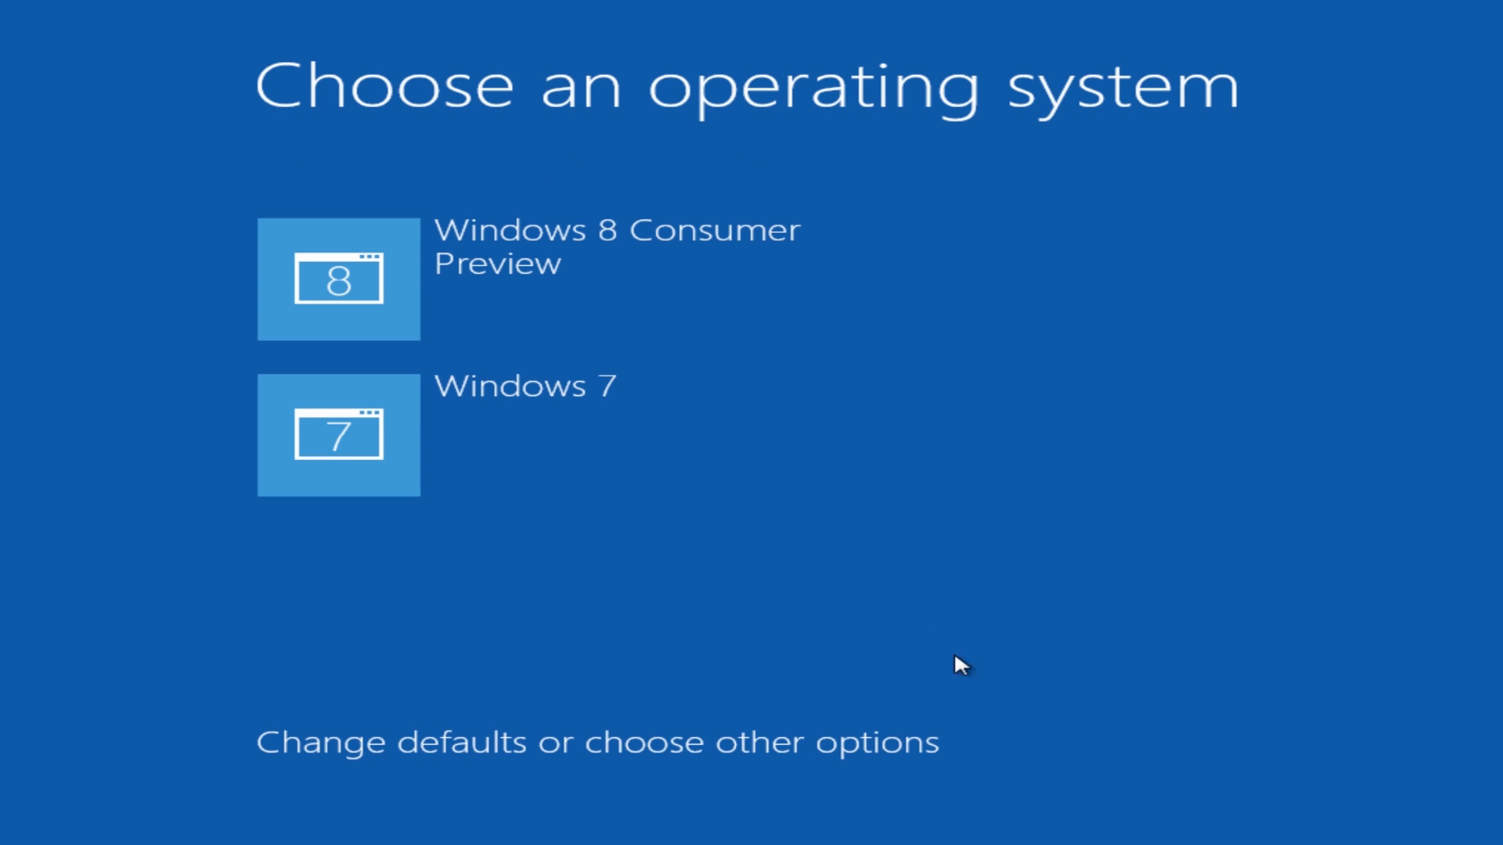
Step: Choose Windows 8 Consumer Preview on the boot menu over Windows 7
{"action": "left_click", "coordinate": [338, 279]}
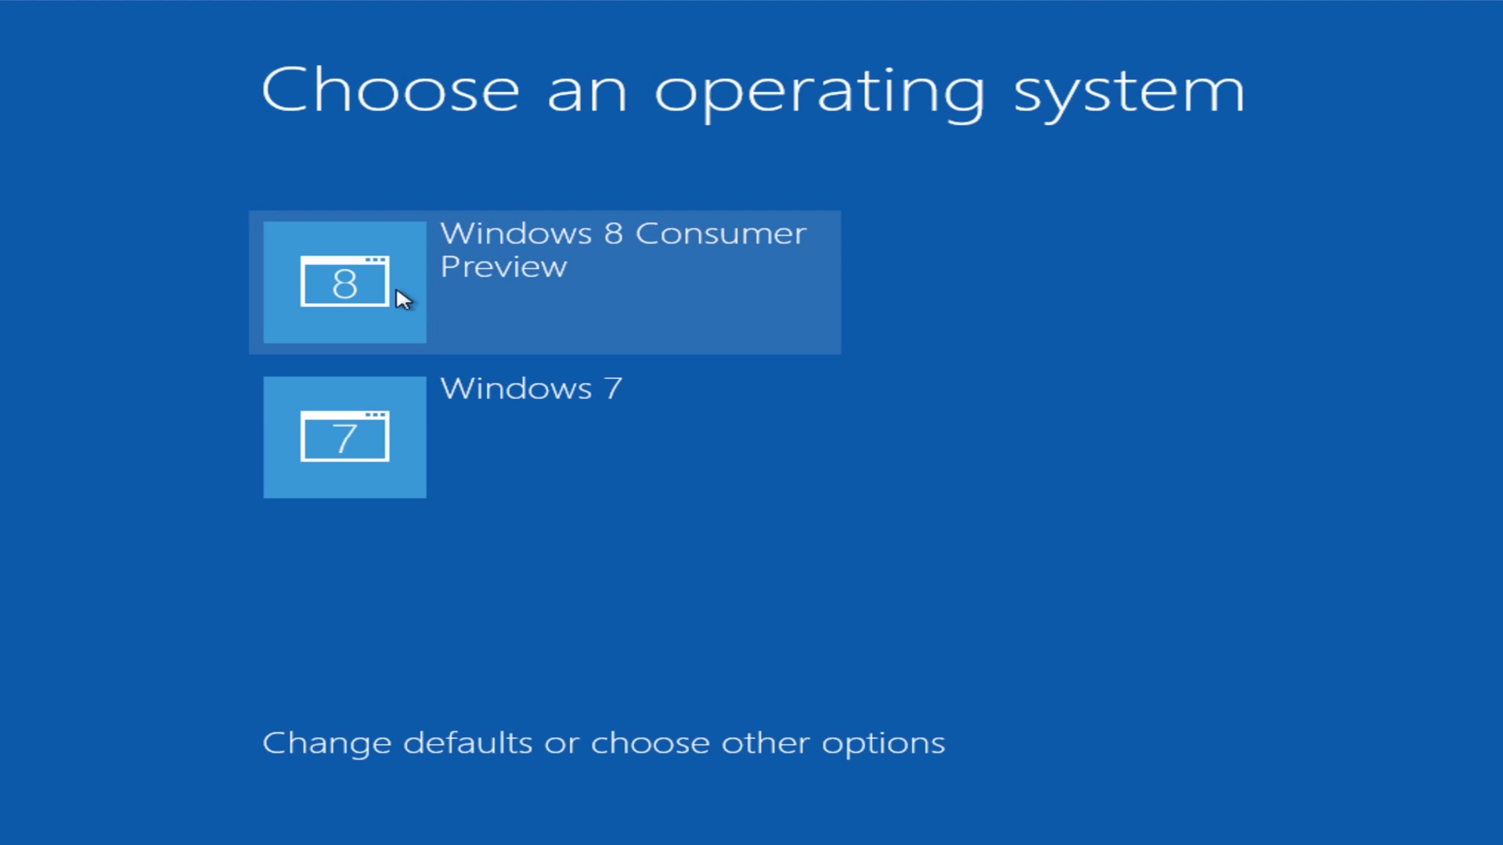
{"action": "mouse_move", "coordinate": [388, 302]}
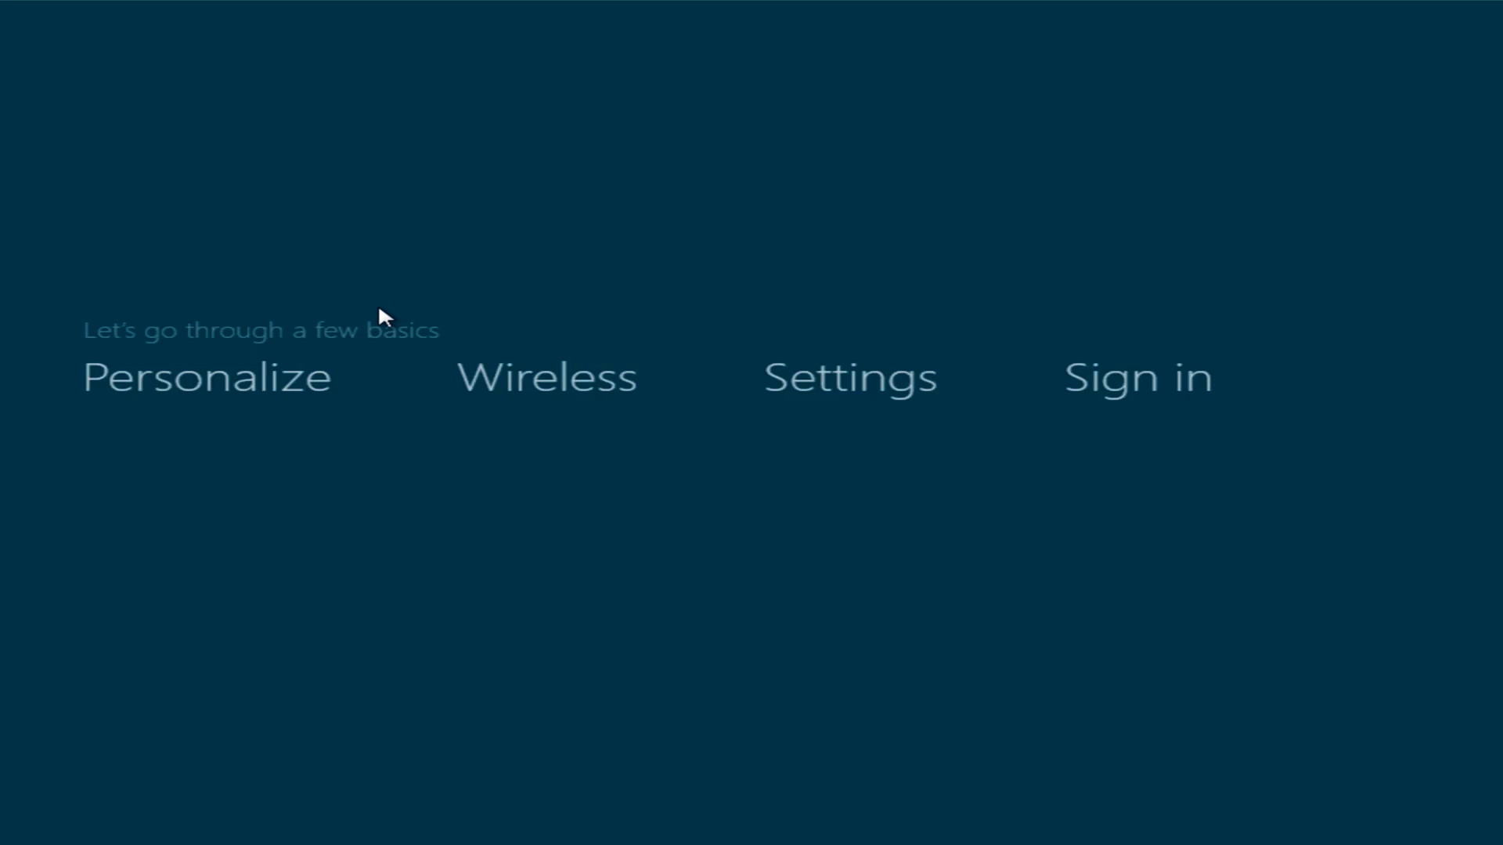
Step: Personalize with a purple background and PC name 'Te', continuing to settings
{"action": "left_click", "coordinate": [206, 377]}
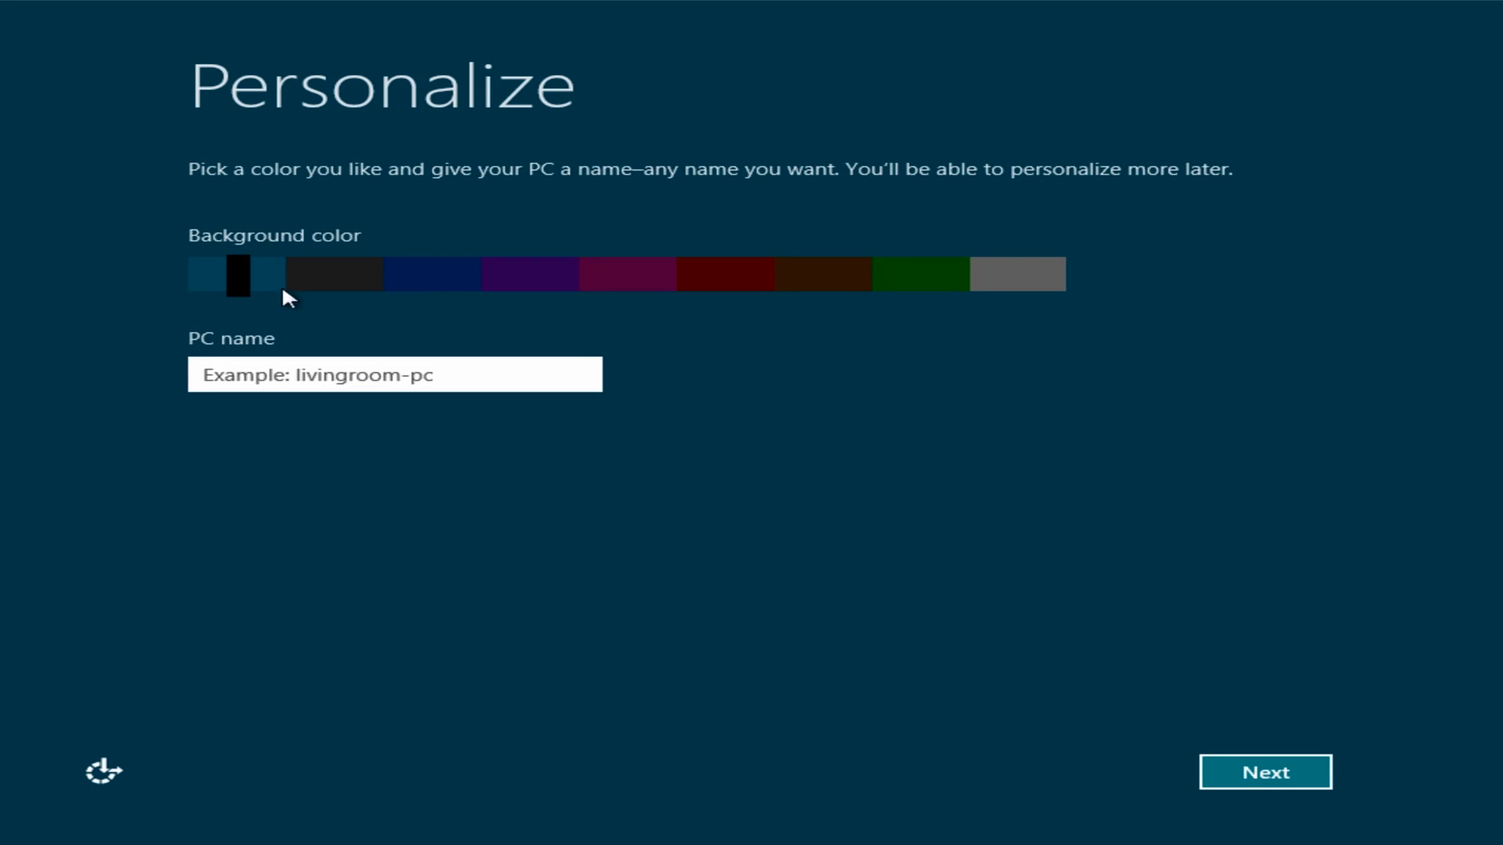
{"action": "mouse_move", "coordinate": [316, 293]}
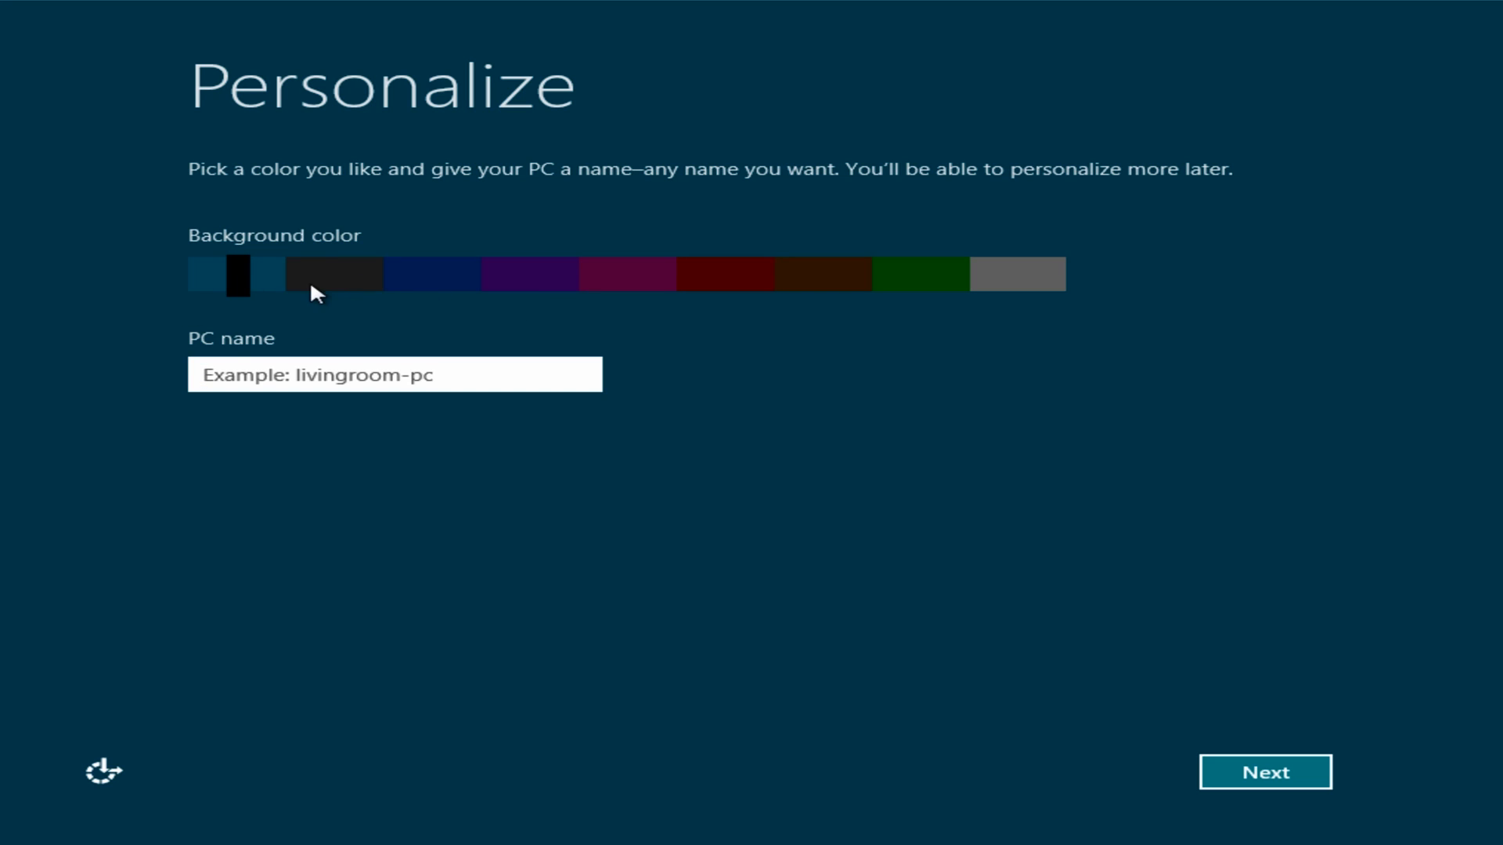
{"action": "left_click", "coordinate": [604, 274]}
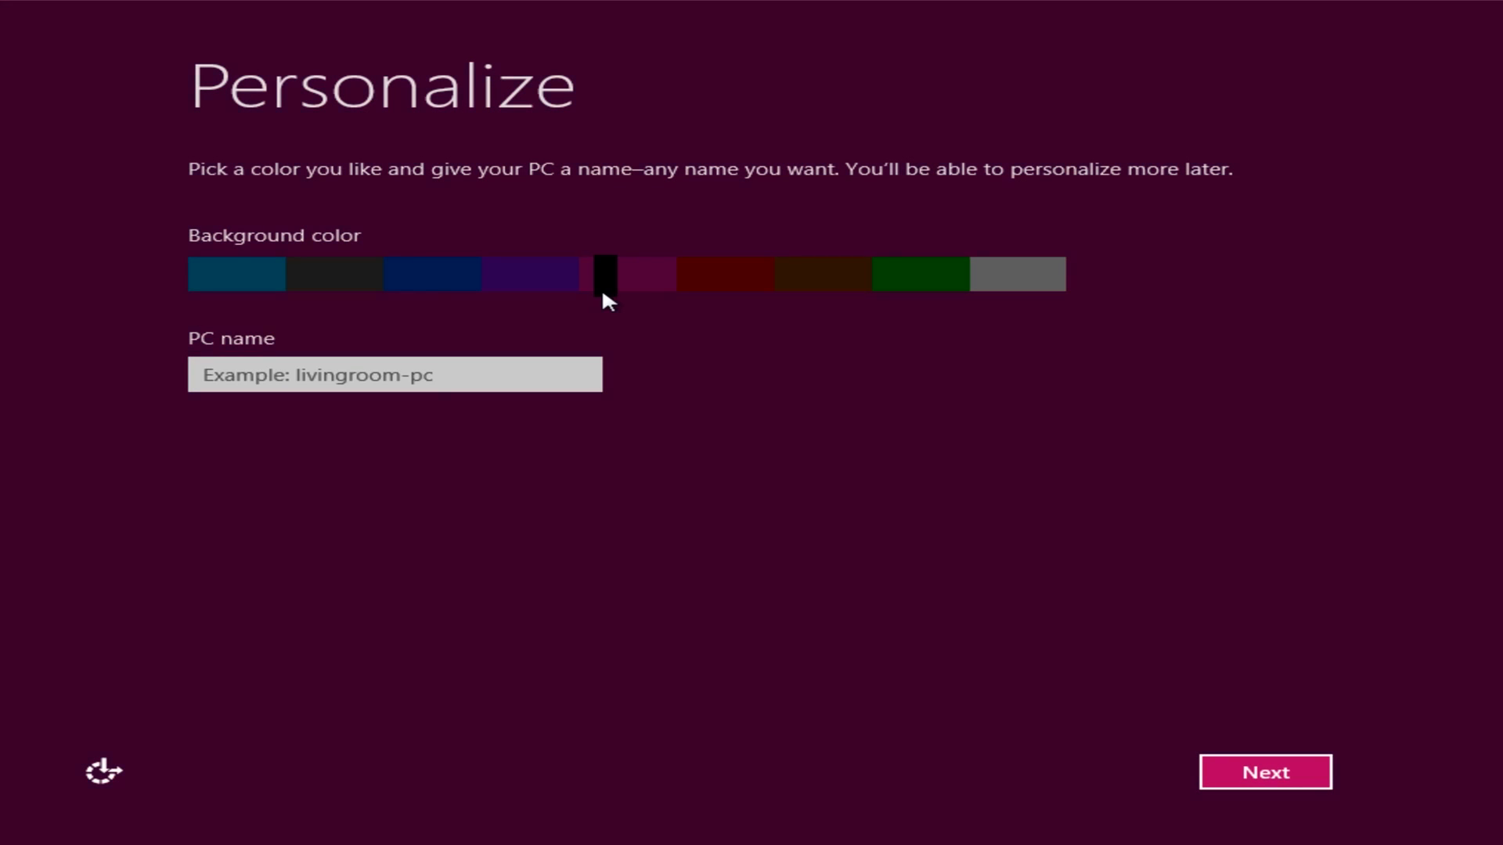
{"action": "left_click", "coordinate": [906, 272]}
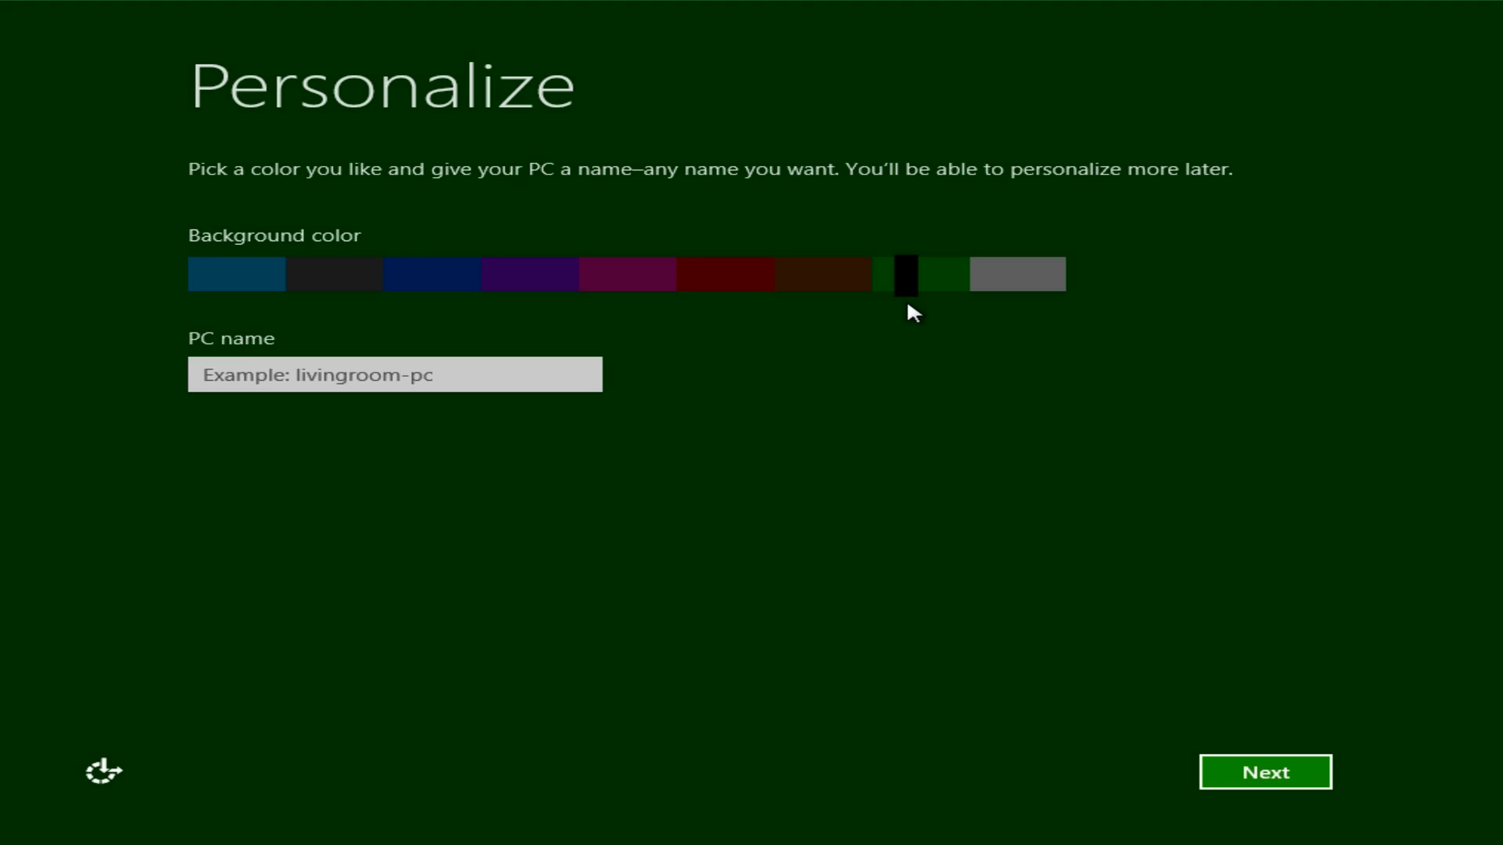
{"action": "left_click", "coordinate": [561, 274]}
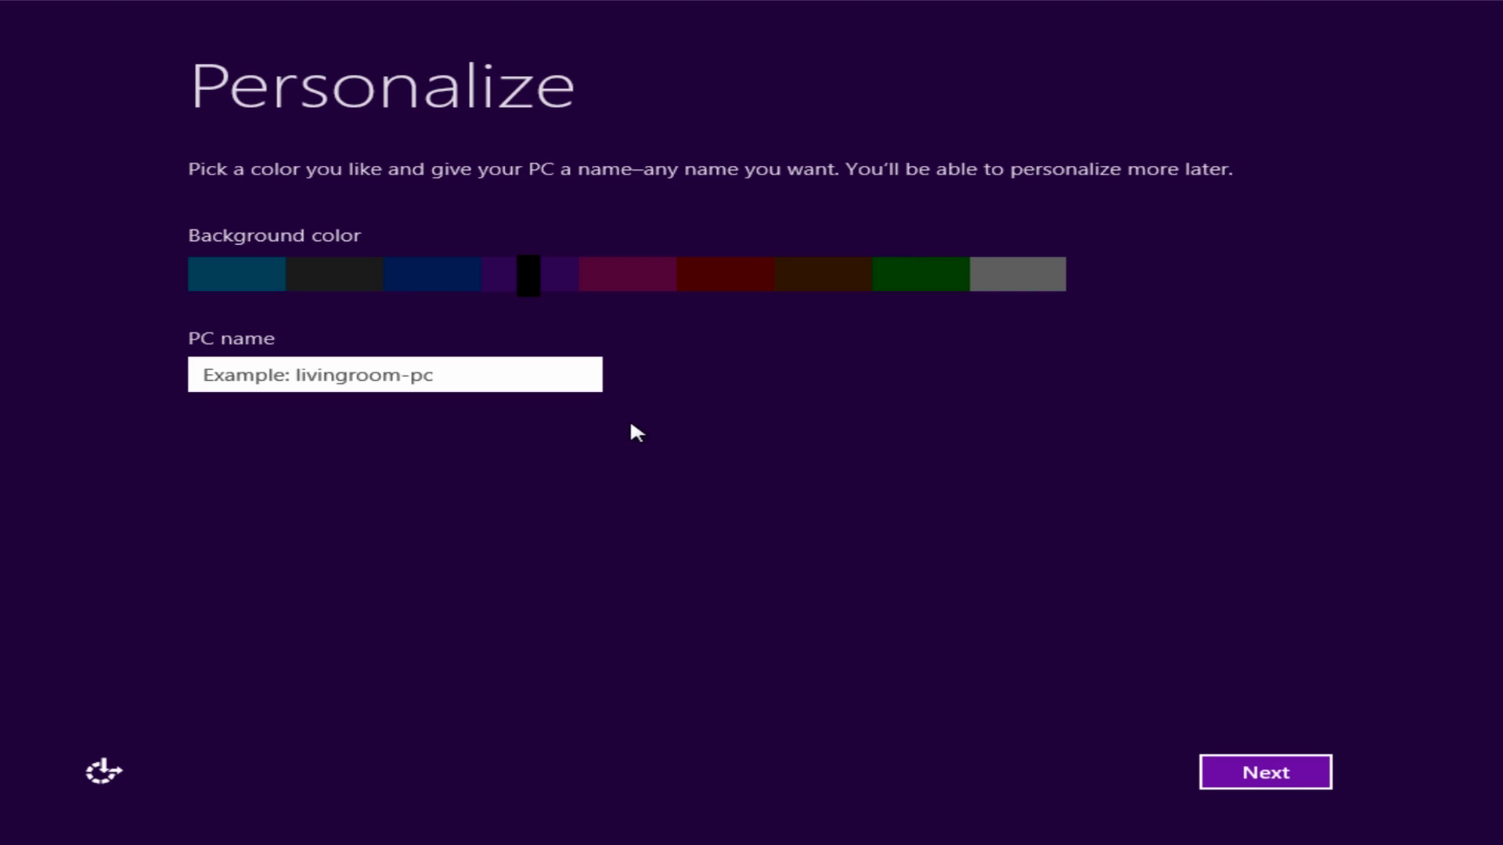
{"action": "left_click", "coordinate": [393, 375]}
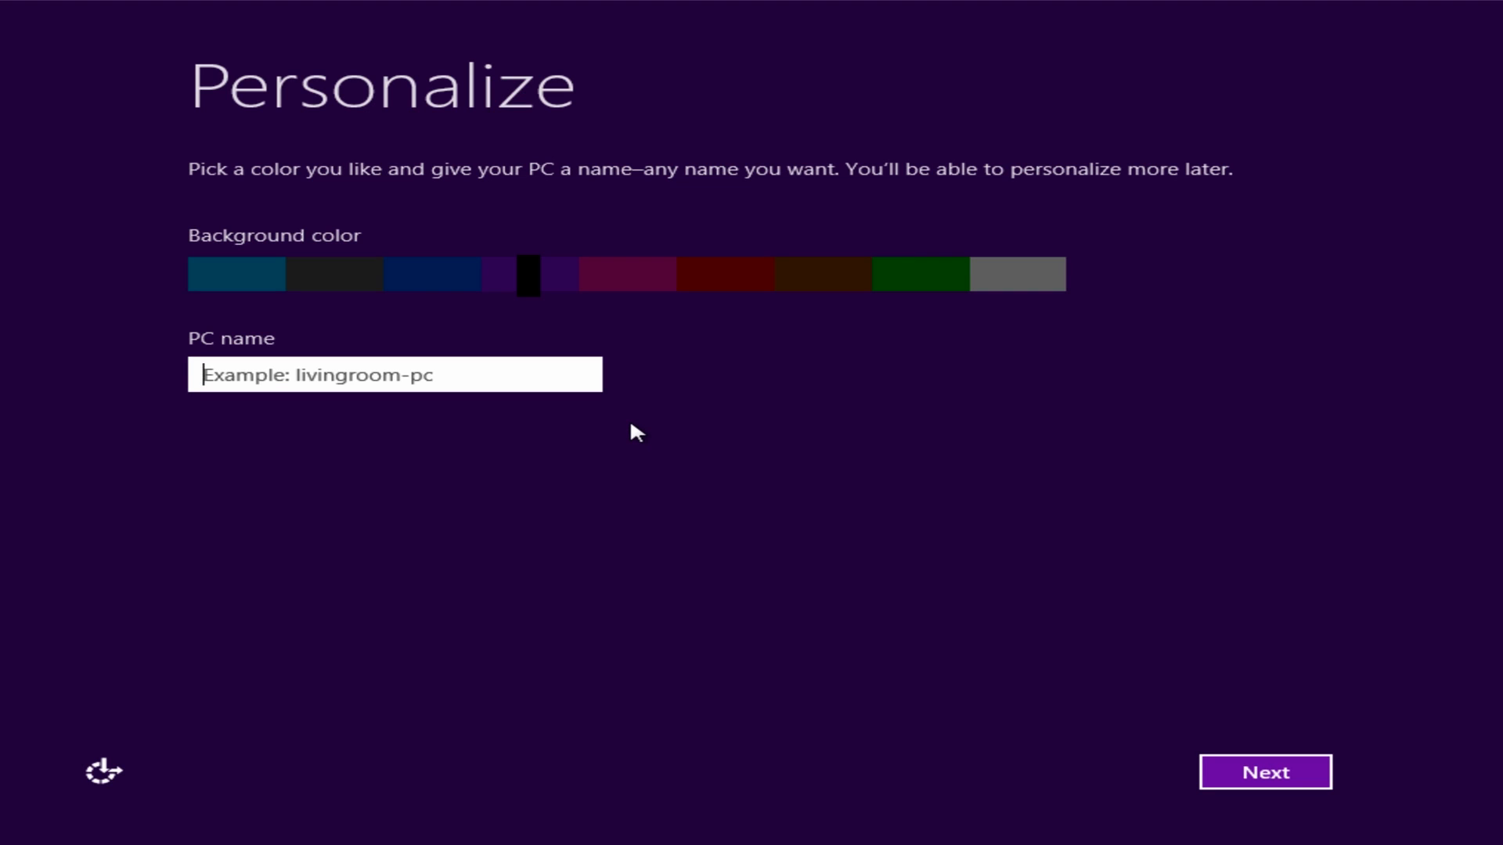
{"action": "type", "text": "Te"}
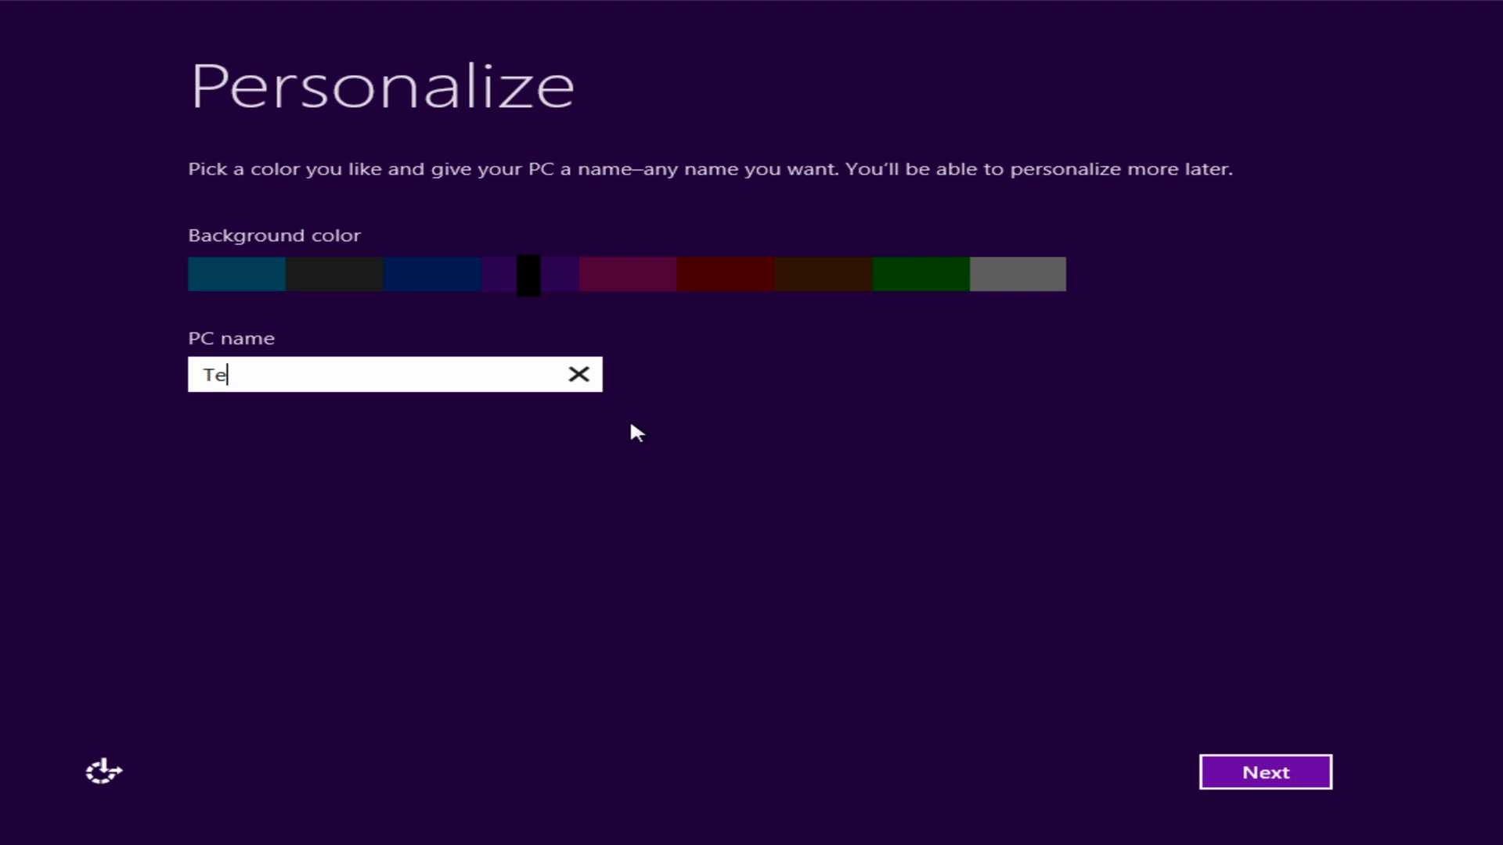
{"action": "left_click", "coordinate": [1264, 772]}
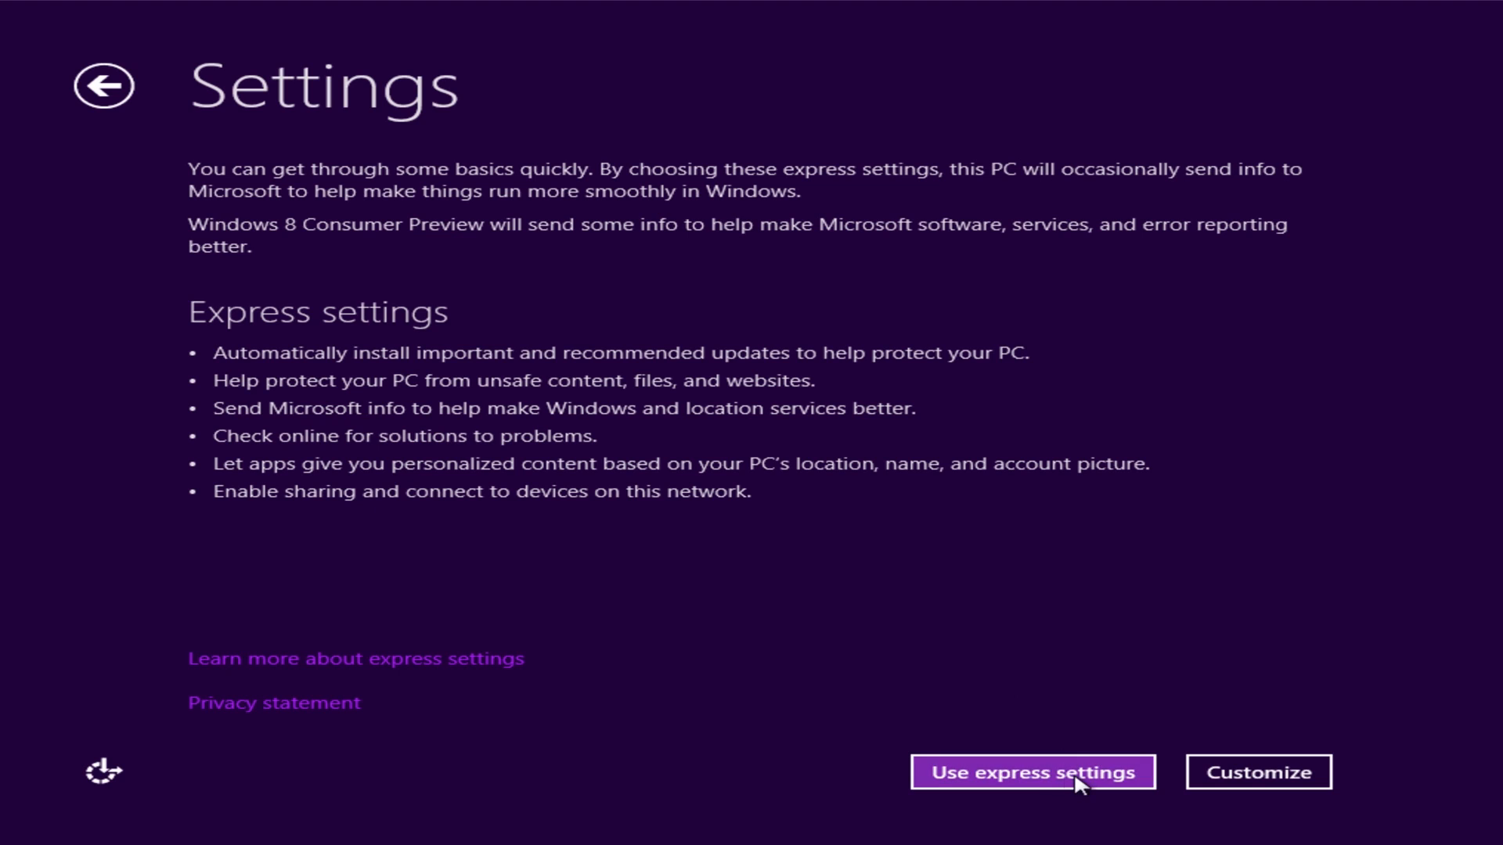
Step: Use express settings and finish with a local account named 'Brited', skipping Microsoft sign-in
{"action": "left_click", "coordinate": [1032, 772]}
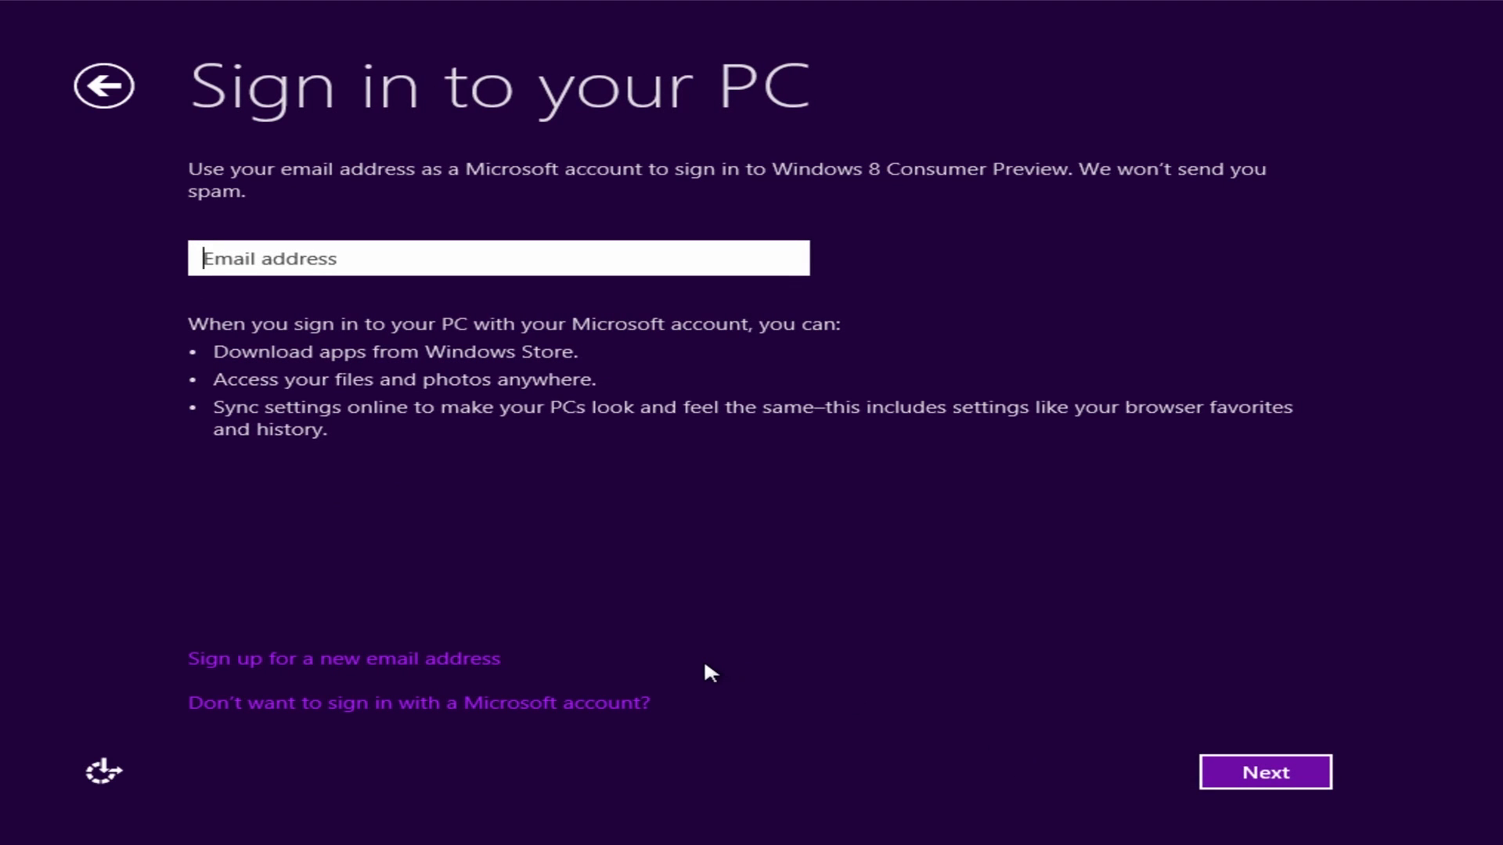
{"action": "mouse_move", "coordinate": [353, 715]}
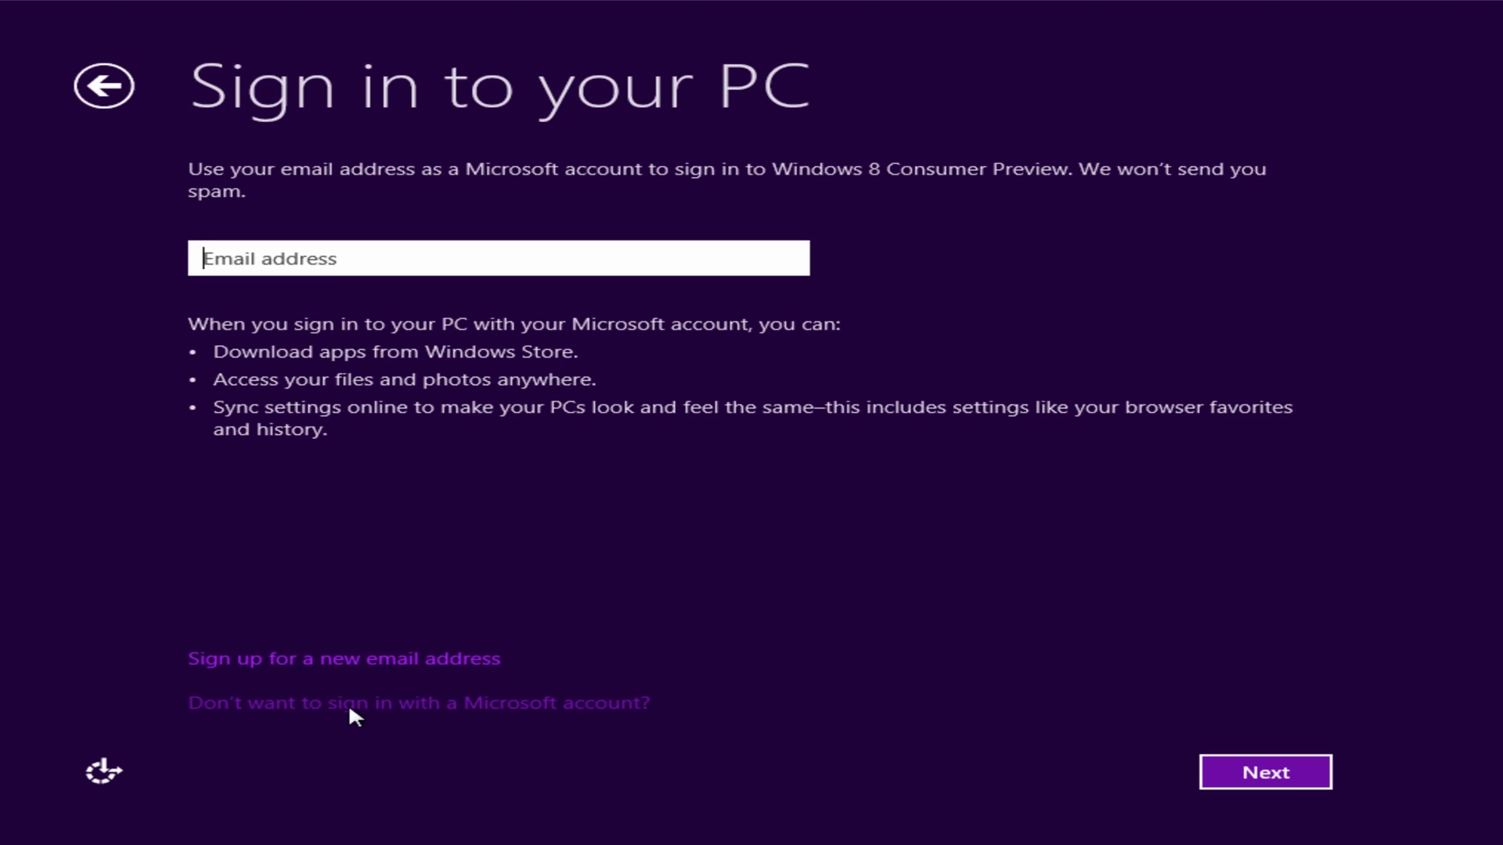
{"action": "left_click", "coordinate": [418, 703]}
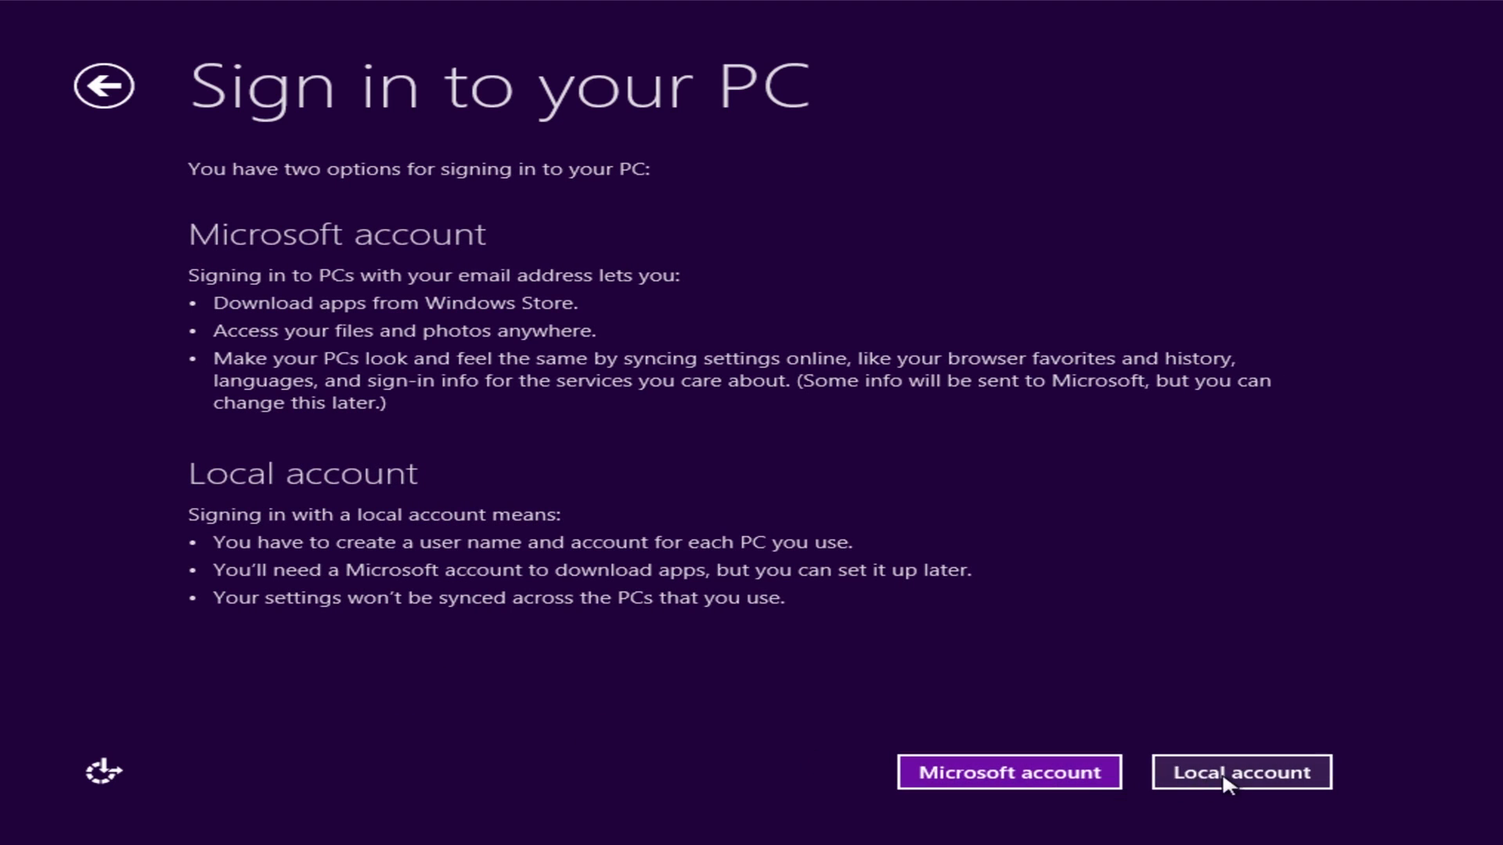
{"action": "left_click", "coordinate": [1240, 772]}
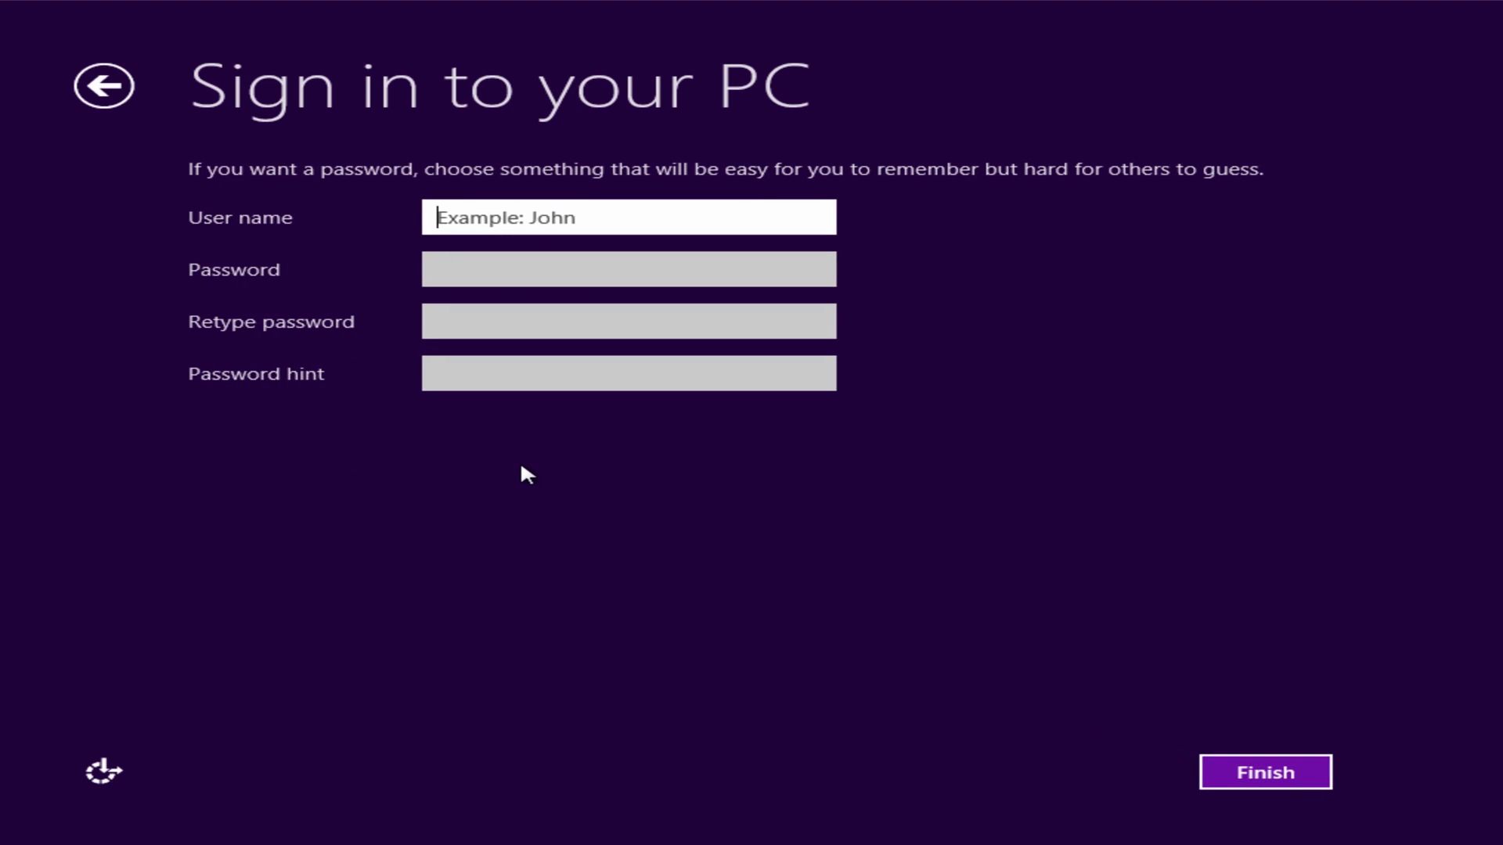
{"action": "type", "text": "Bri"}
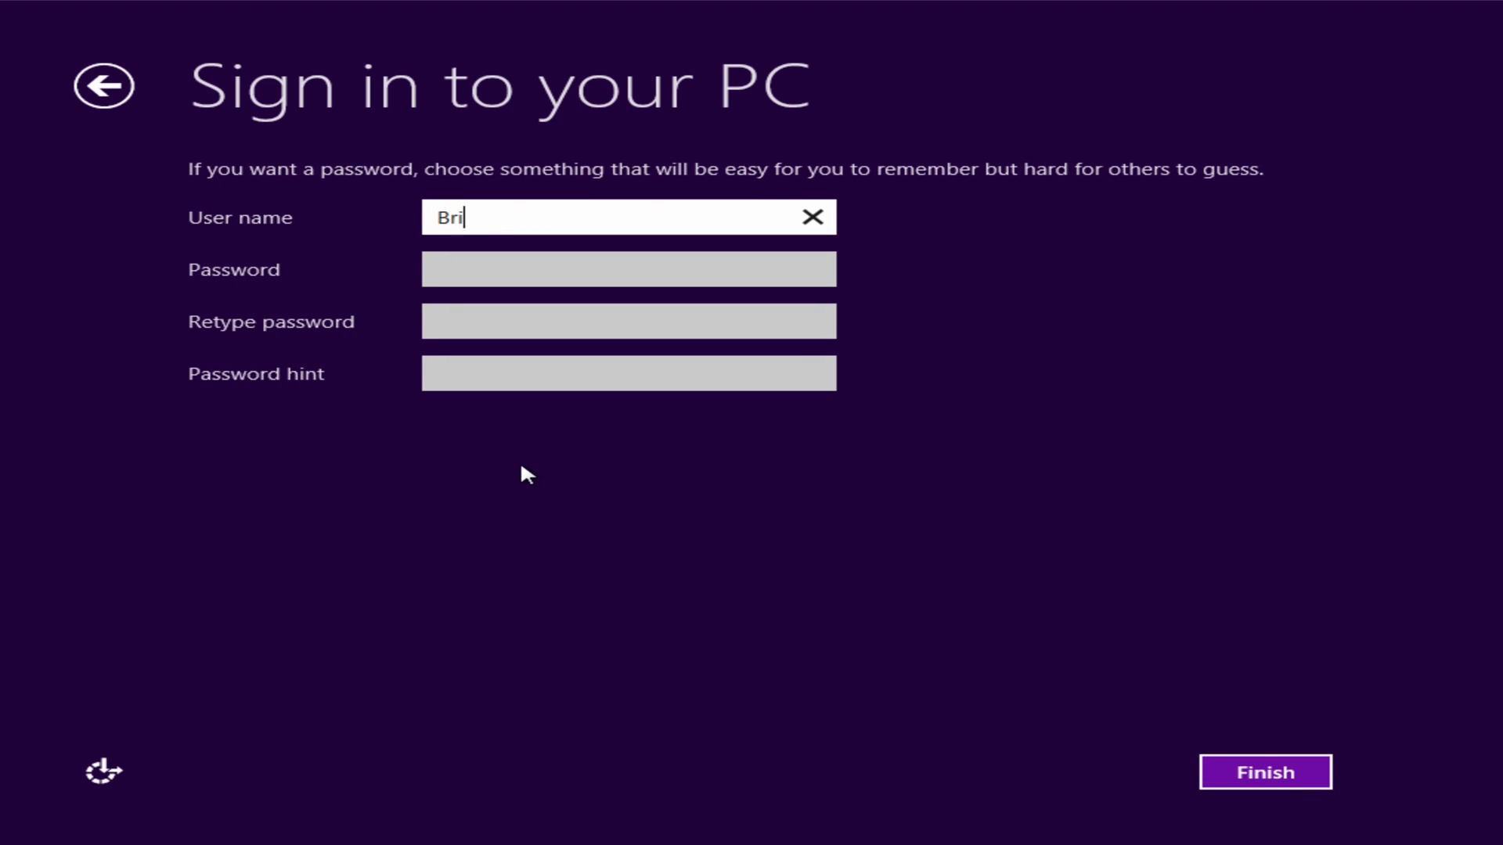
{"action": "type", "text": "ted"}
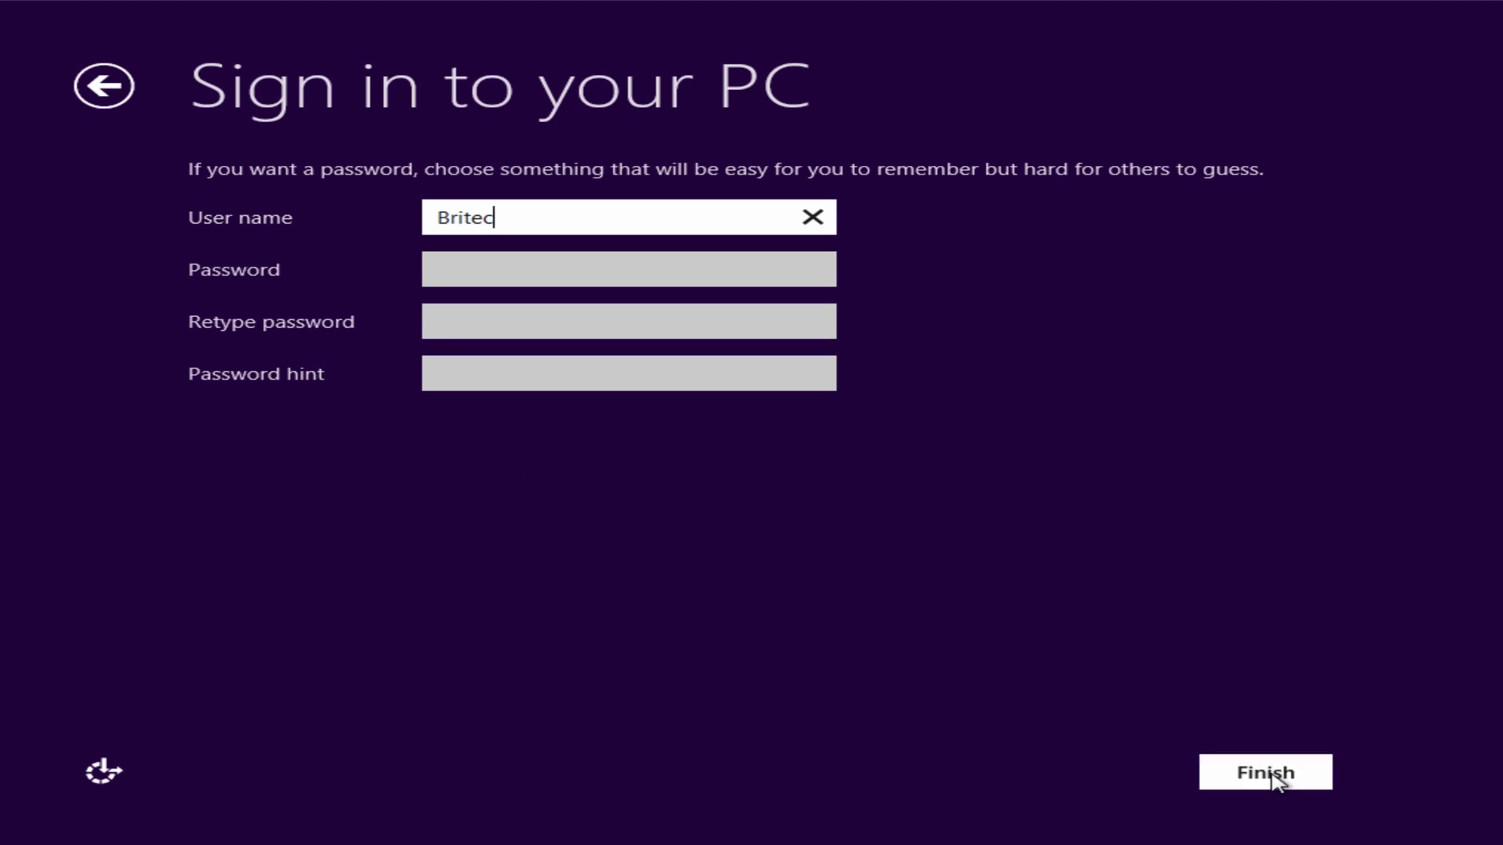
{"action": "left_click", "coordinate": [1265, 772]}
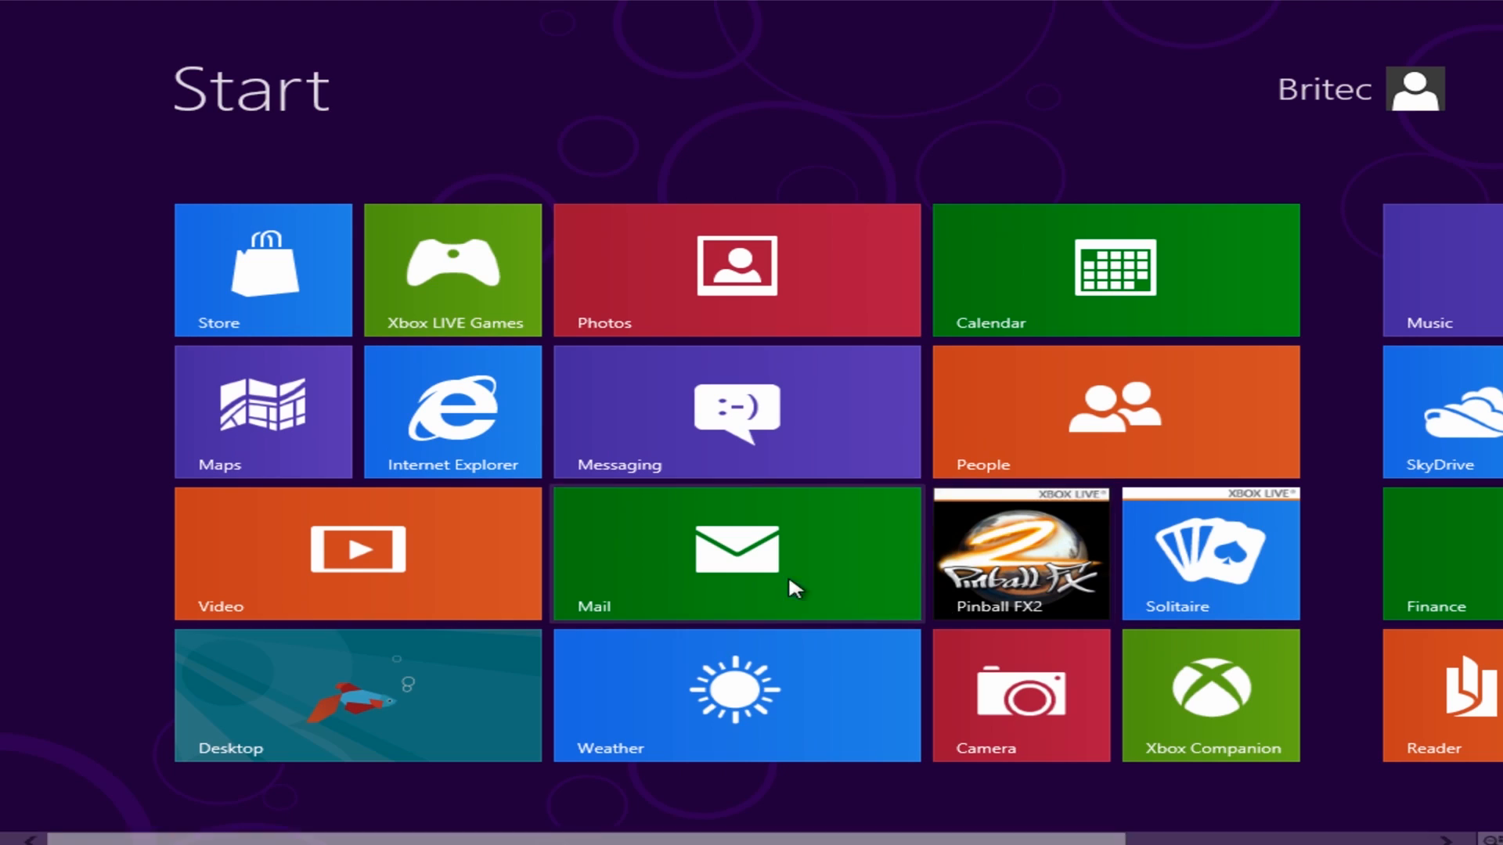
{"action": "mouse_move", "coordinate": [1000, 595]}
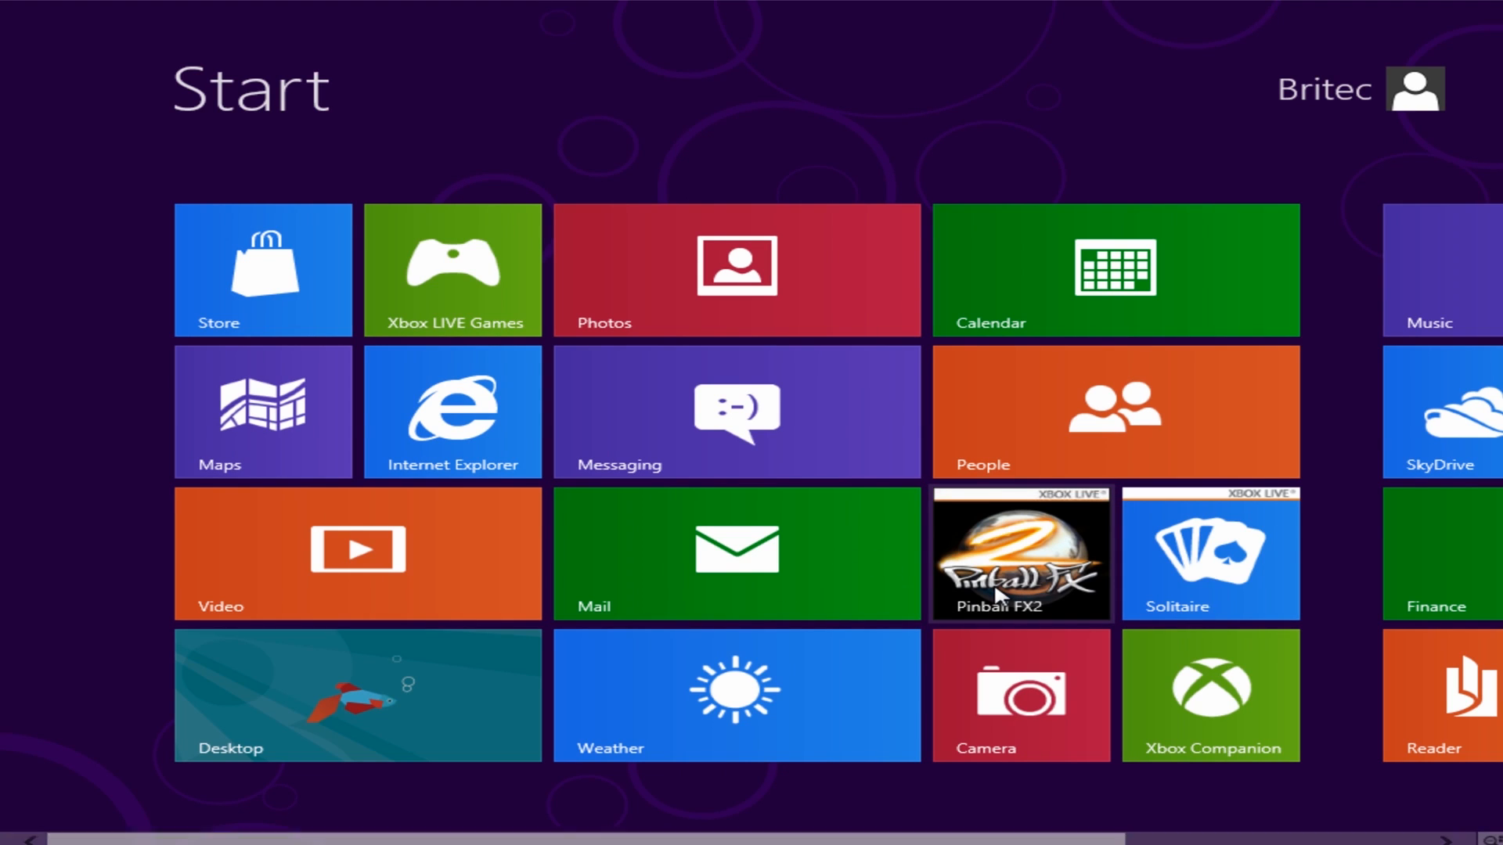
{"action": "mouse_move", "coordinate": [1162, 668]}
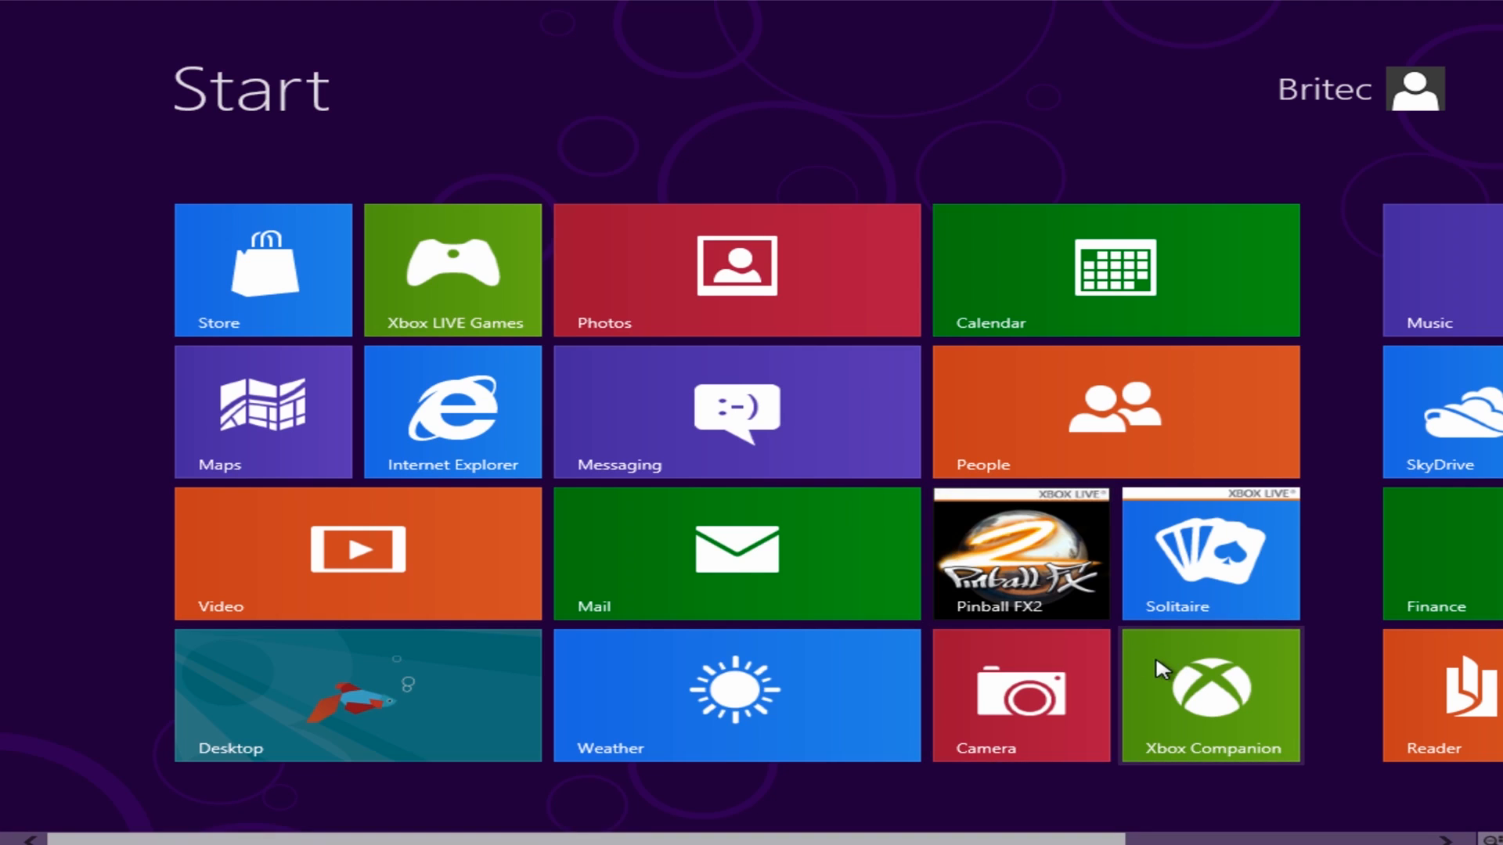
{"action": "mouse_move", "coordinate": [939, 712]}
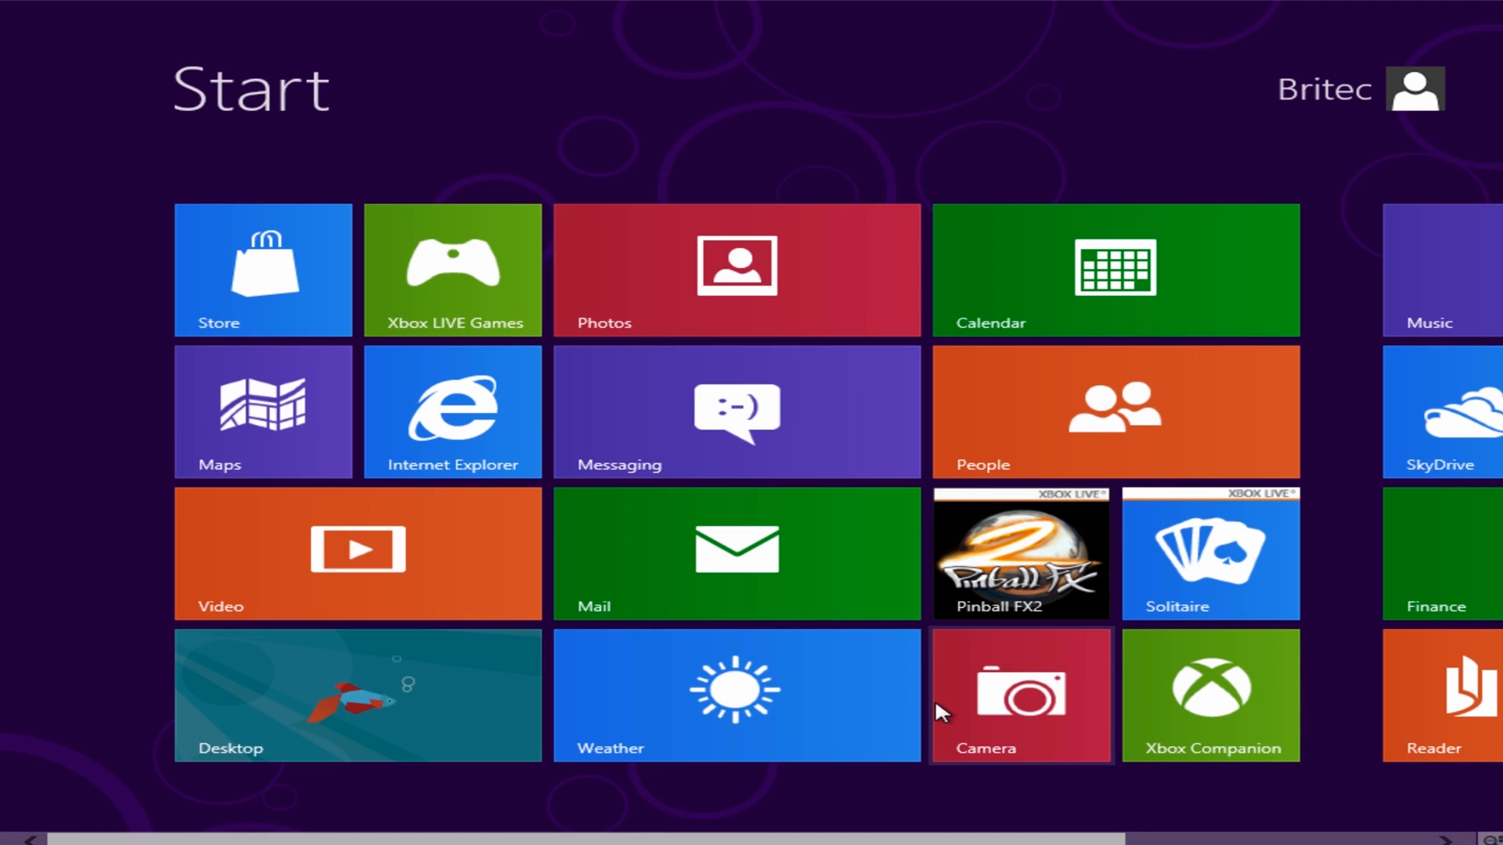
{"action": "mouse_move", "coordinate": [861, 830]}
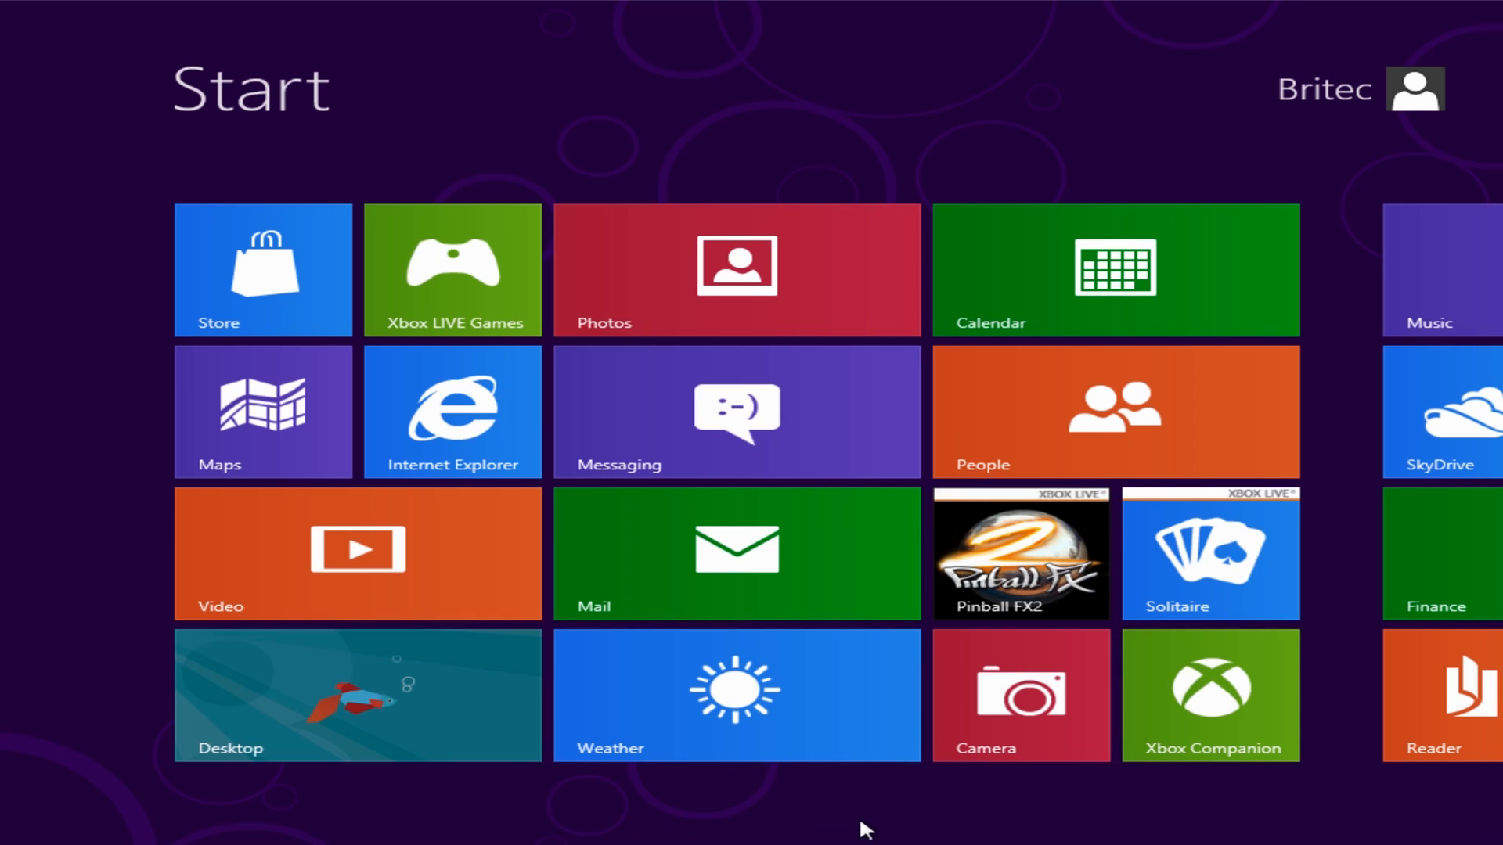
{"action": "mouse_move", "coordinate": [938, 808]}
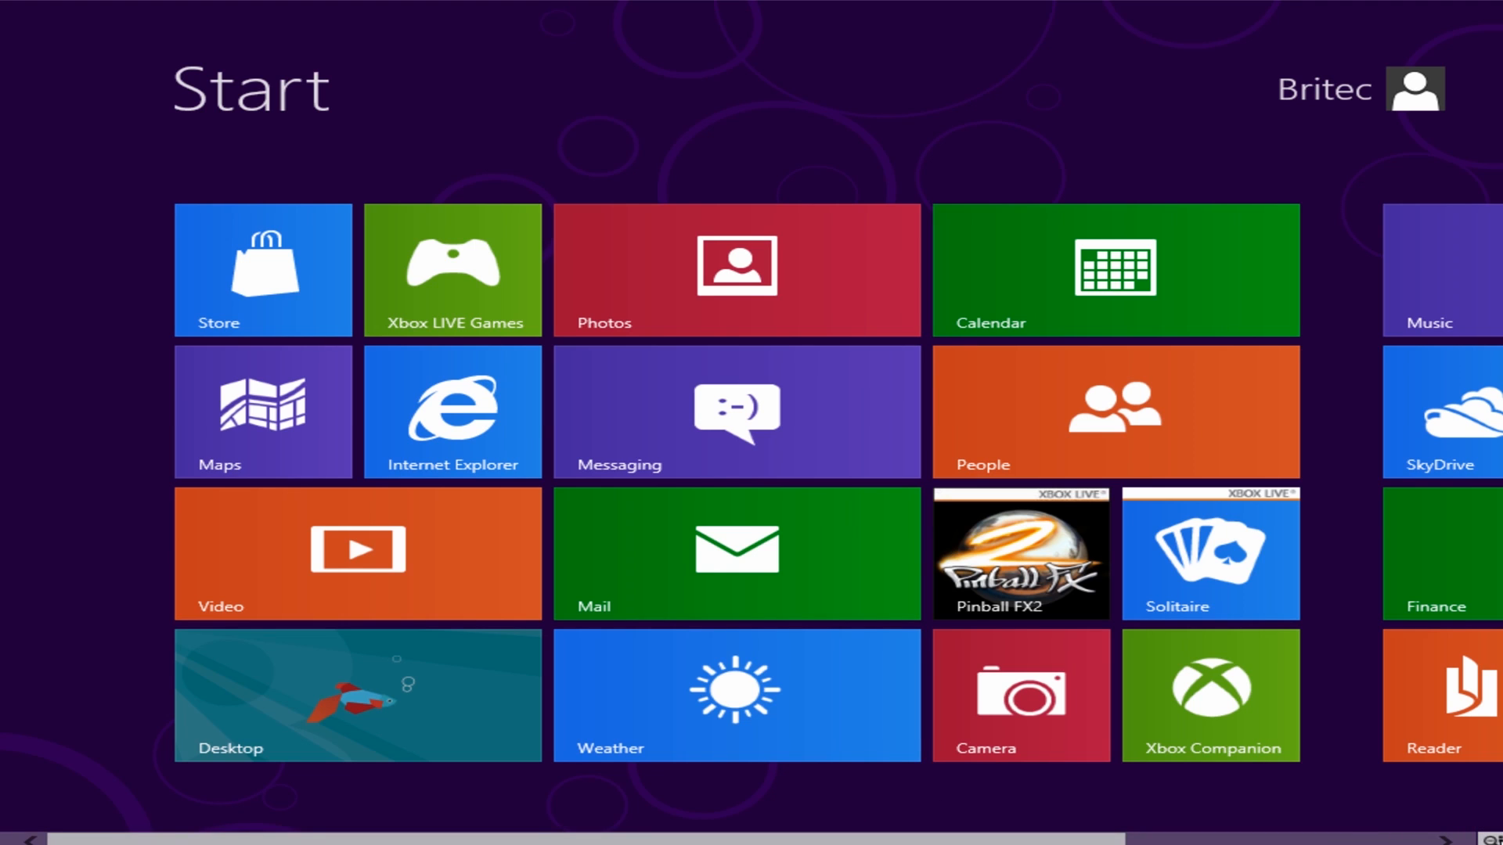
Step: Restart from the Settings charm's Power menu to reach the dual-boot menu
{"action": "scroll", "scroll_direction": "right", "scroll_amount": 3}
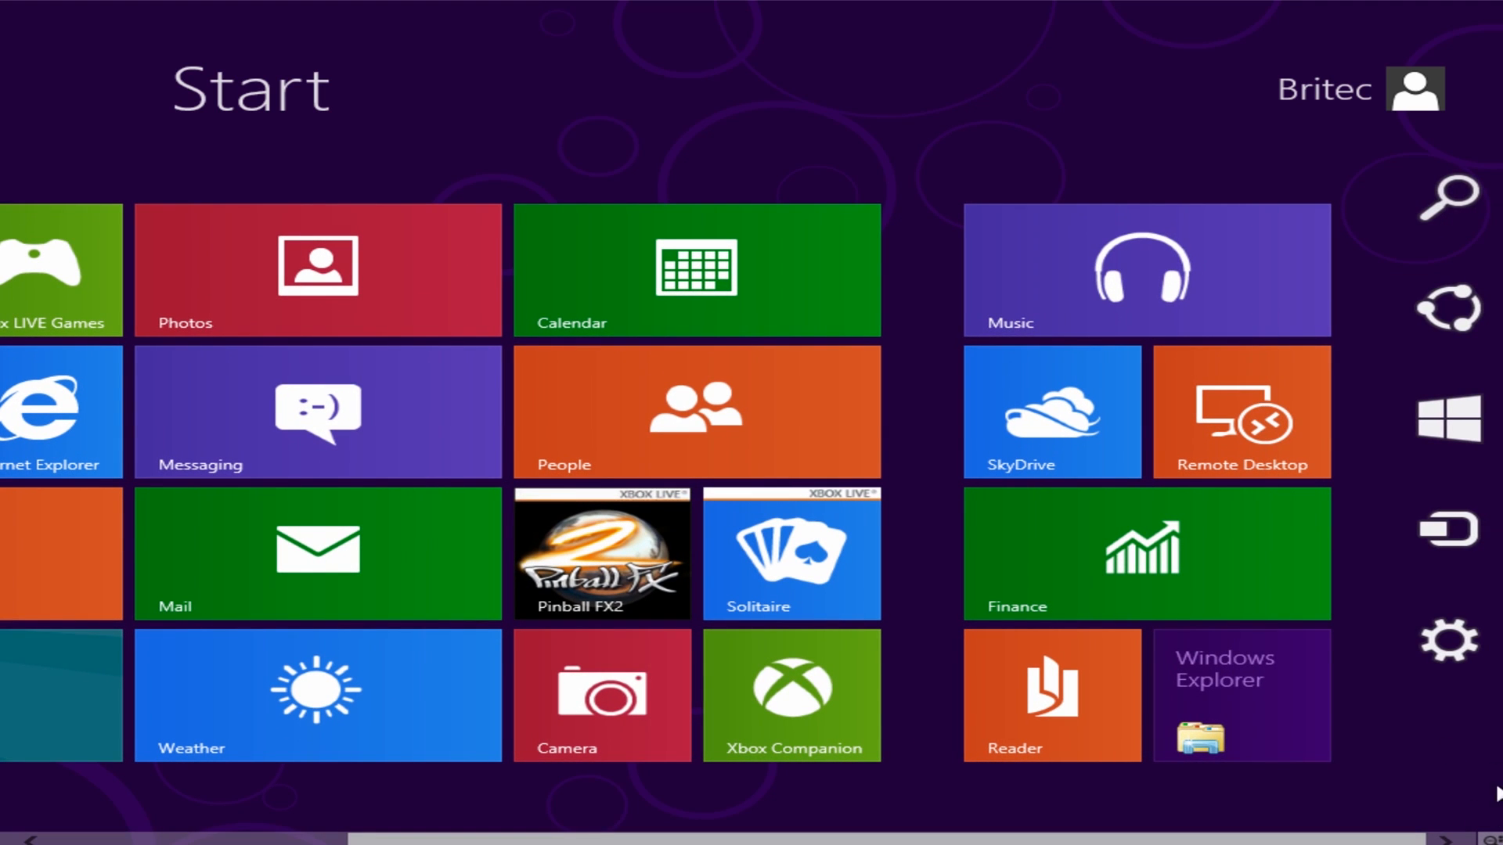
{"action": "left_click", "coordinate": [1450, 639]}
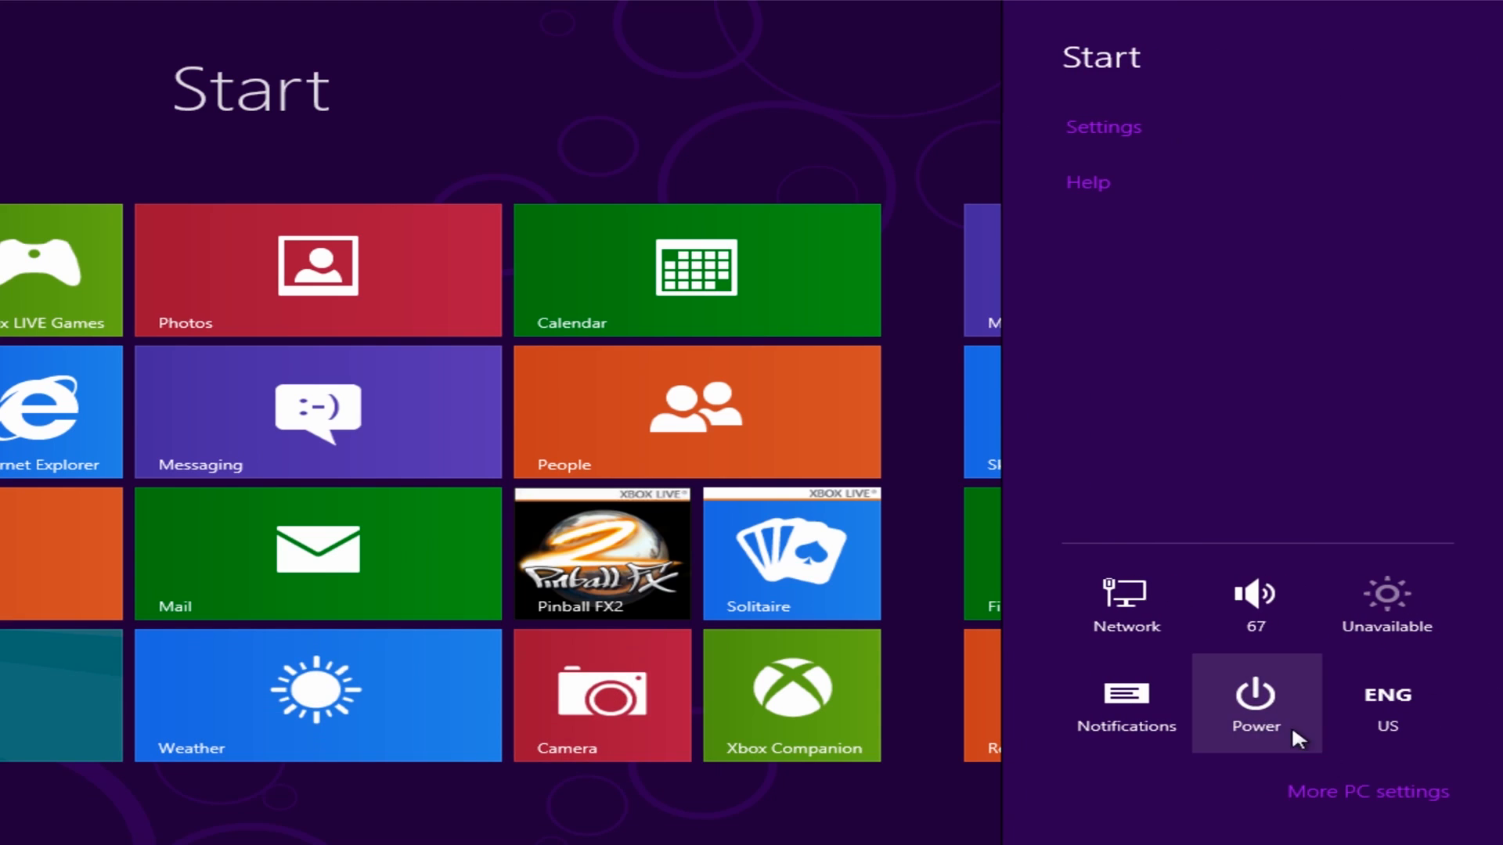
{"action": "left_click", "coordinate": [1256, 704]}
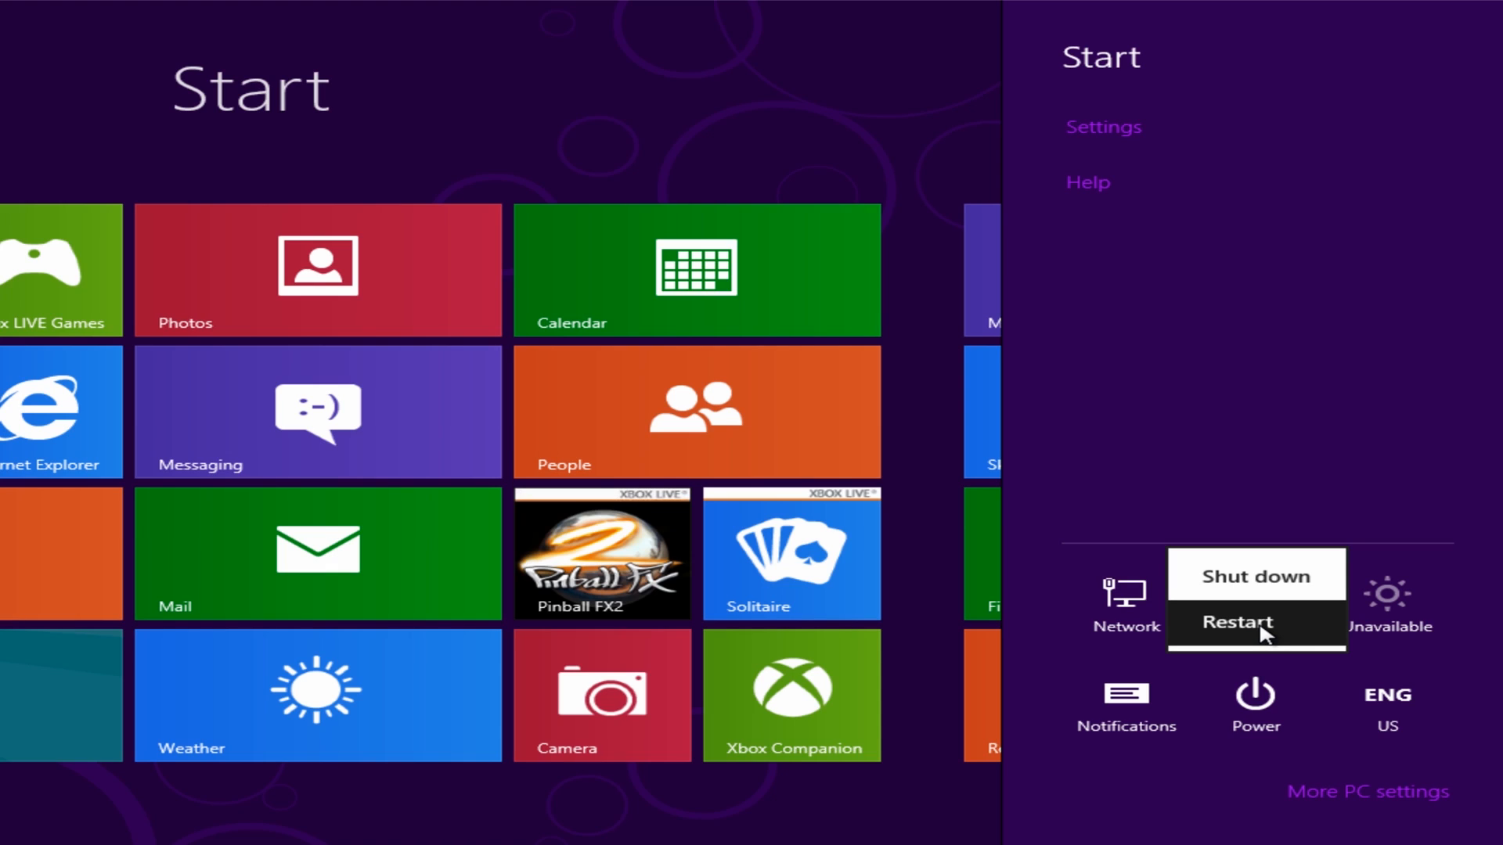
{"action": "left_click", "coordinate": [1240, 621]}
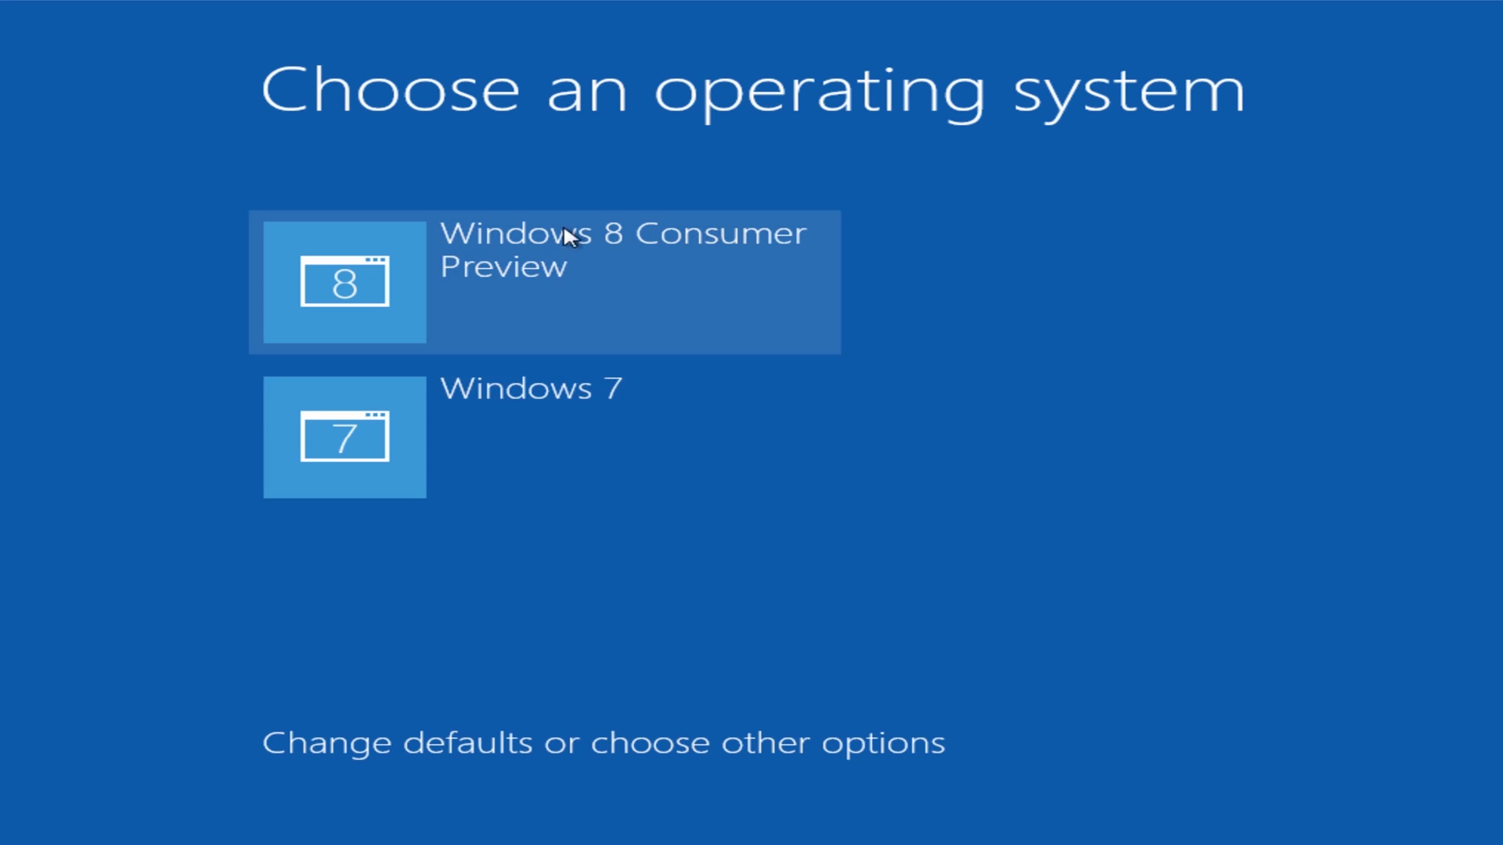
{"action": "mouse_move", "coordinate": [579, 292]}
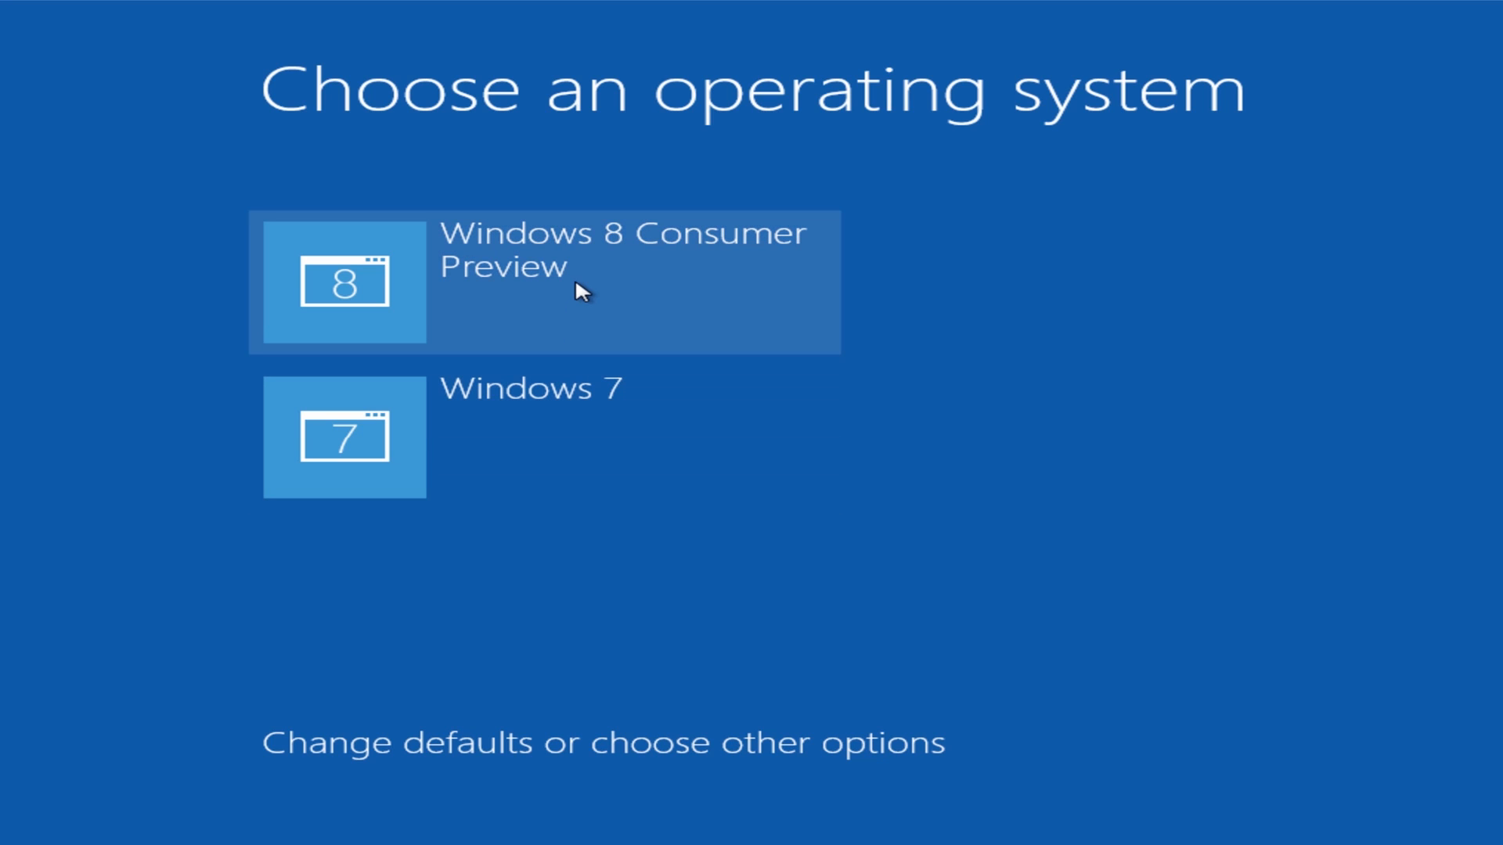
{"action": "mouse_move", "coordinate": [757, 266]}
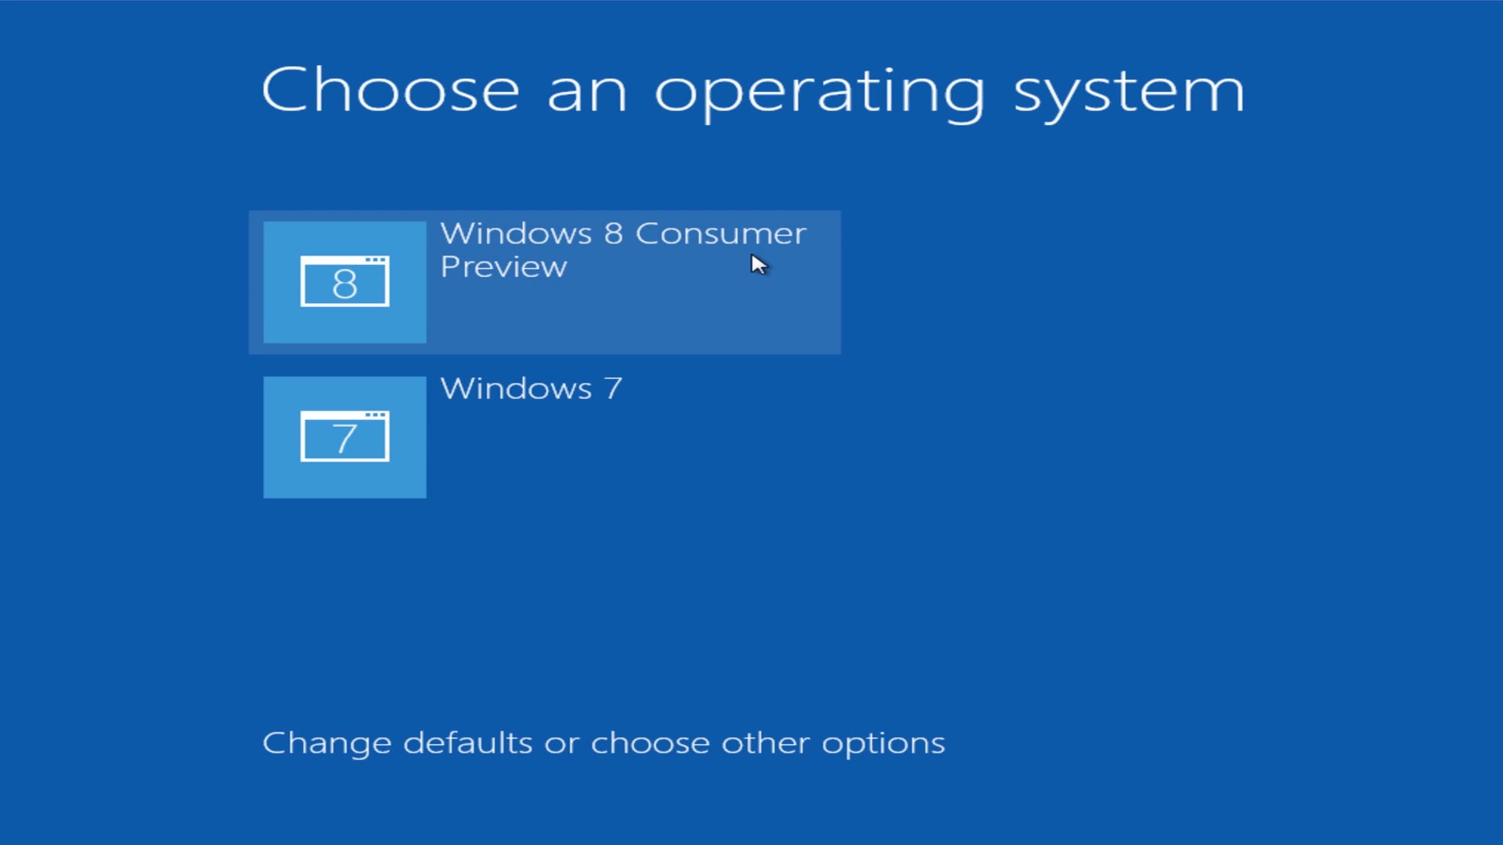
{"action": "mouse_move", "coordinate": [489, 250]}
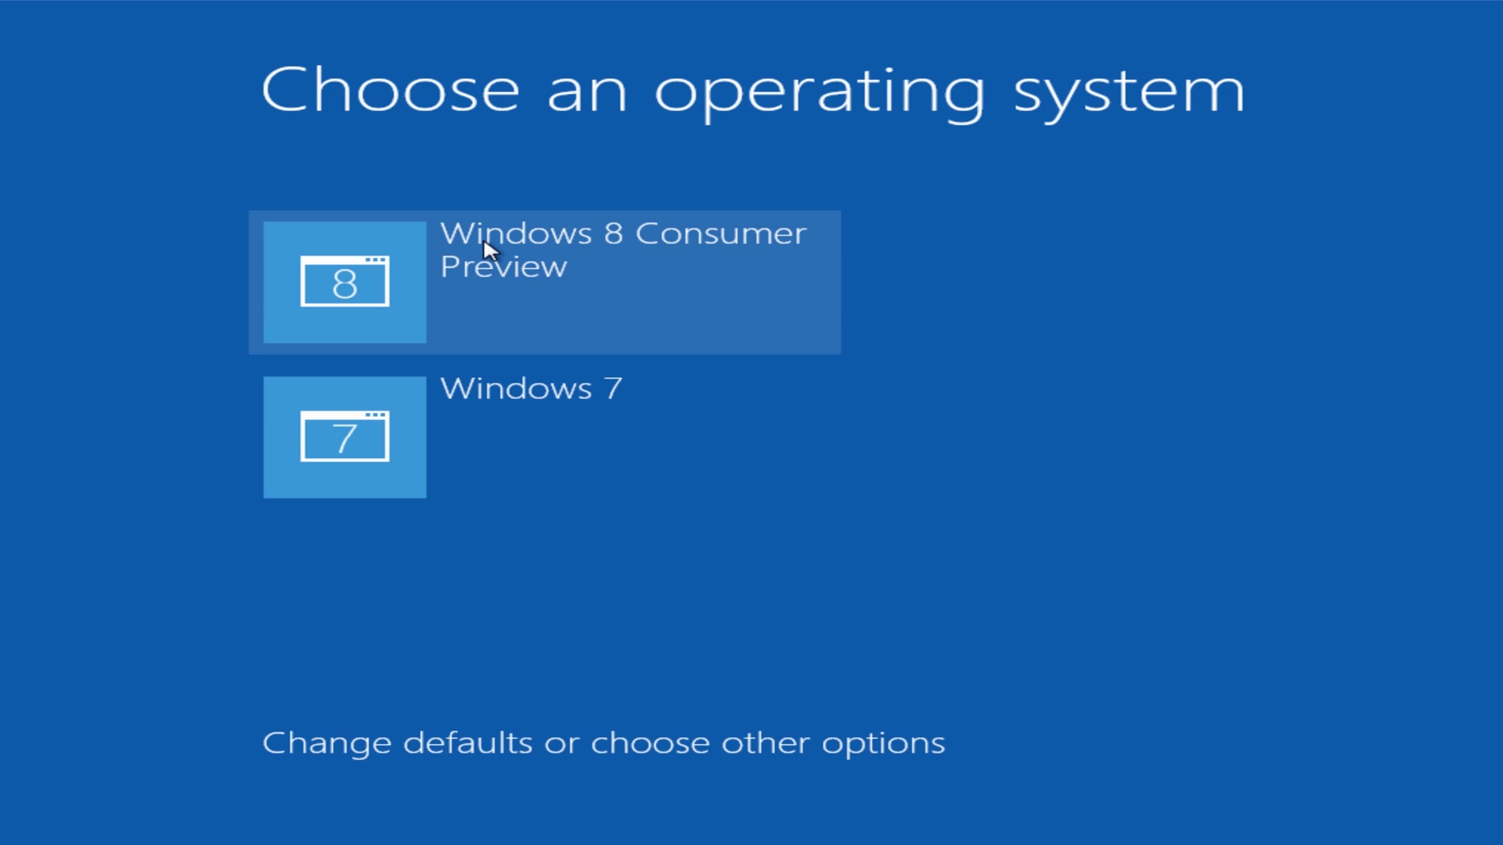
{"action": "mouse_move", "coordinate": [618, 239]}
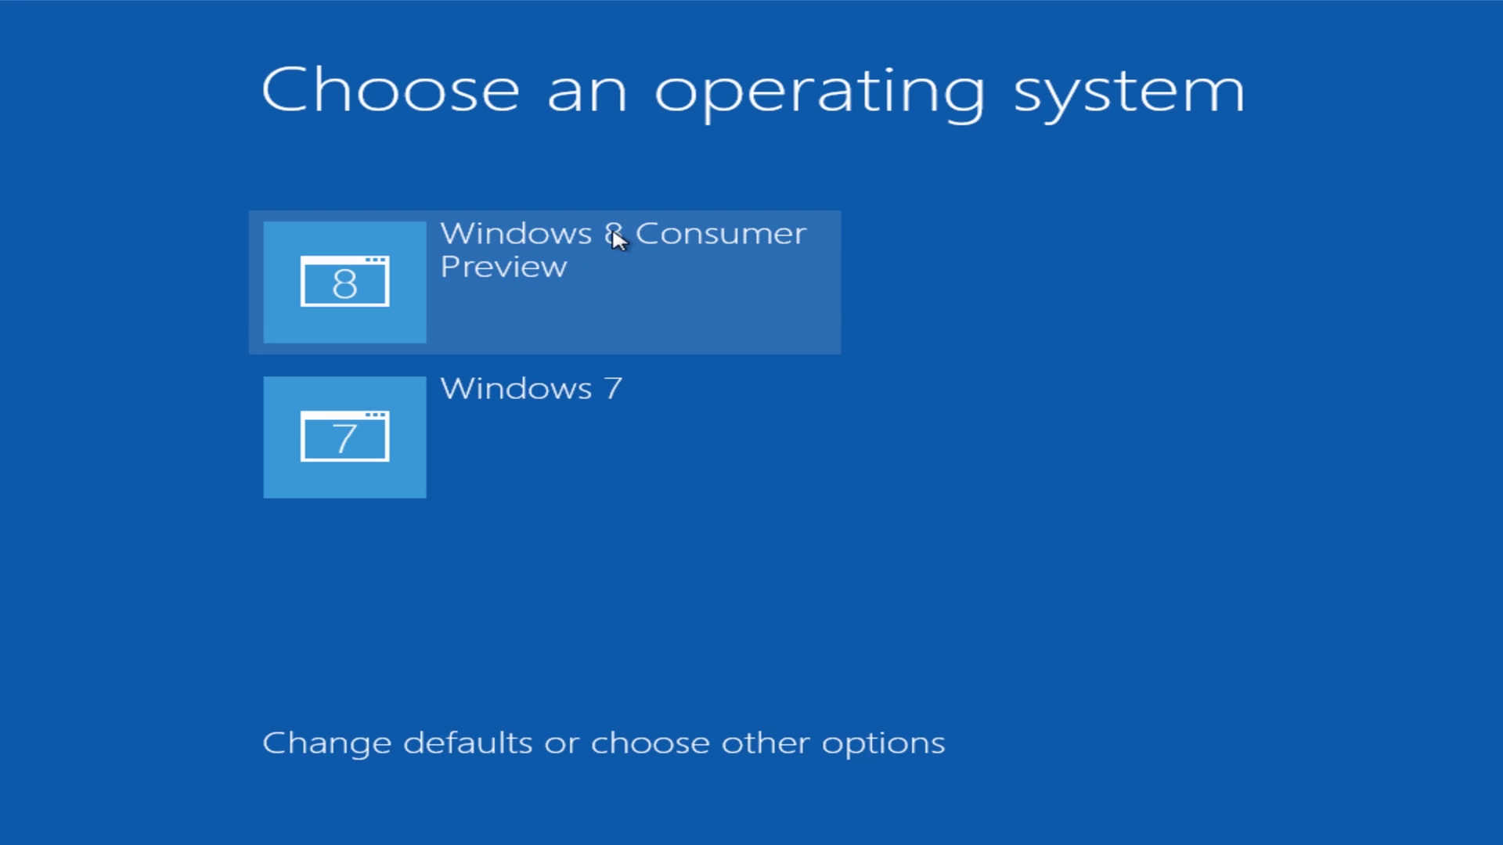
{"action": "mouse_move", "coordinate": [599, 607]}
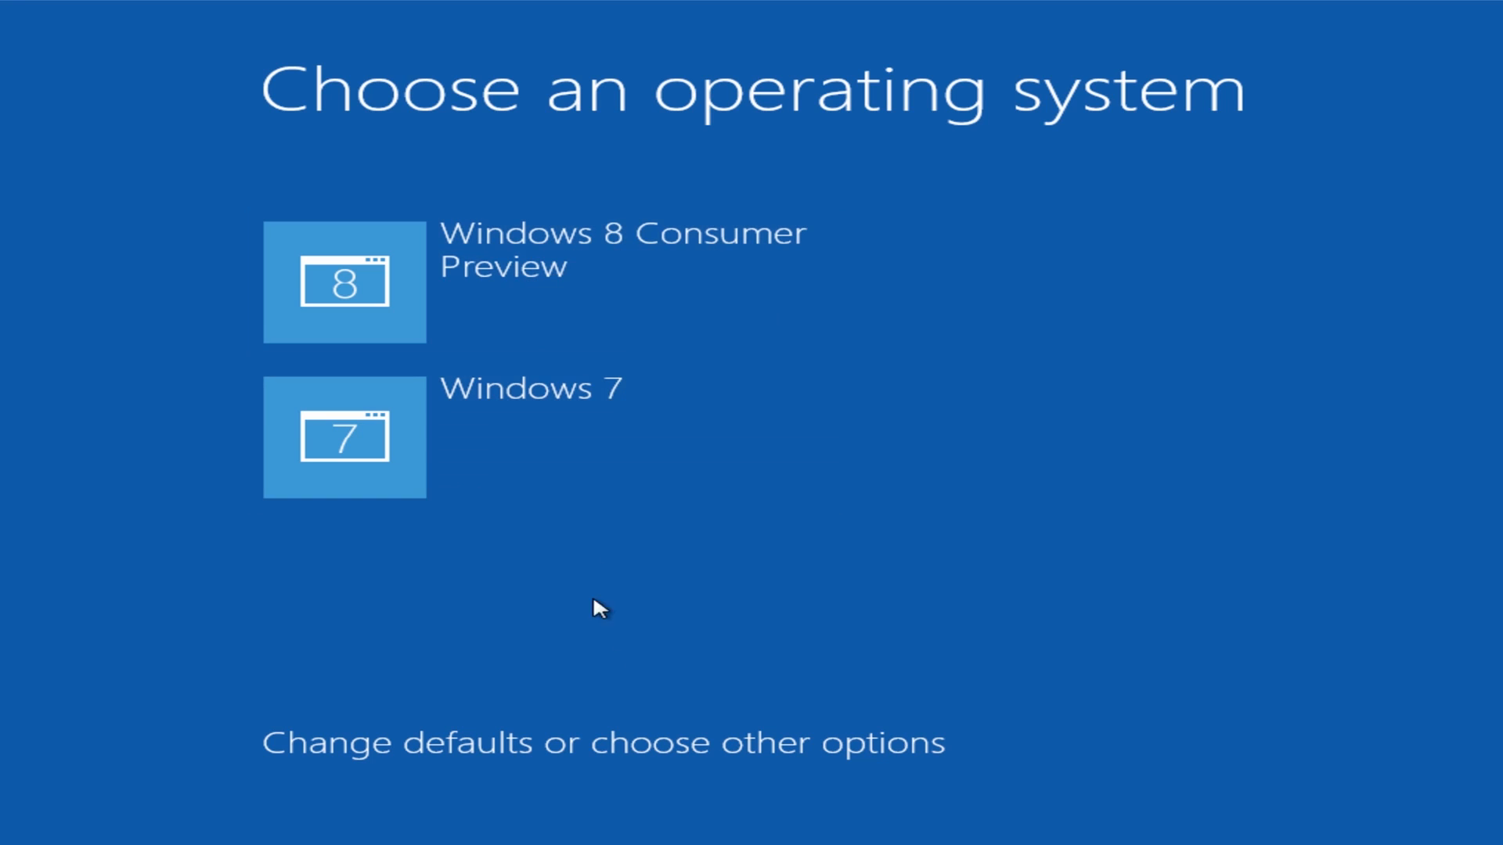
{"action": "mouse_move", "coordinate": [551, 758]}
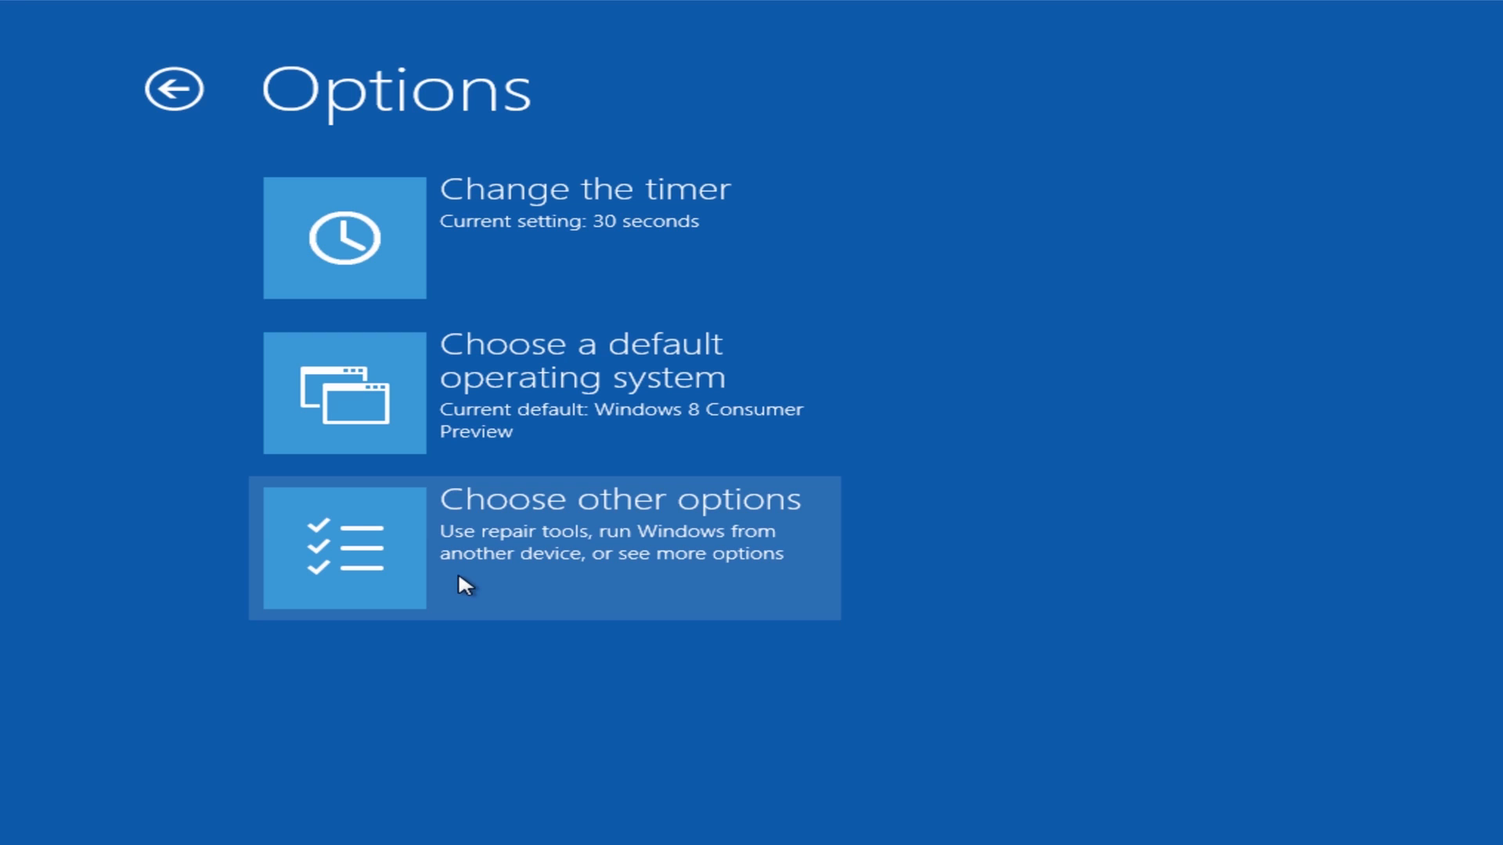
{"action": "mouse_move", "coordinate": [543, 298]}
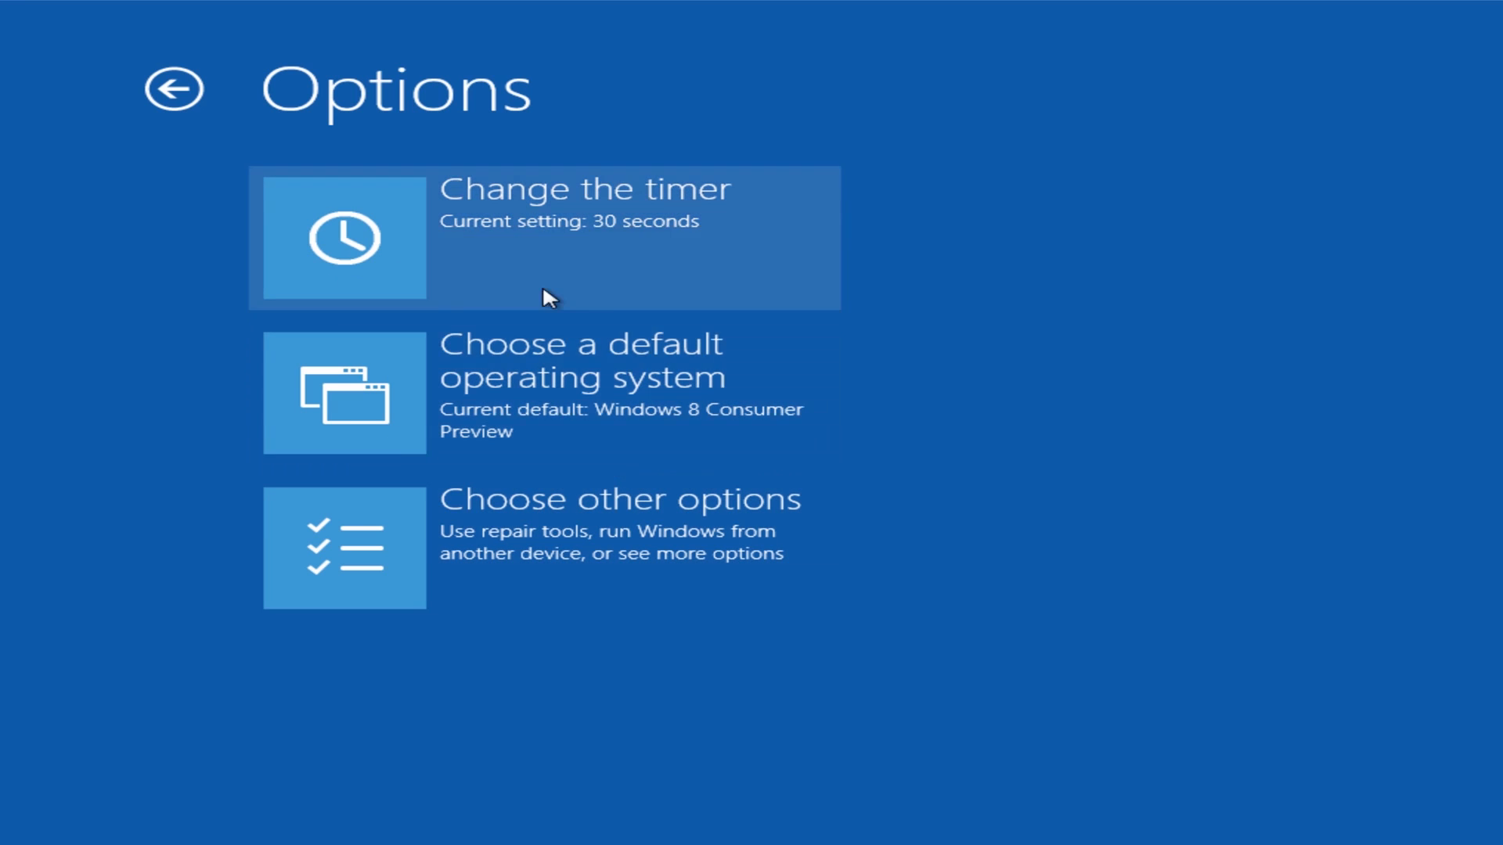
{"action": "mouse_move", "coordinate": [468, 446]}
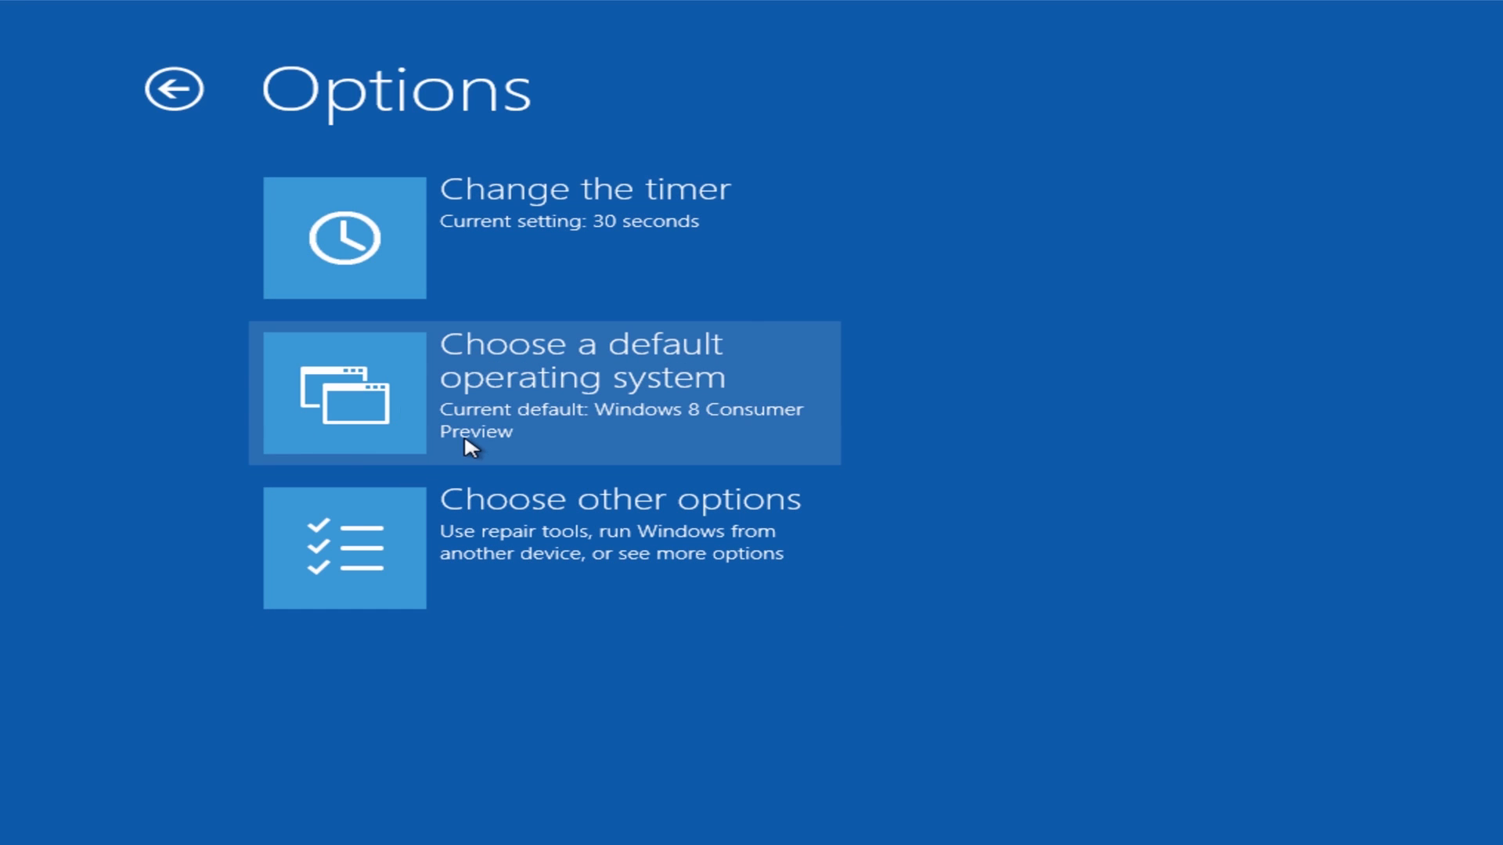
{"action": "mouse_move", "coordinate": [366, 388]}
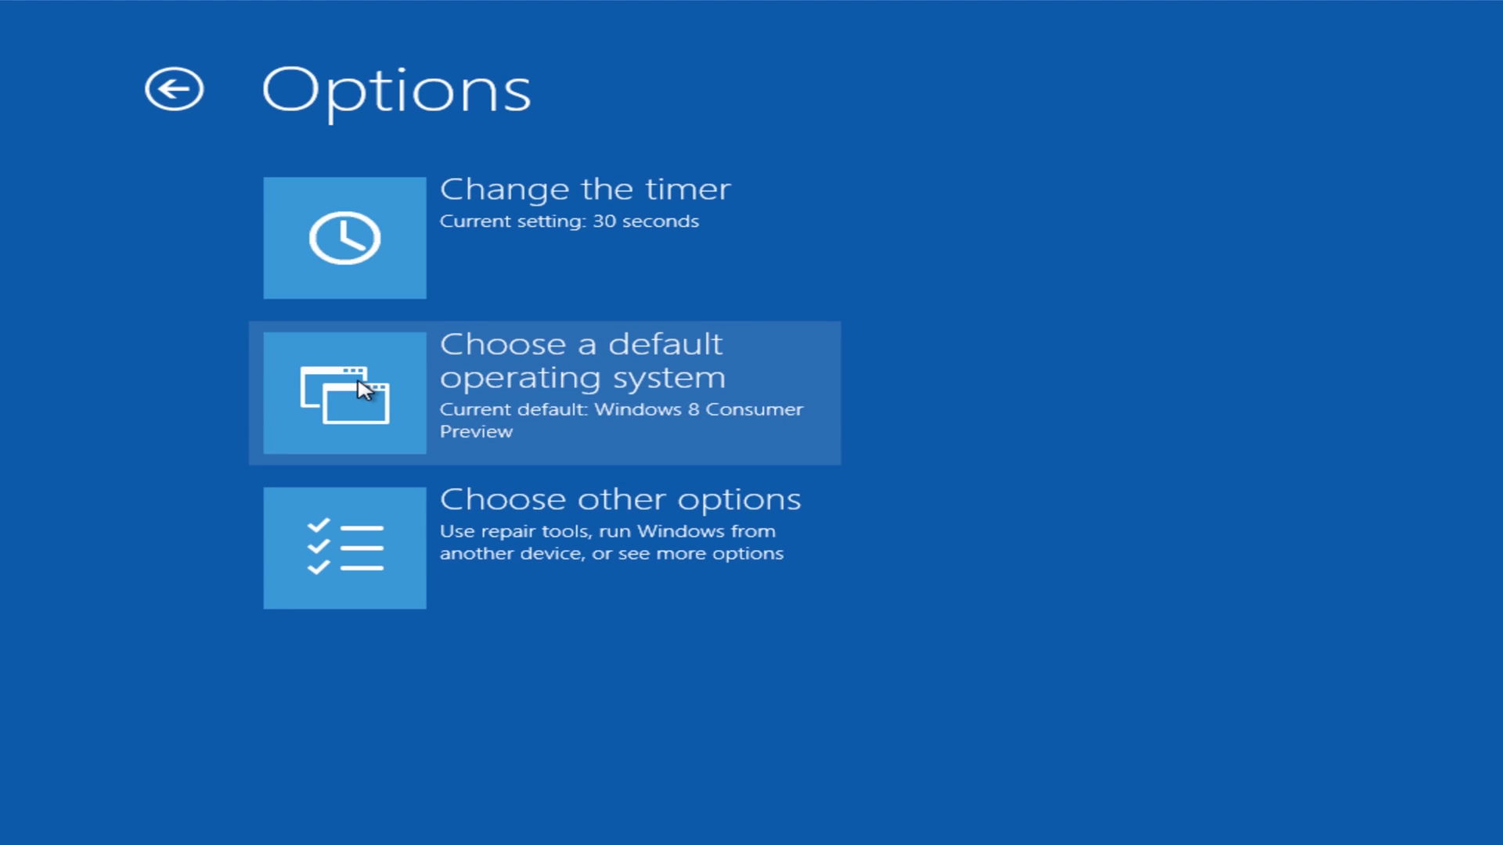
{"action": "mouse_move", "coordinate": [374, 392]}
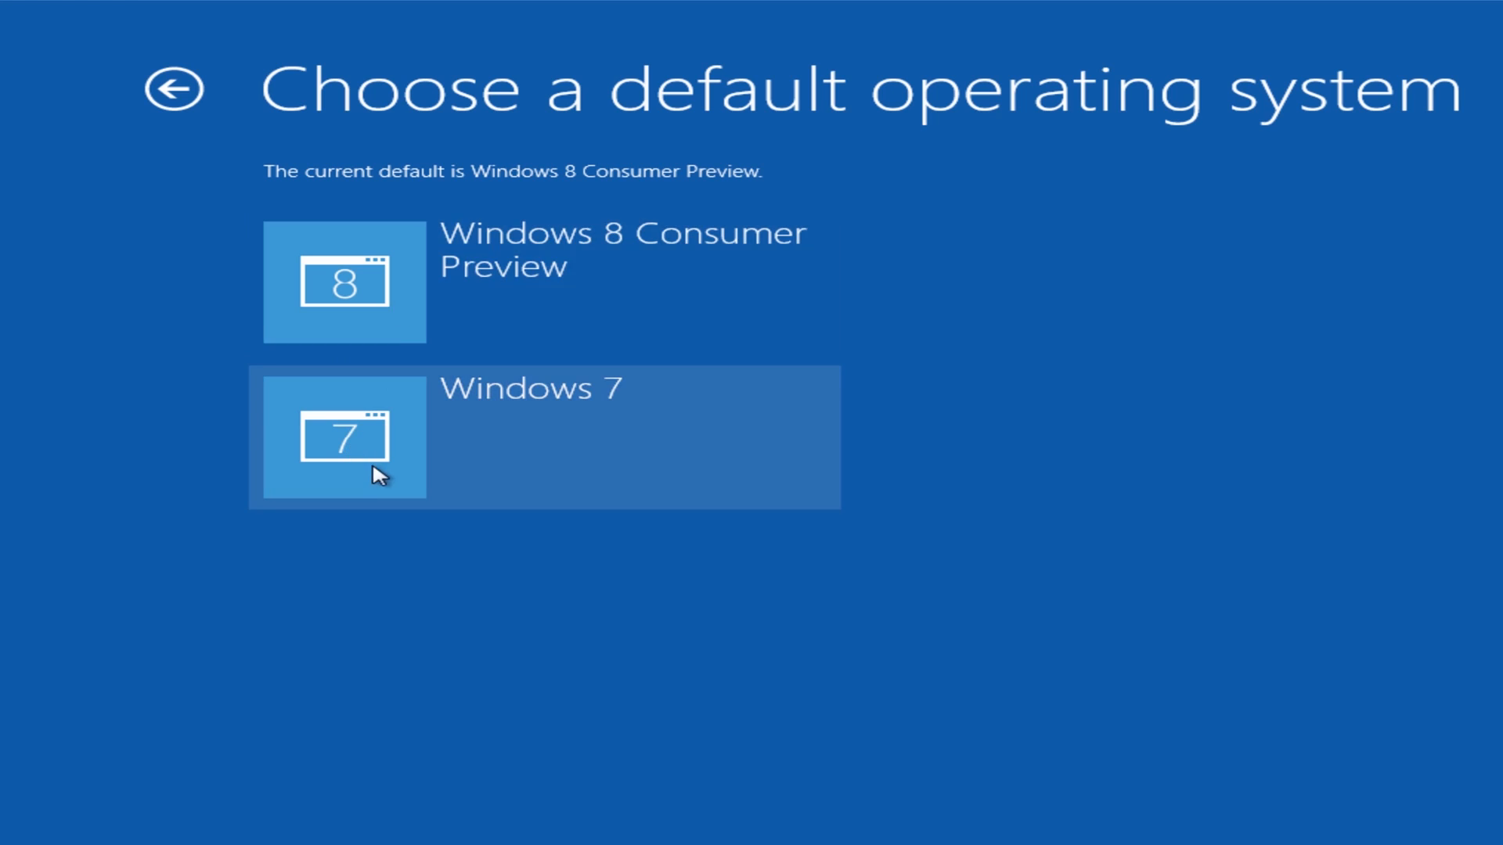
{"action": "mouse_move", "coordinate": [455, 344]}
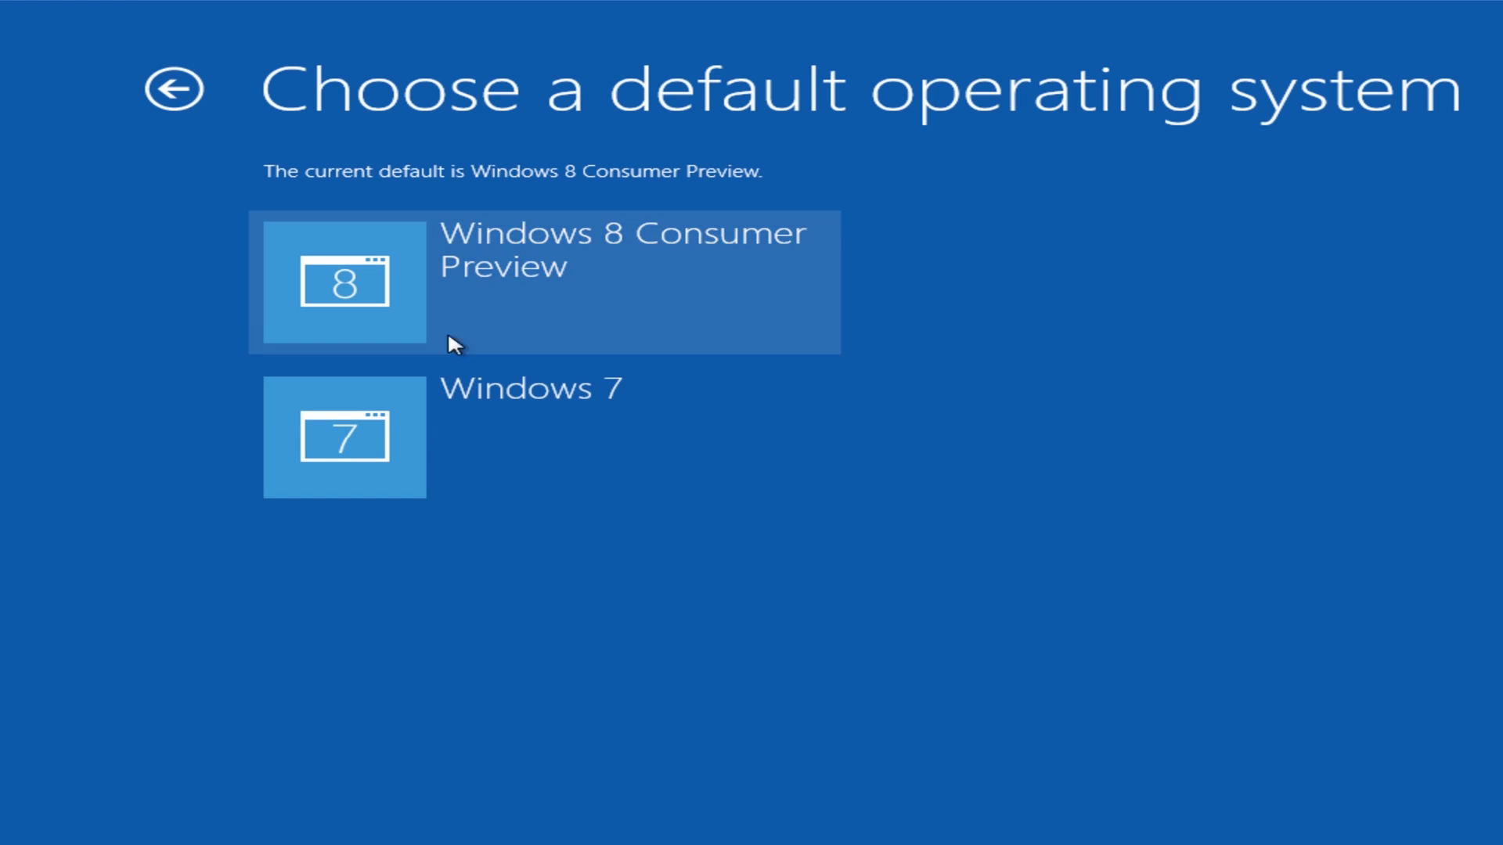
{"action": "mouse_move", "coordinate": [700, 198]}
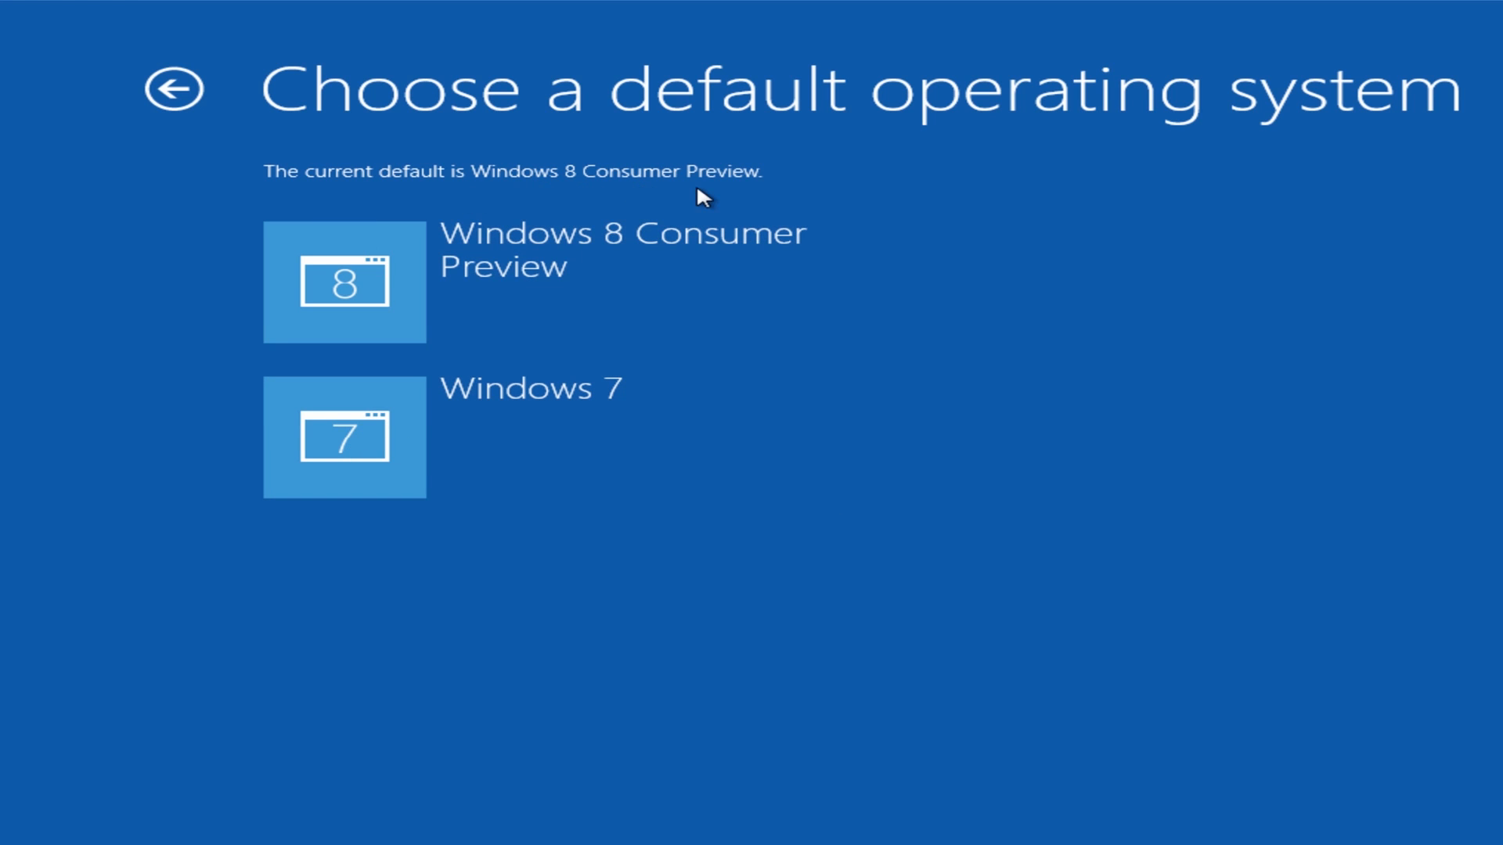
{"action": "mouse_move", "coordinate": [543, 446]}
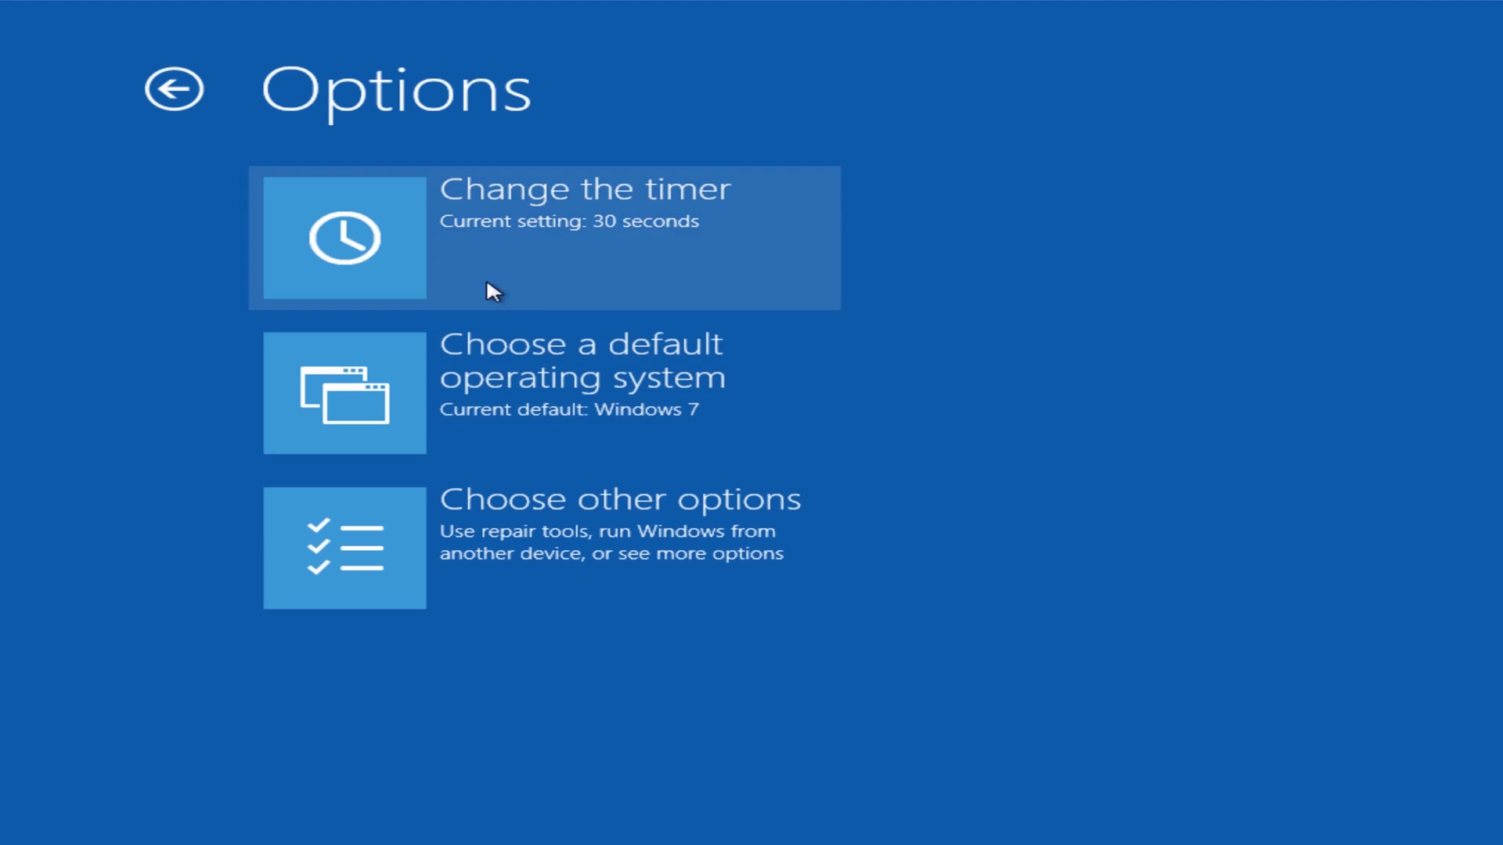
{"action": "mouse_move", "coordinate": [595, 432]}
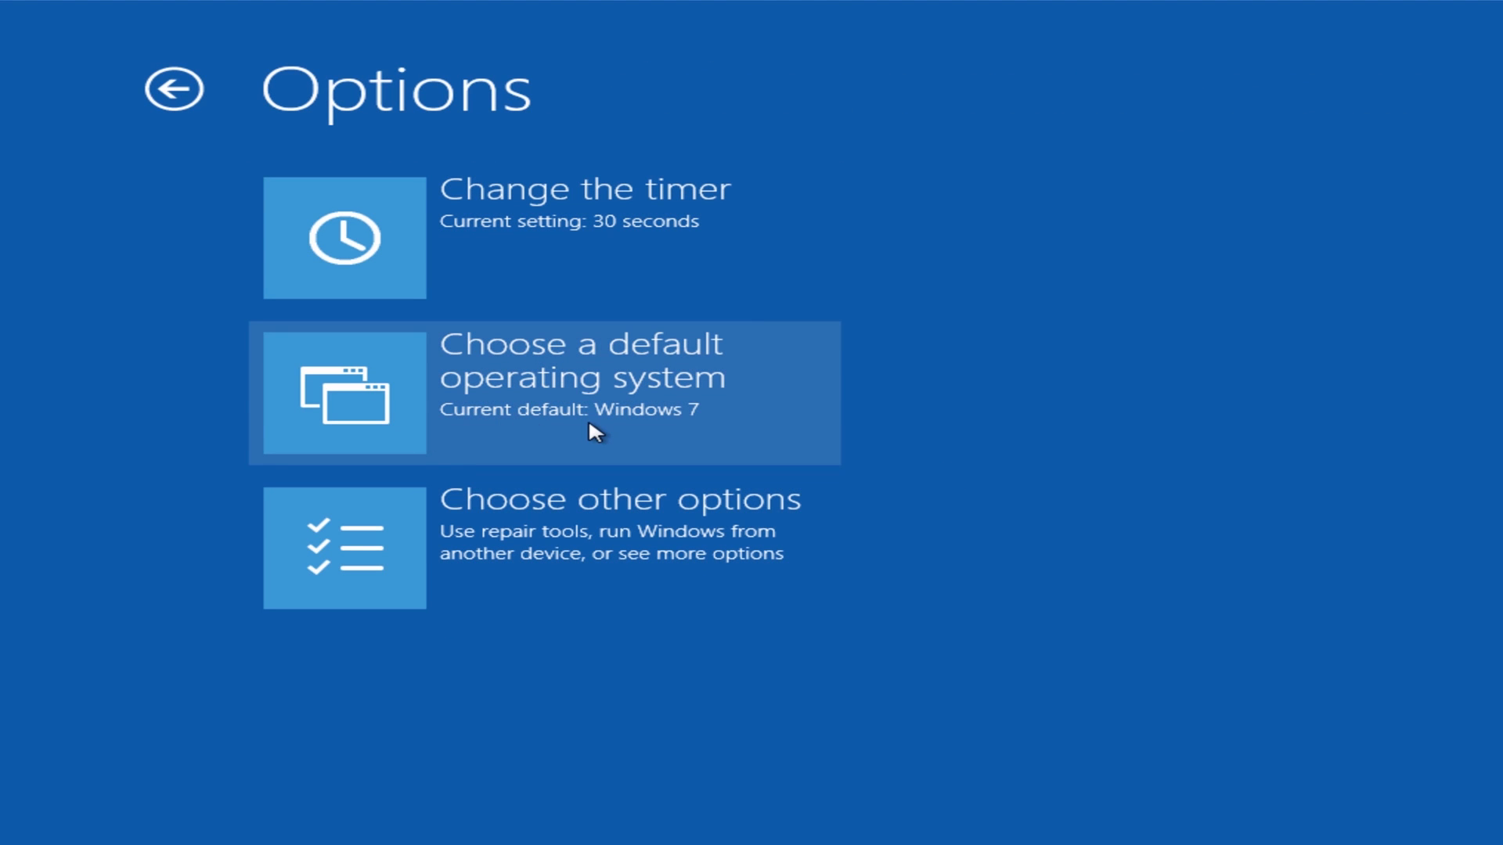
{"action": "mouse_move", "coordinate": [666, 426]}
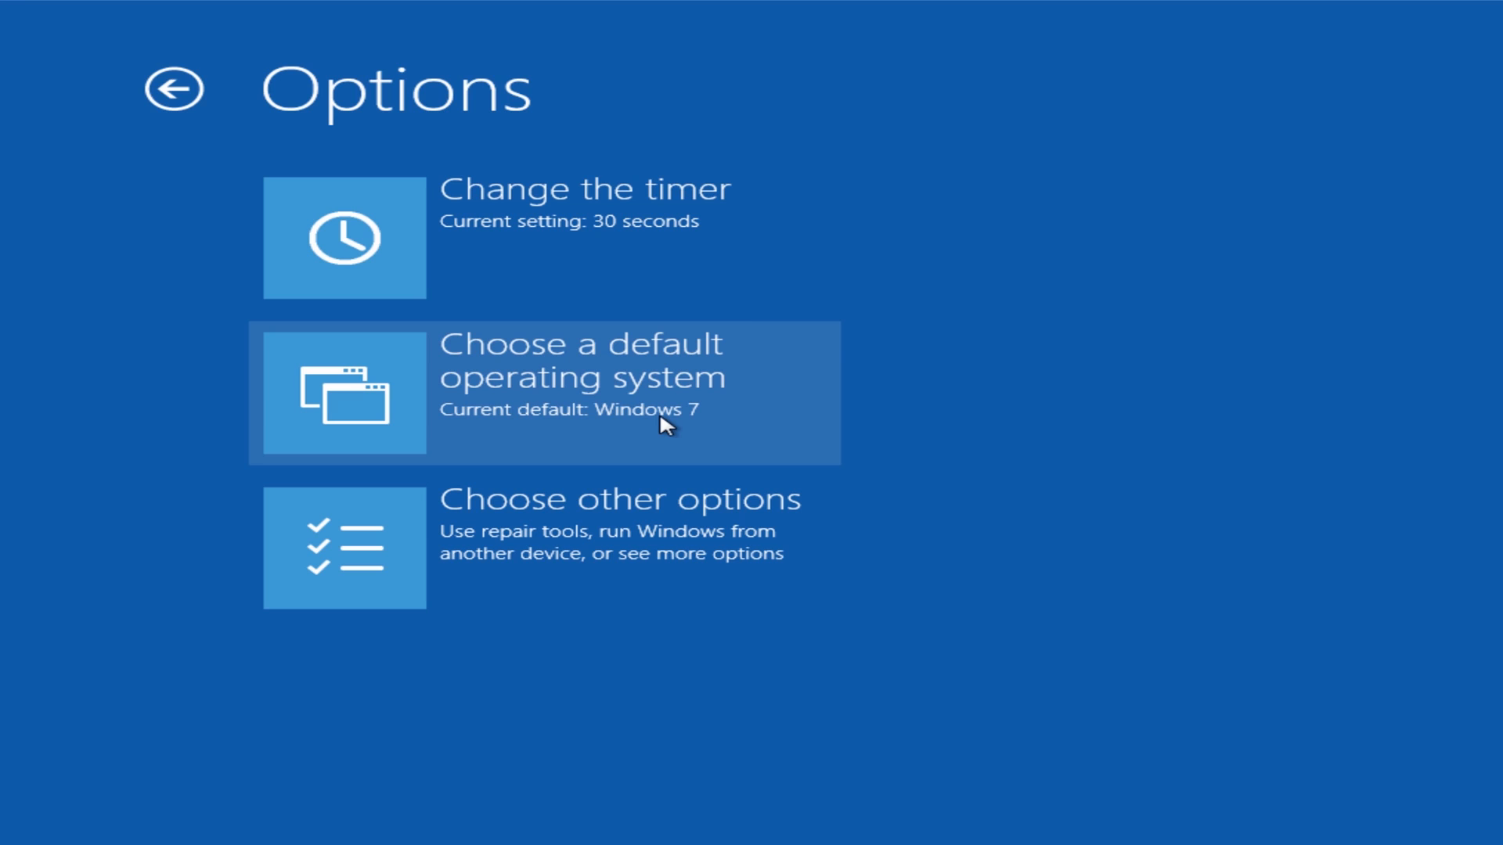
{"action": "mouse_move", "coordinate": [283, 584]}
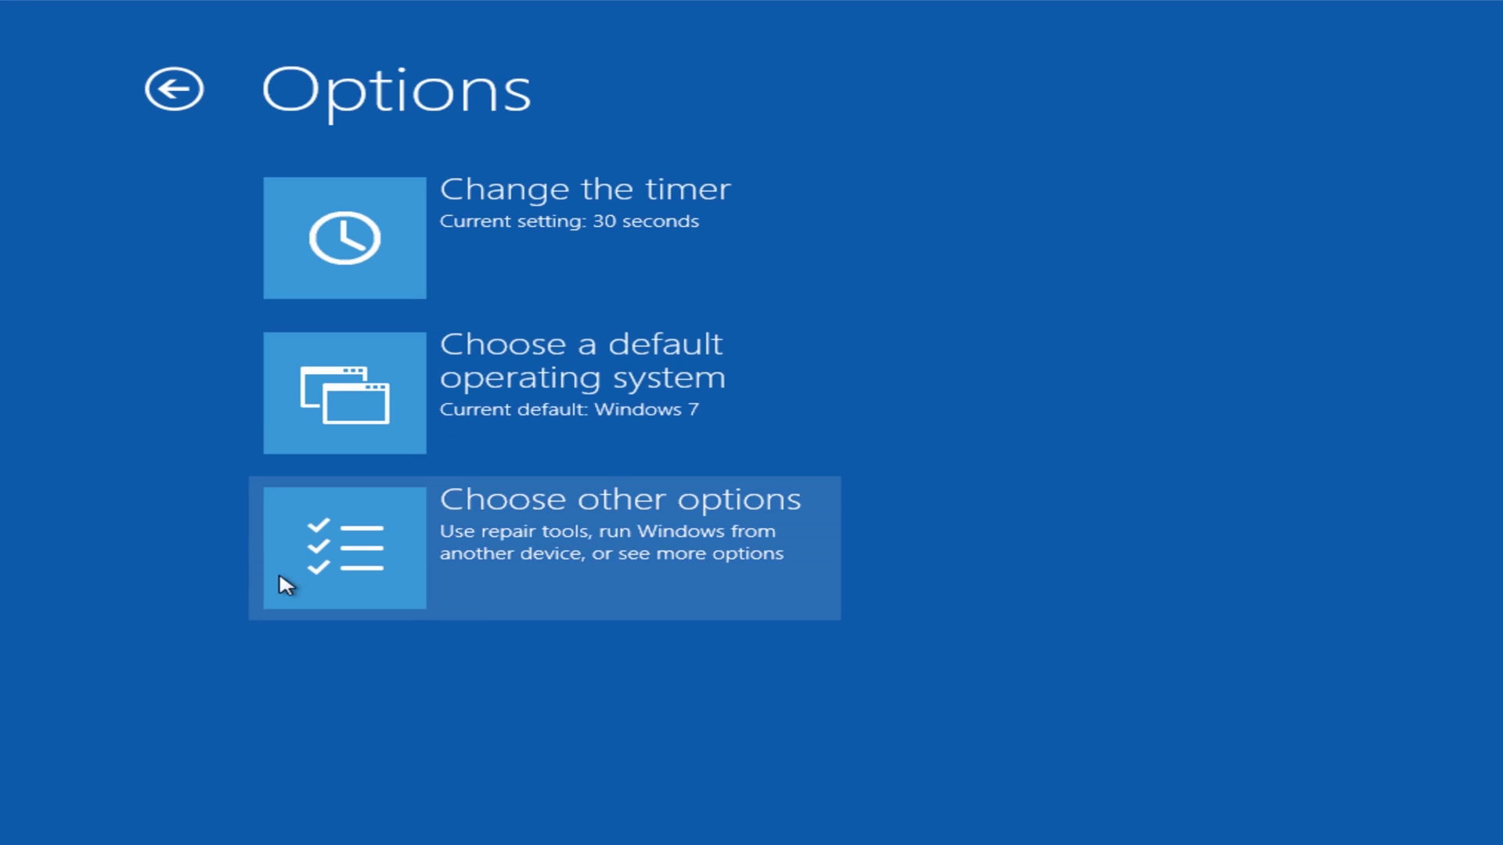
{"action": "mouse_move", "coordinate": [420, 733]}
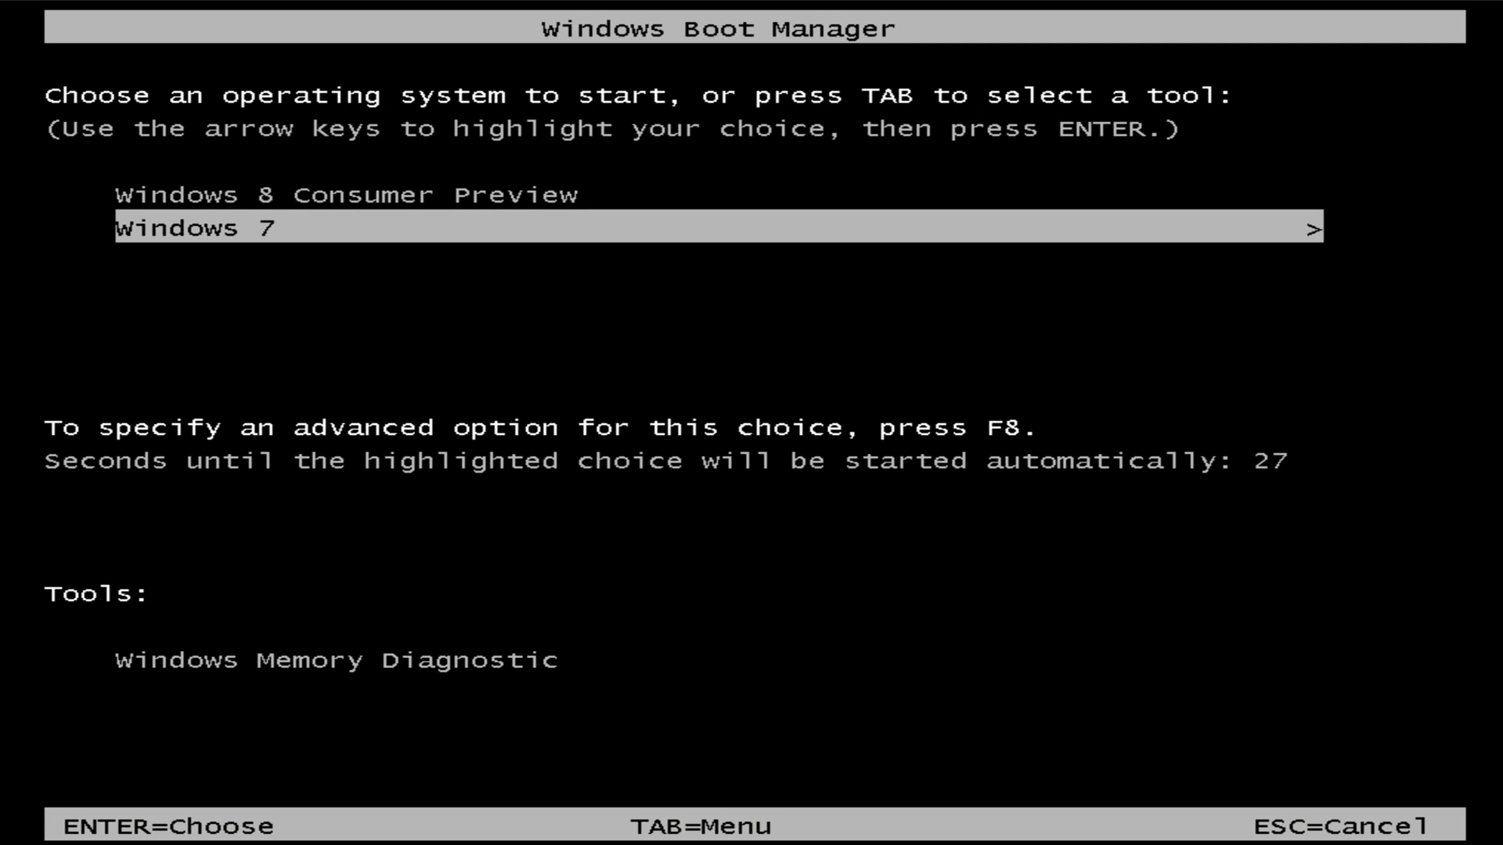
Step: Highlight Windows 7 in Windows Boot Manager and boot it
{"action": "key", "text": "Up"}
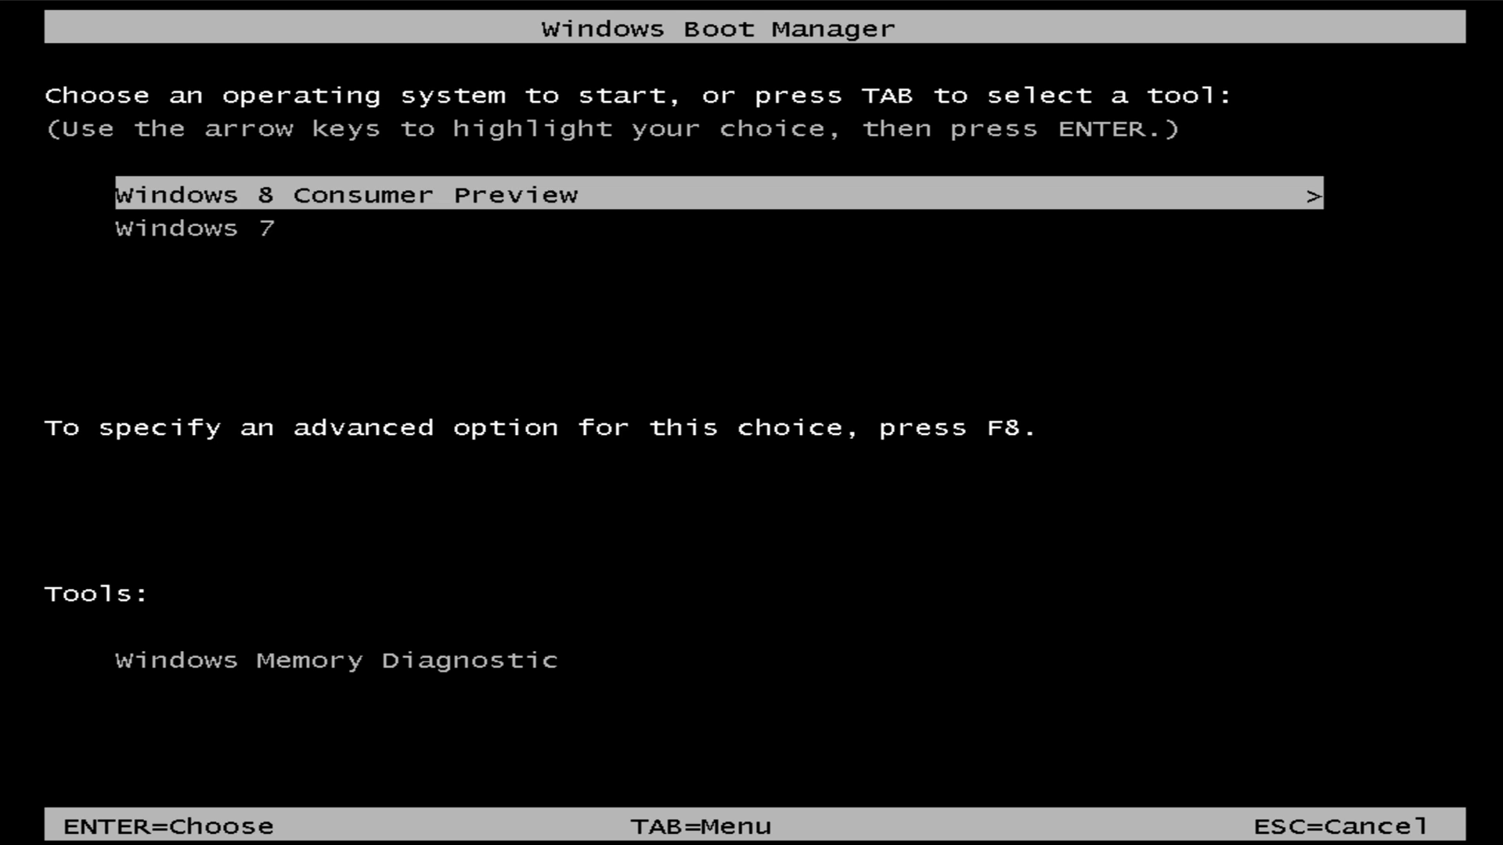
{"action": "key", "text": "Down"}
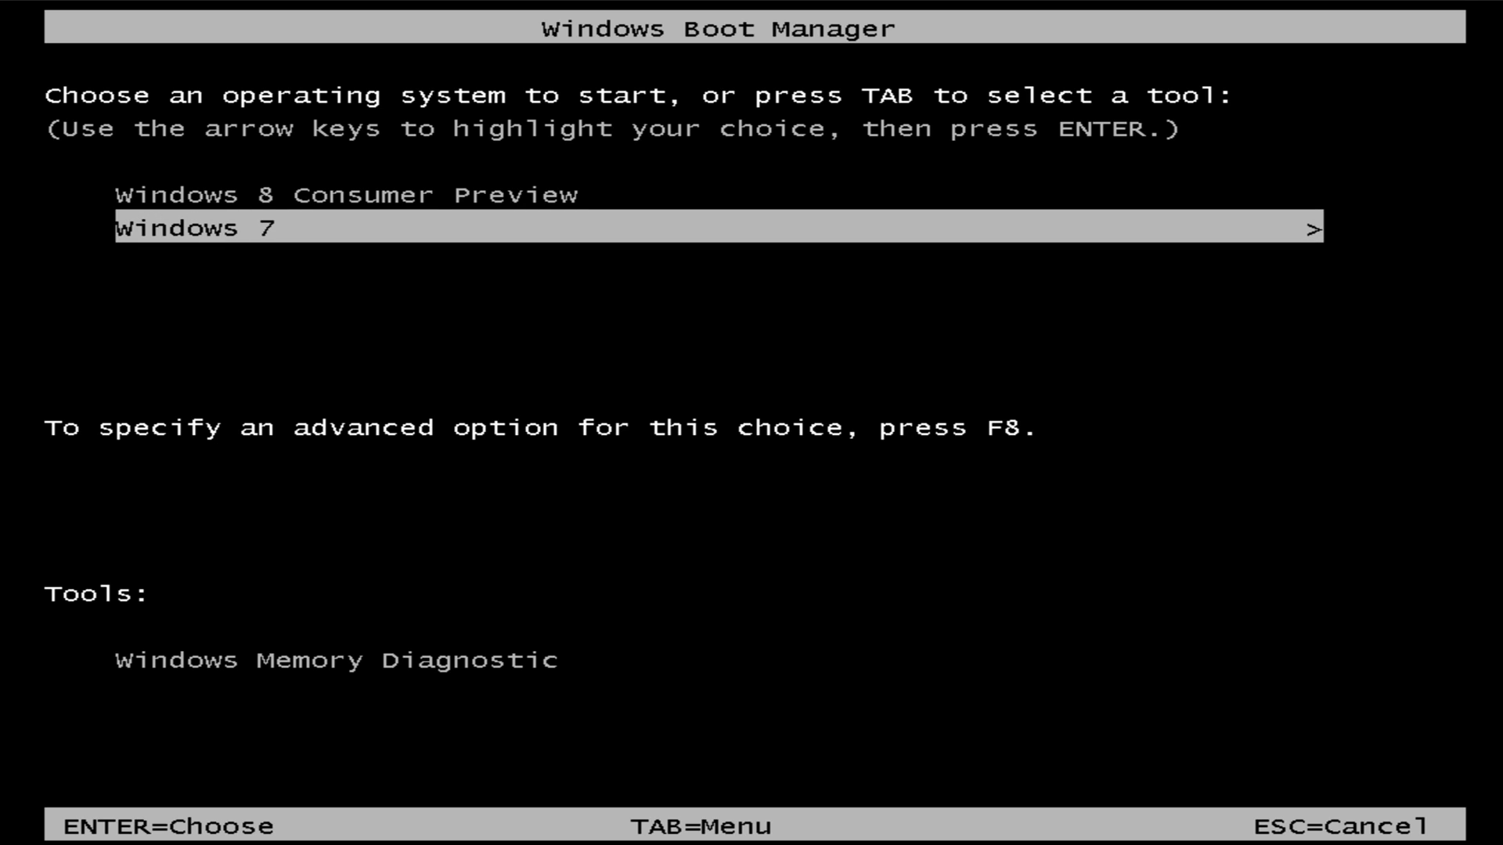
{"action": "key", "text": "Return"}
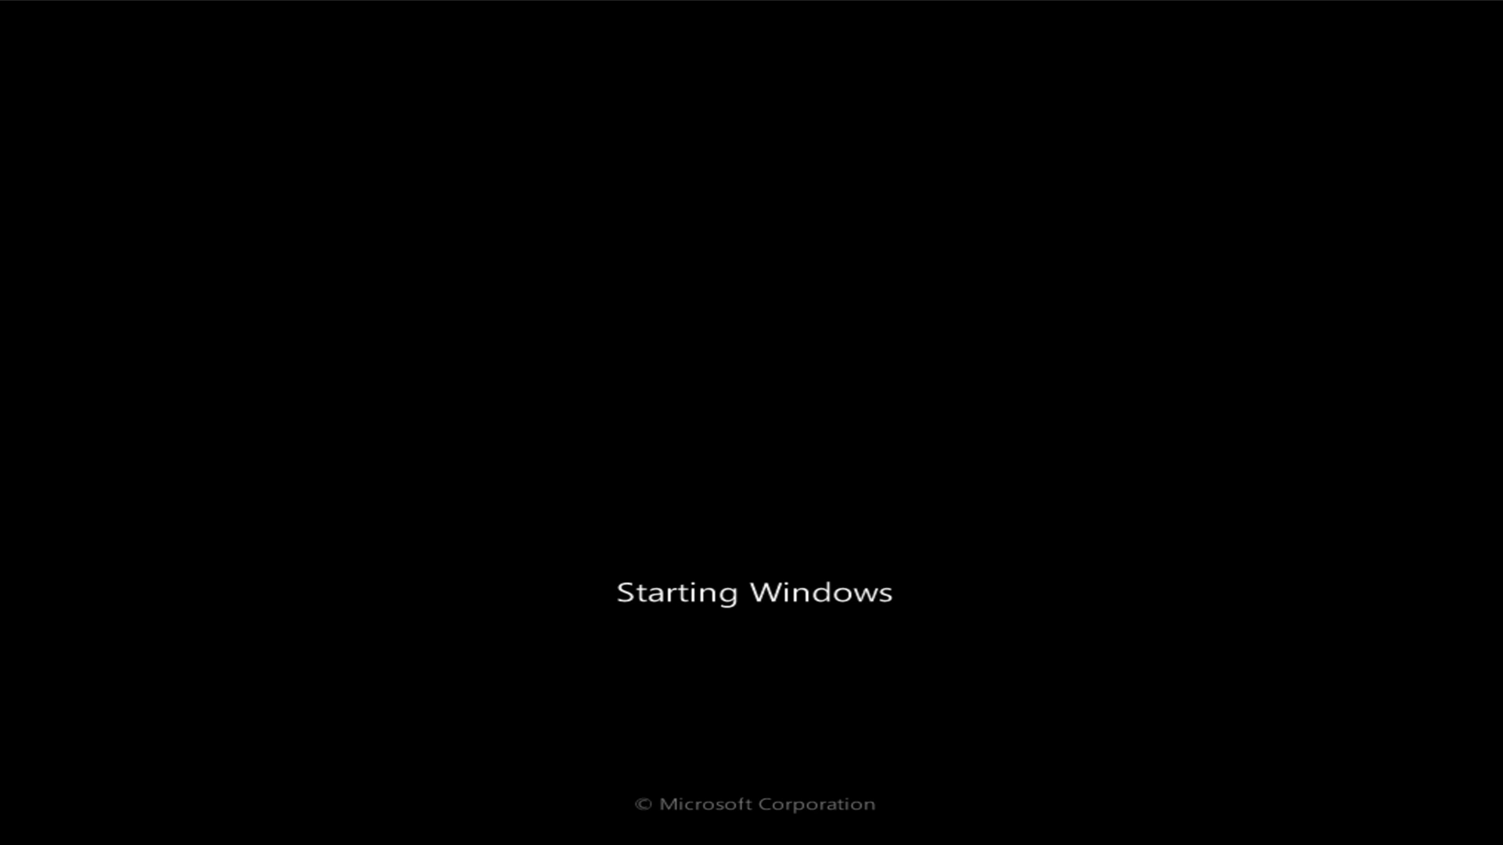